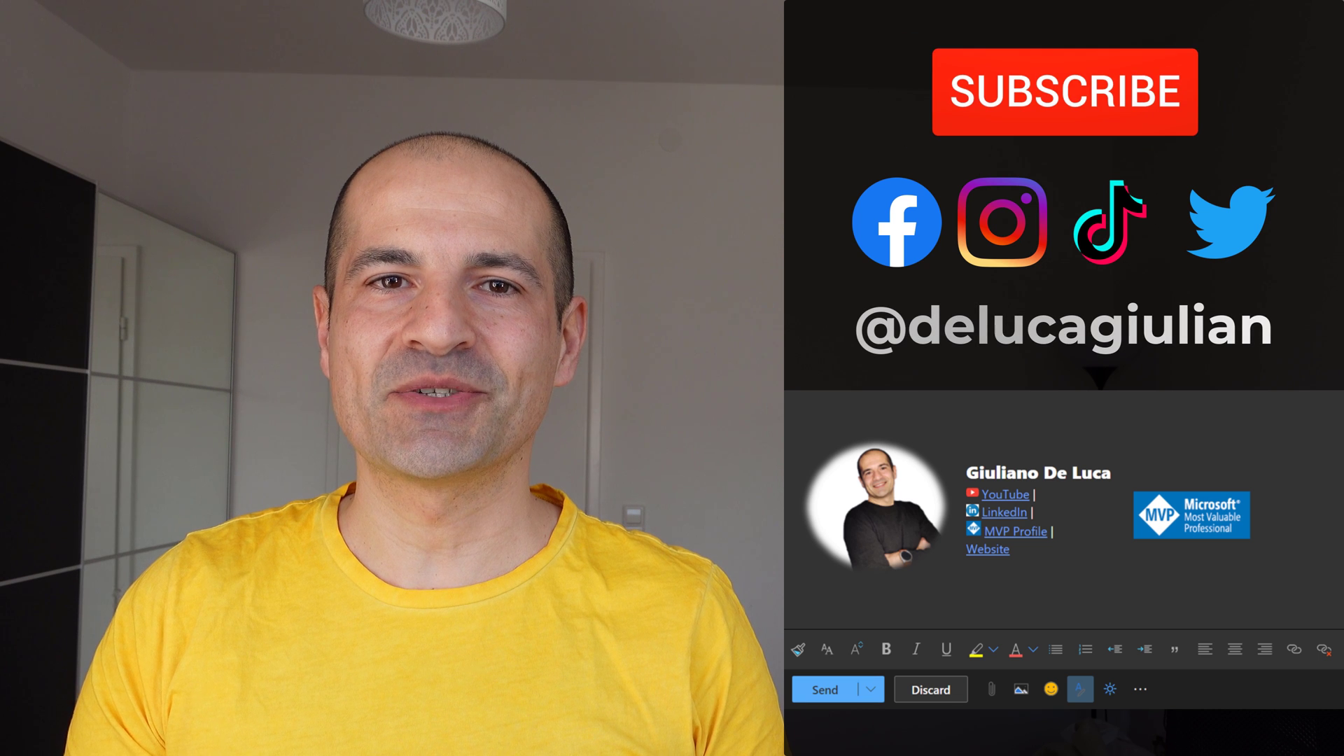
Start a new Outlook.com message to display the existing photo-and-links signature
left_click(1063, 91)
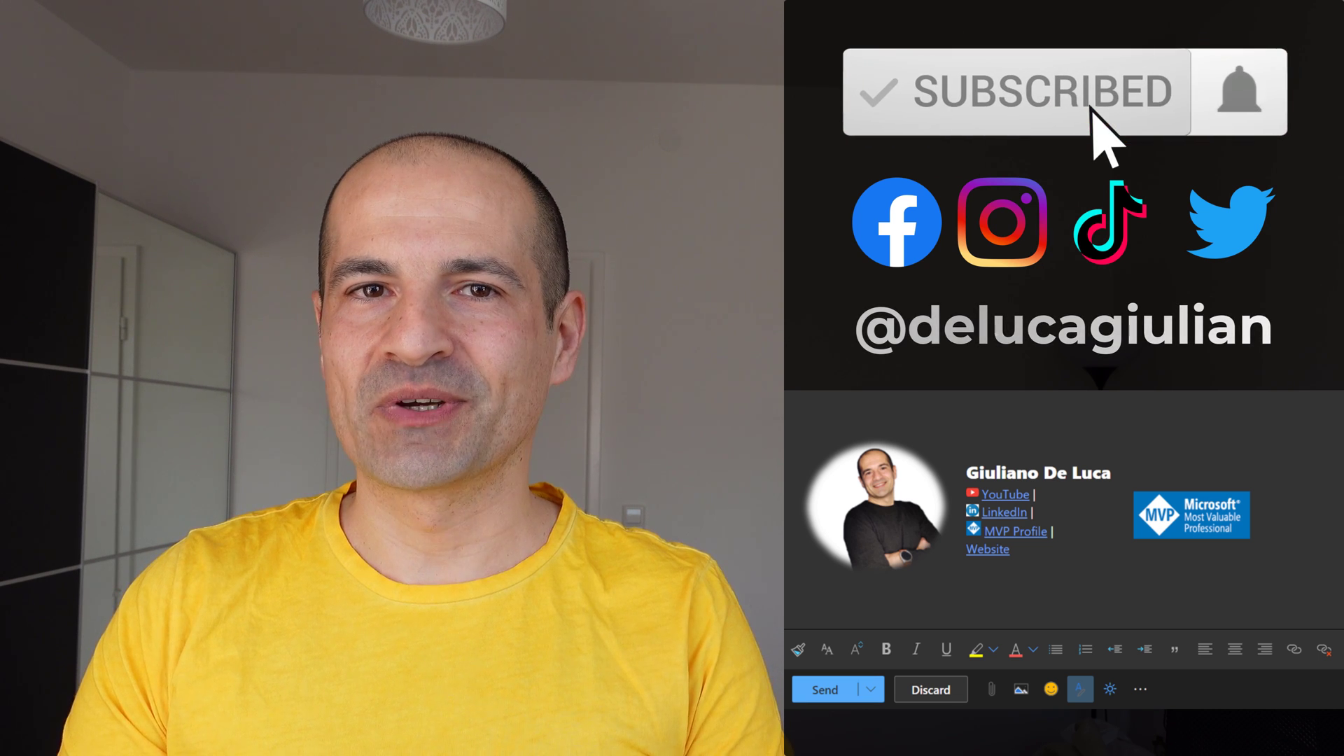
mouse_move(1238, 92)
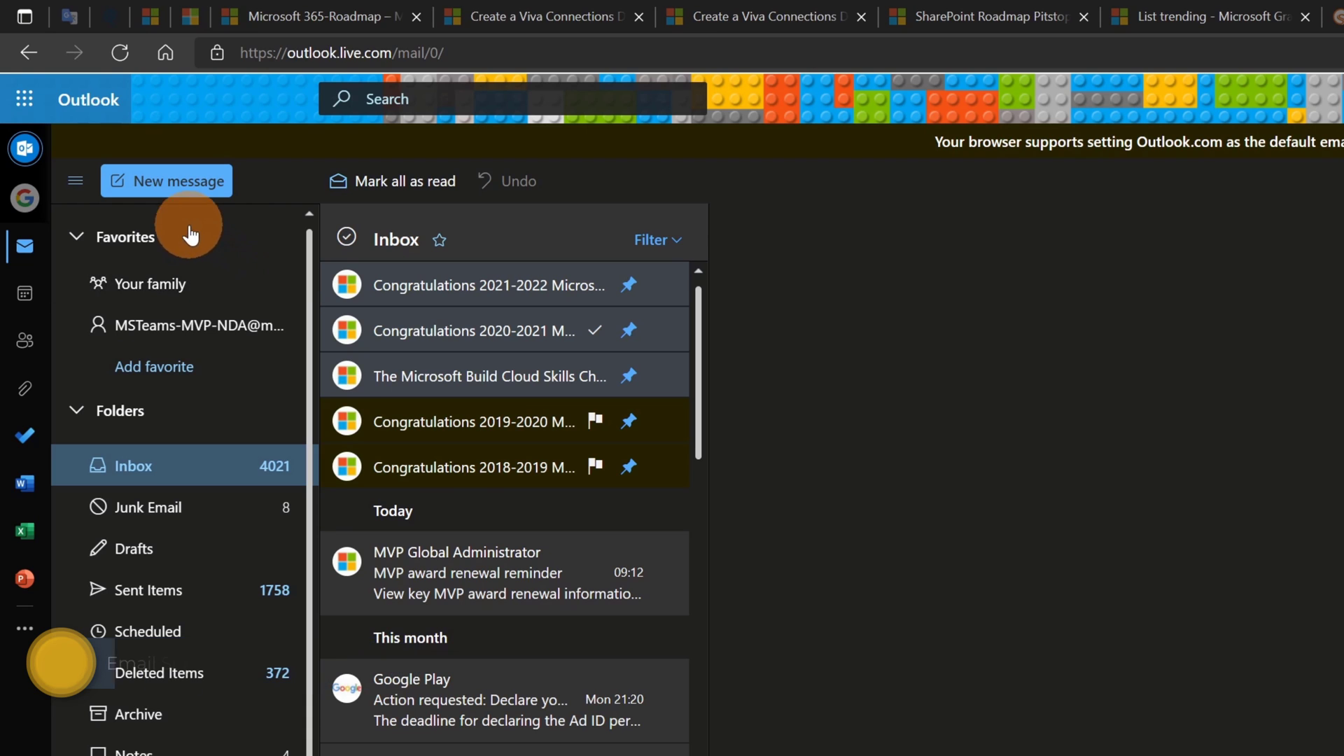
left_click(167, 181)
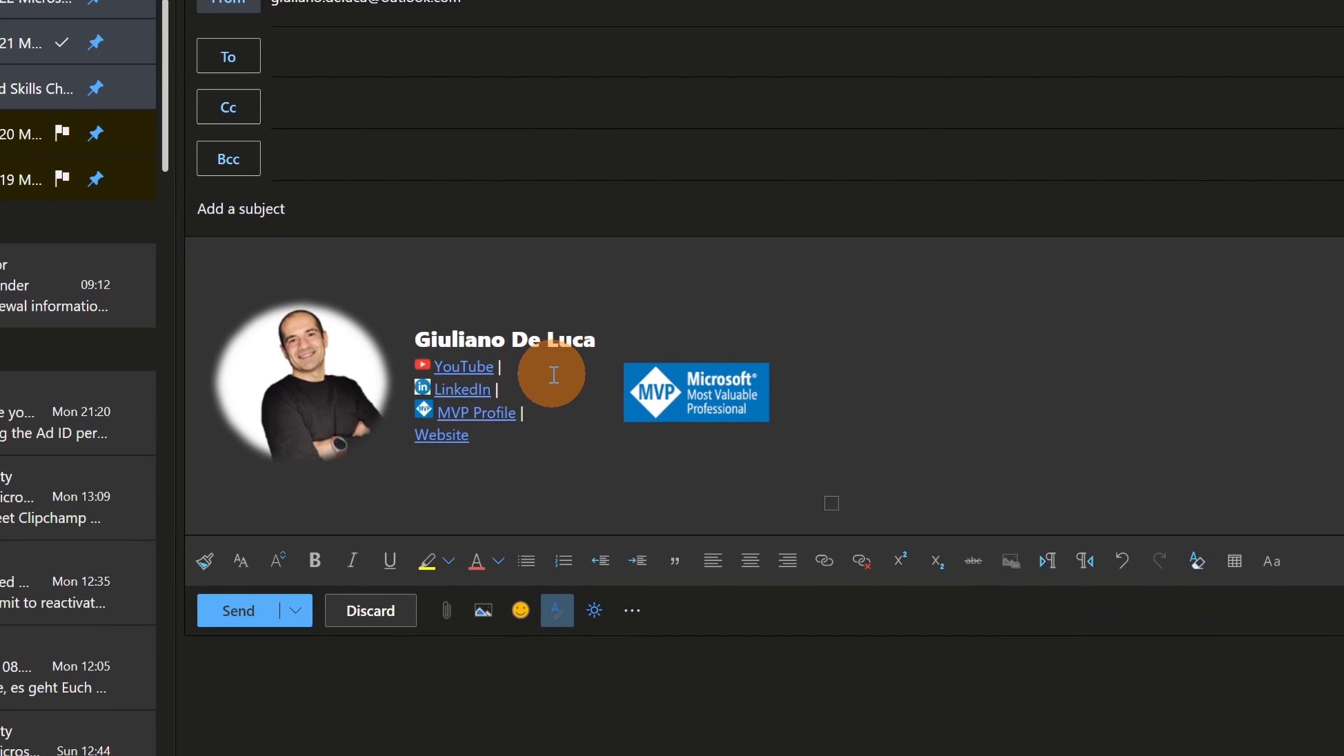
mouse_move(437, 393)
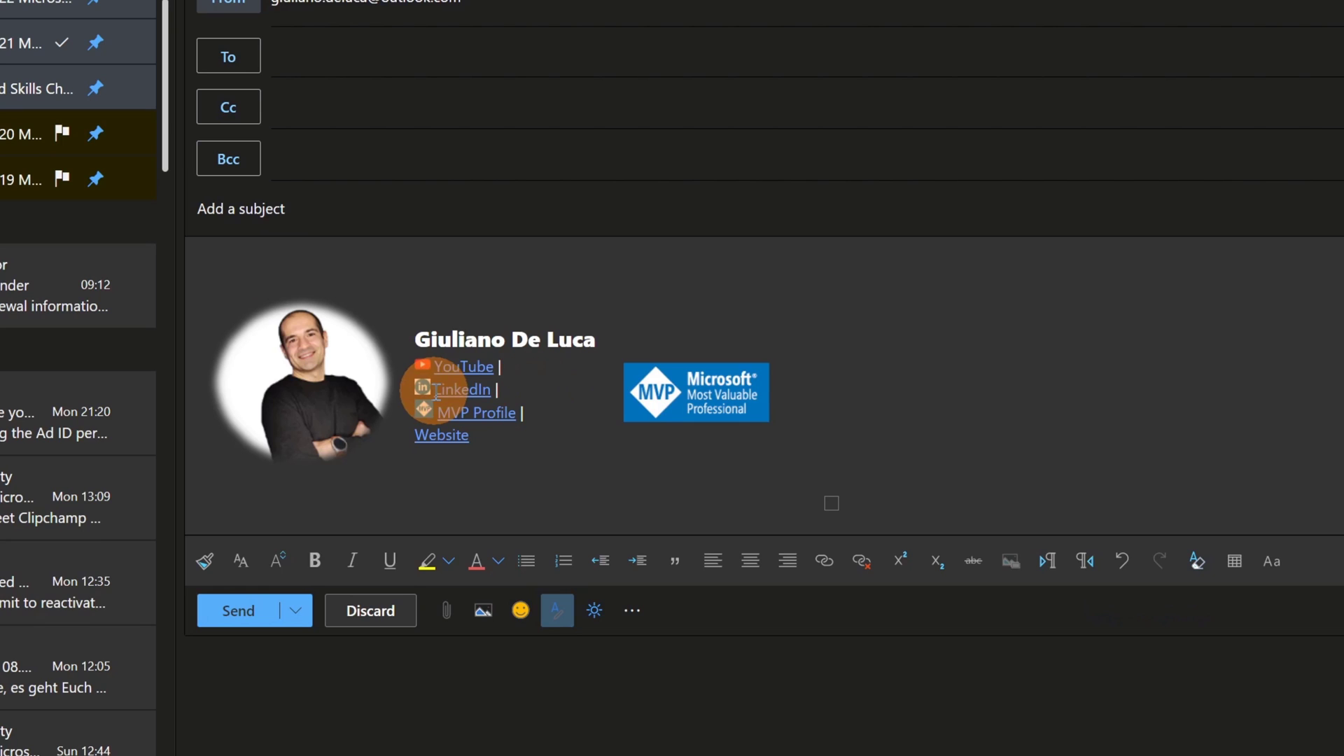
mouse_move(331, 264)
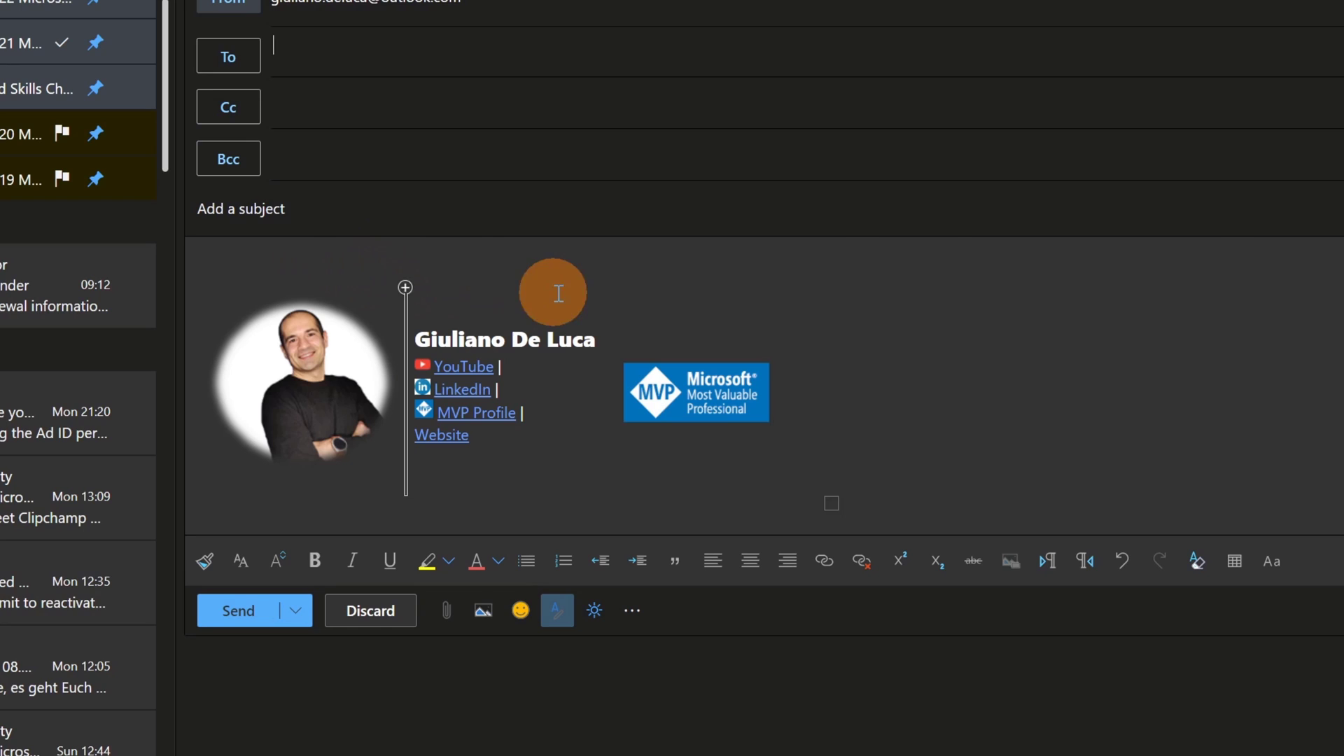
mouse_move(304, 293)
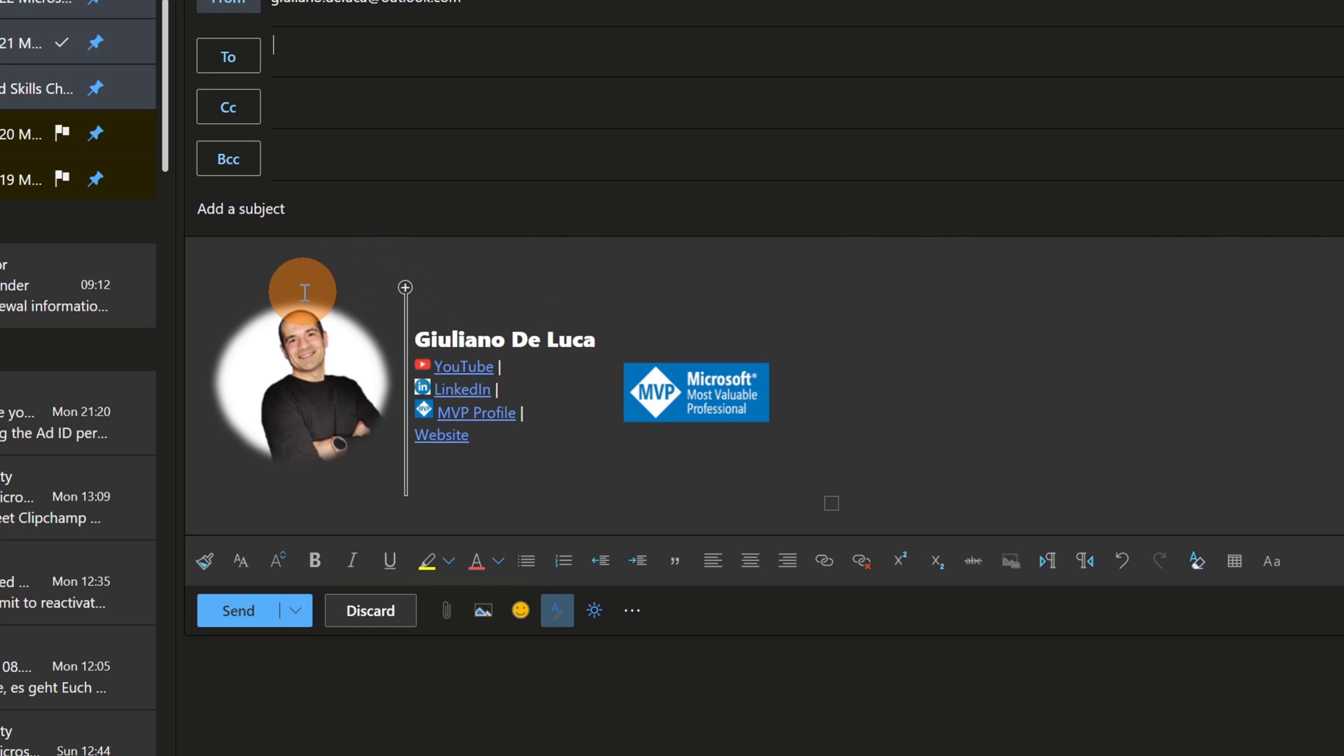
mouse_move(485, 276)
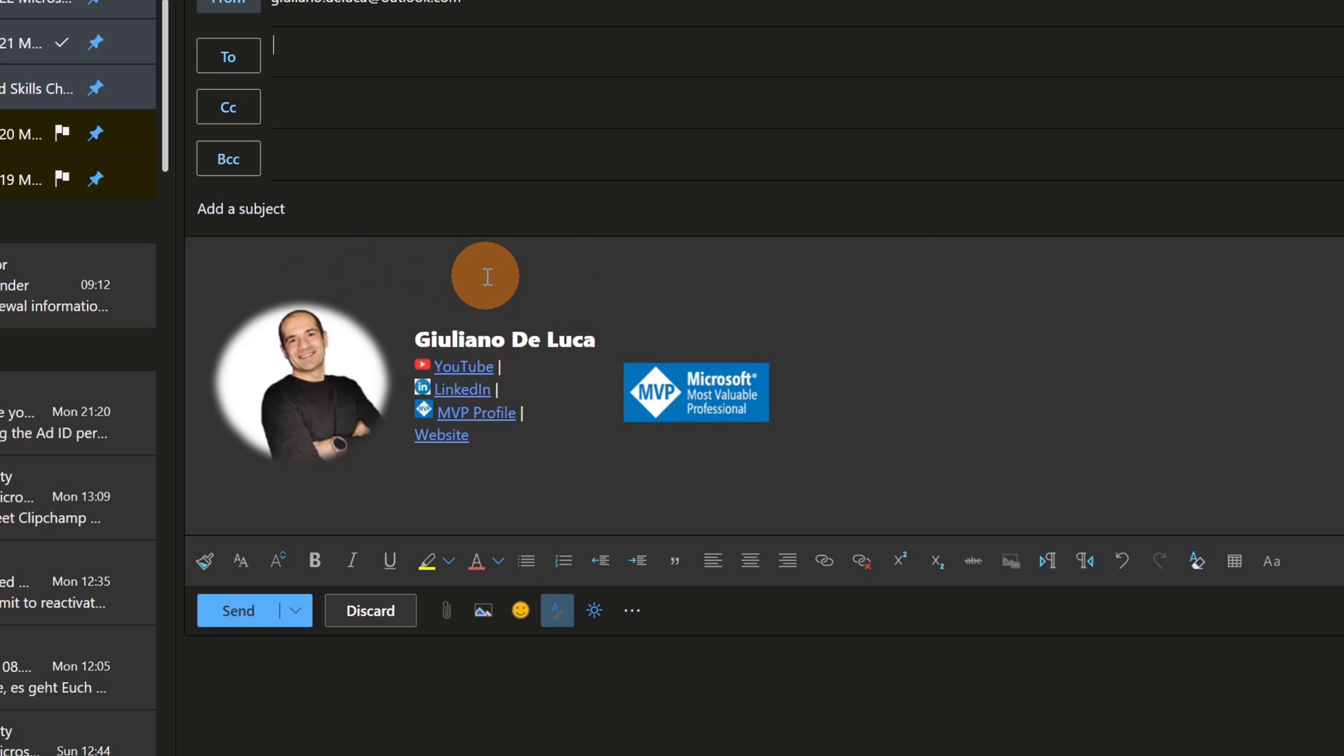
mouse_move(519, 310)
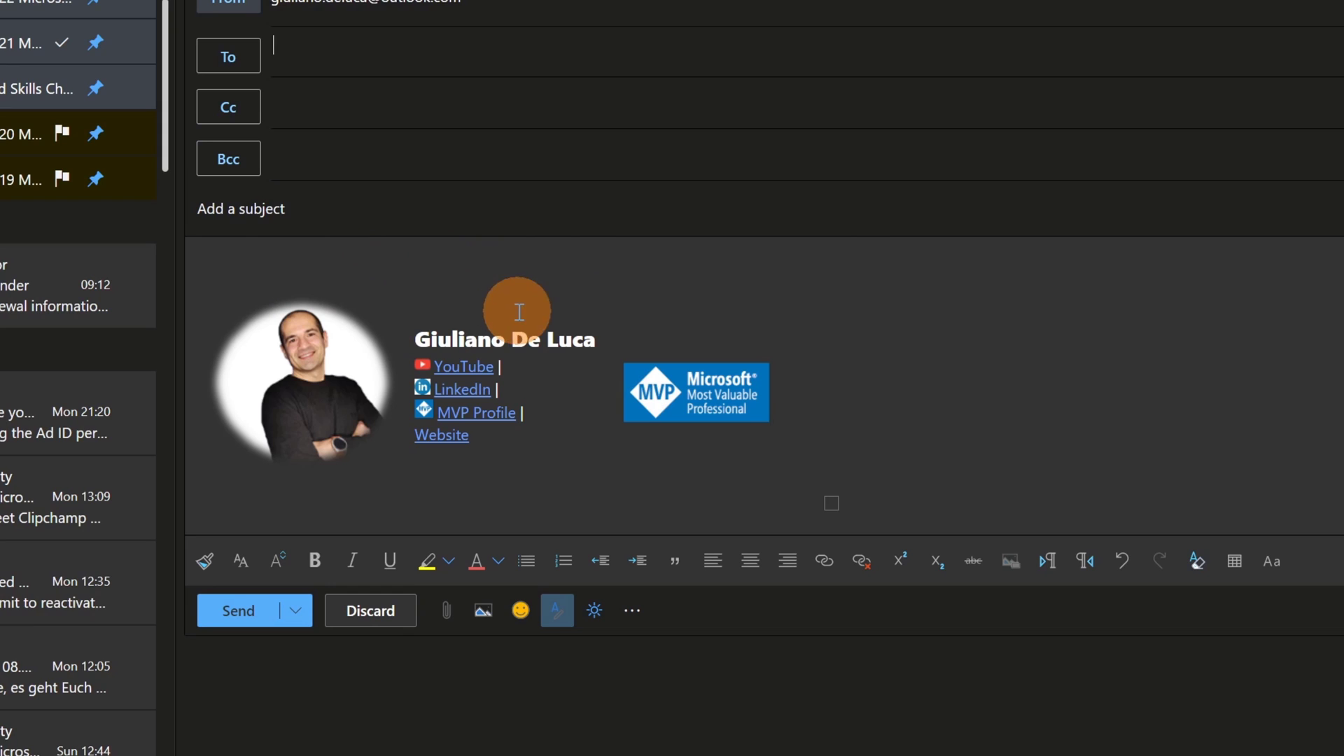
mouse_move(524, 387)
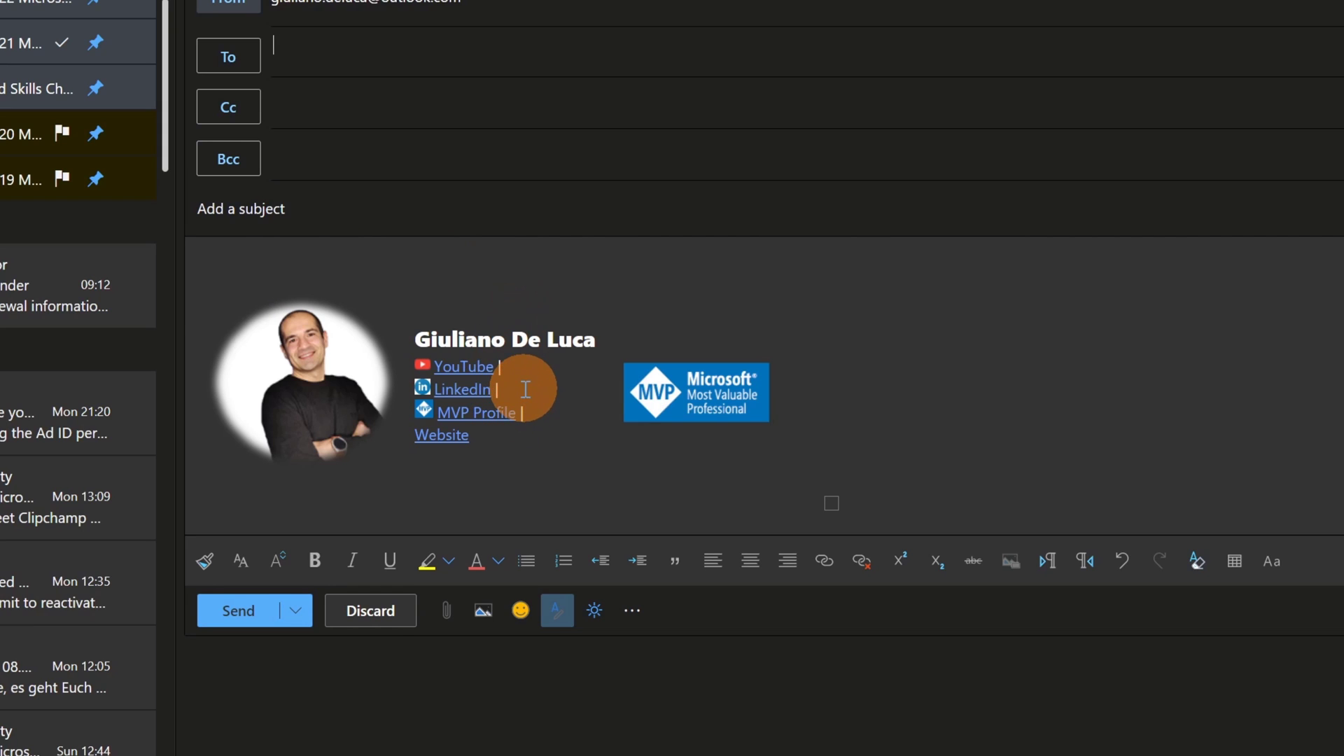
mouse_move(696, 356)
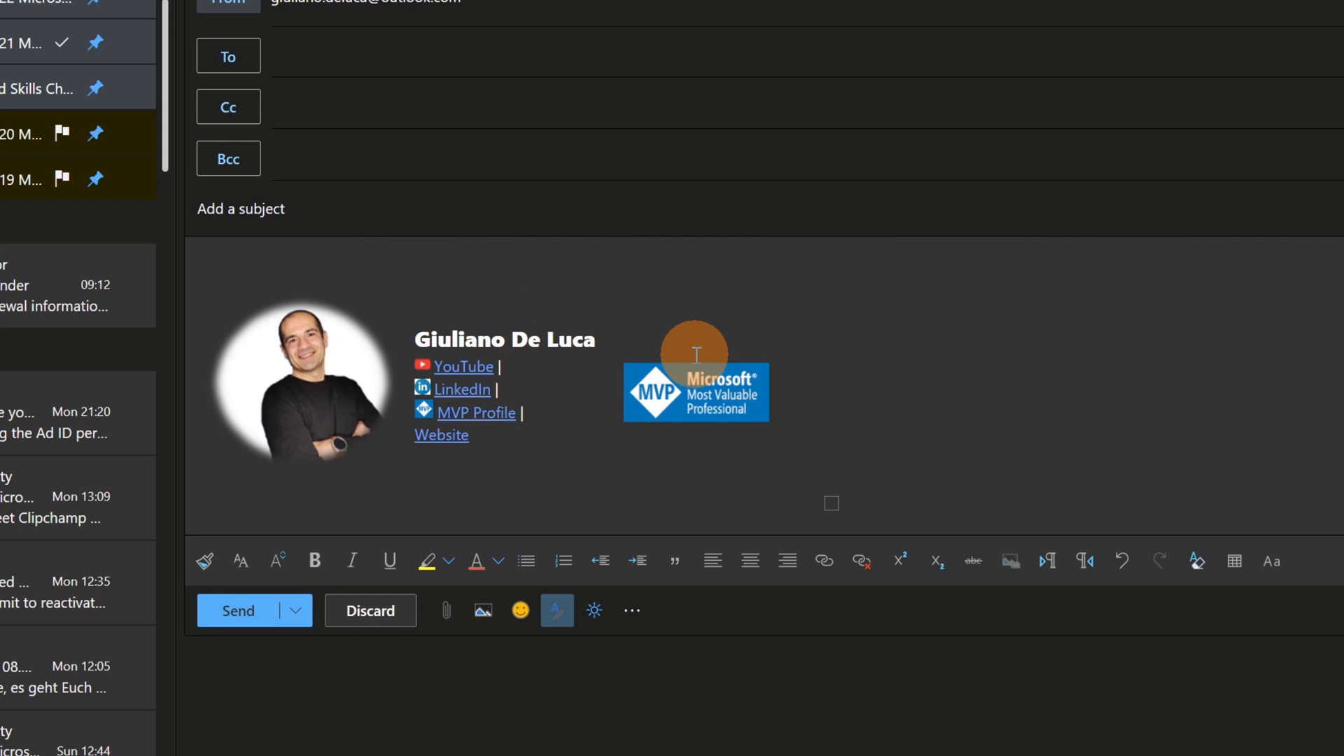
mouse_move(703, 364)
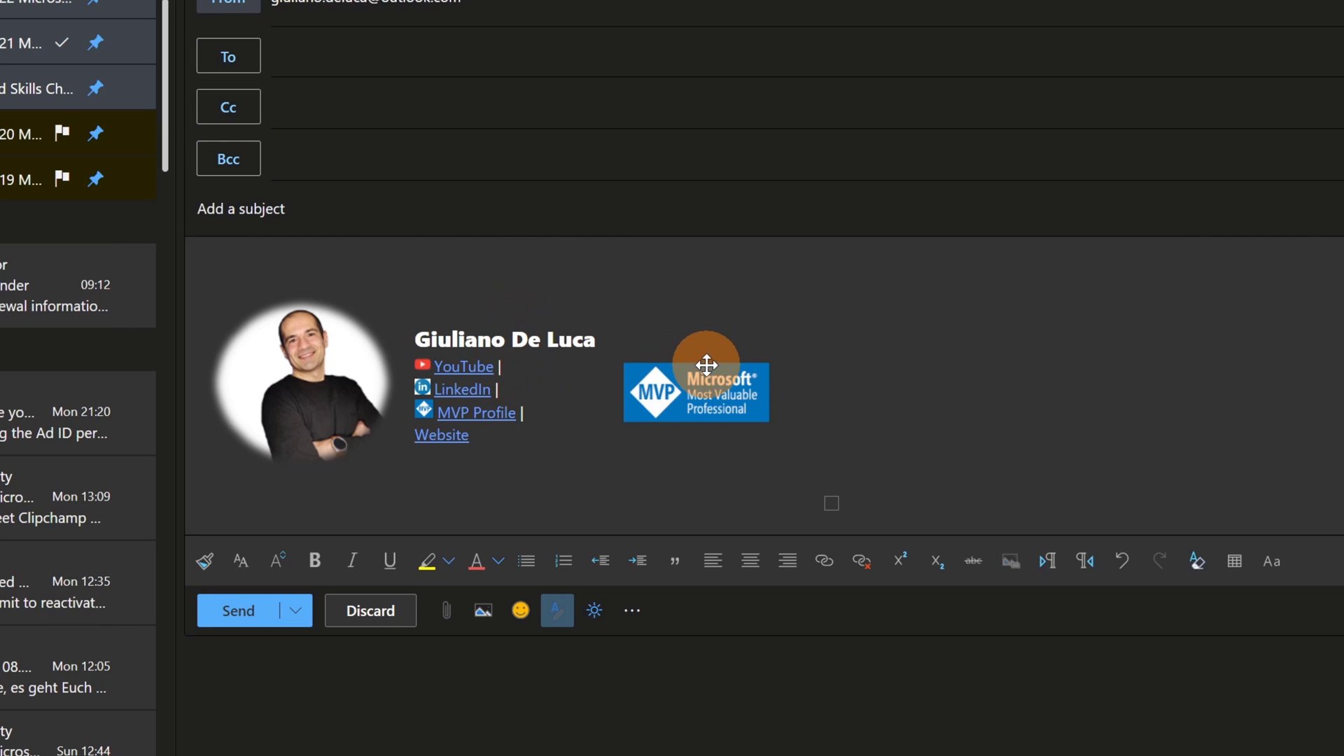
mouse_move(737, 394)
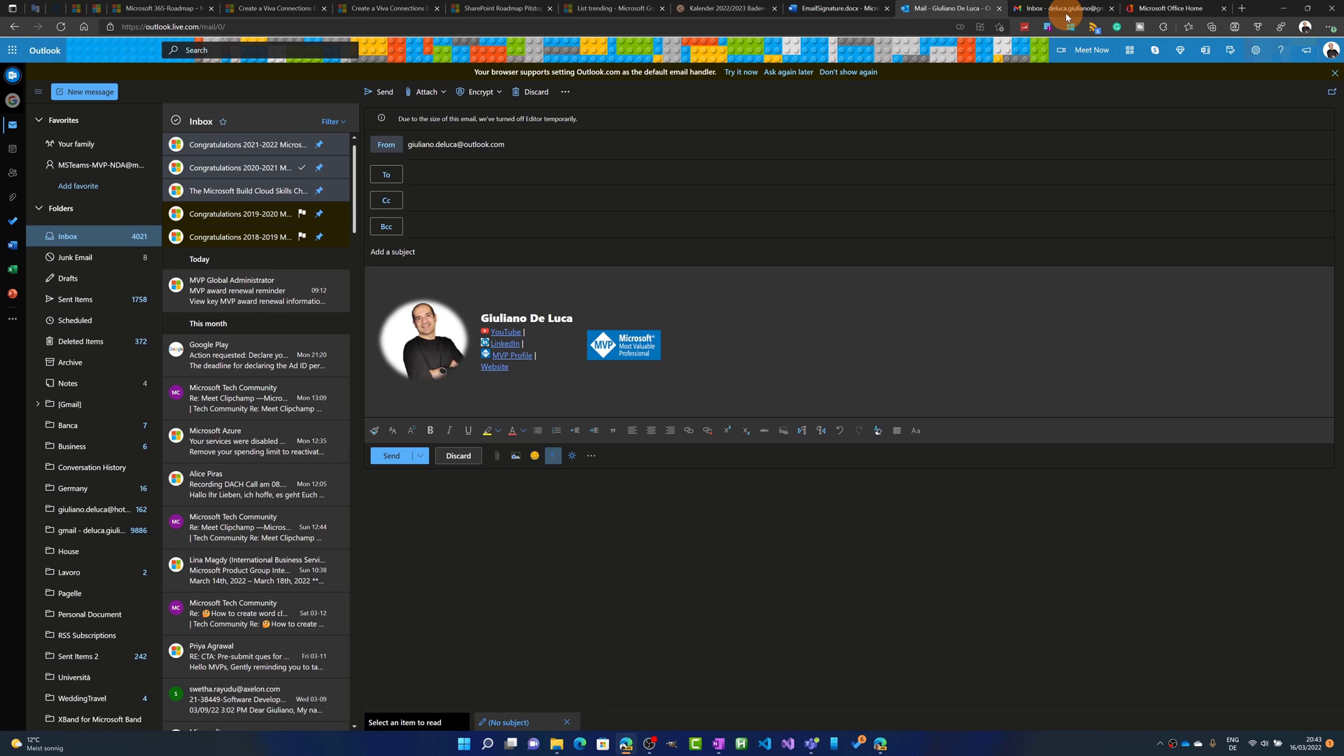
Switch to Gmail and compose a new message showing the same signature
left_click(1061, 7)
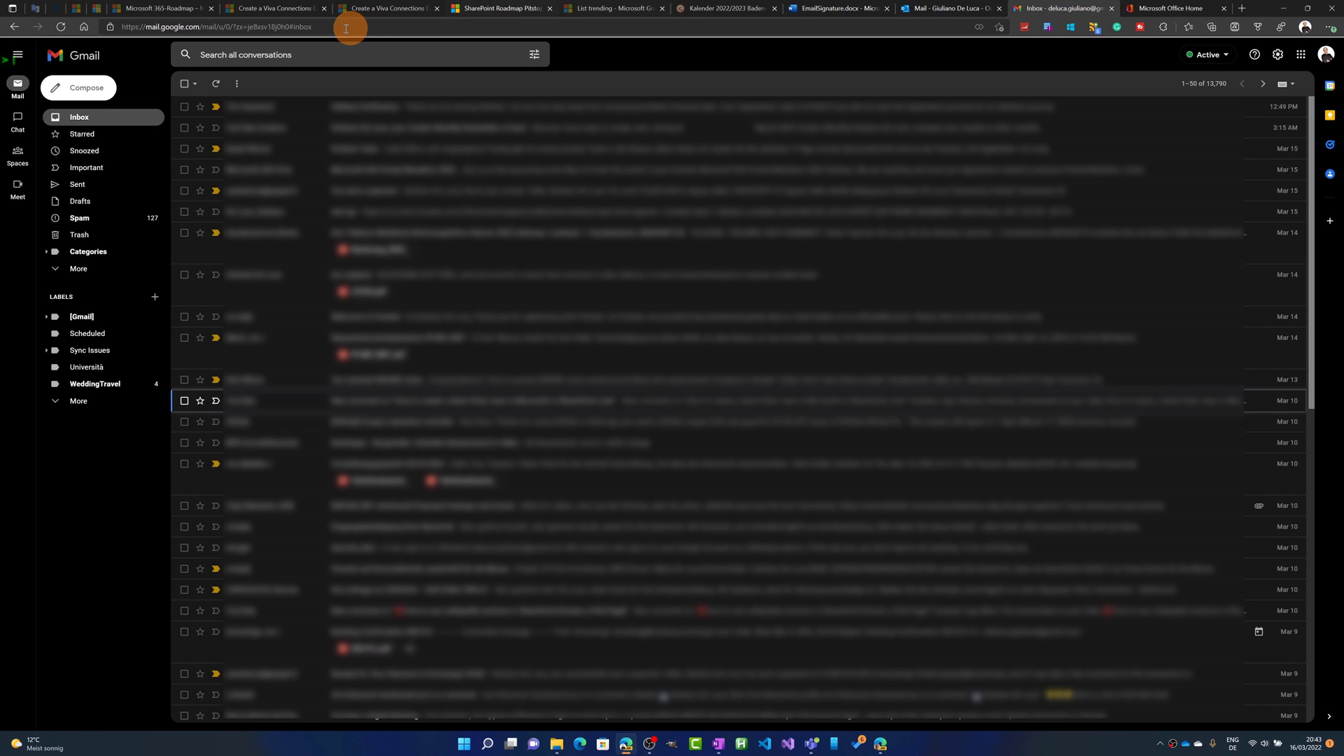
left_click(77, 87)
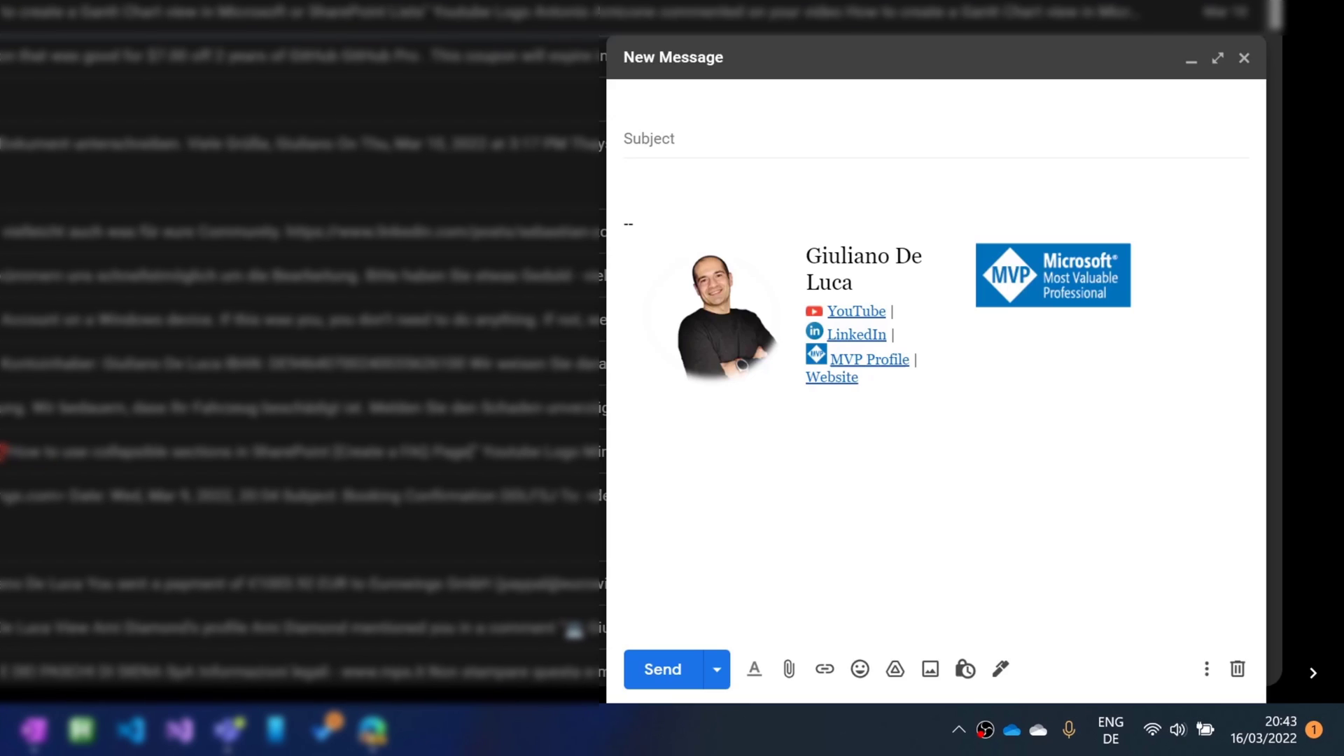
left_click(753, 669)
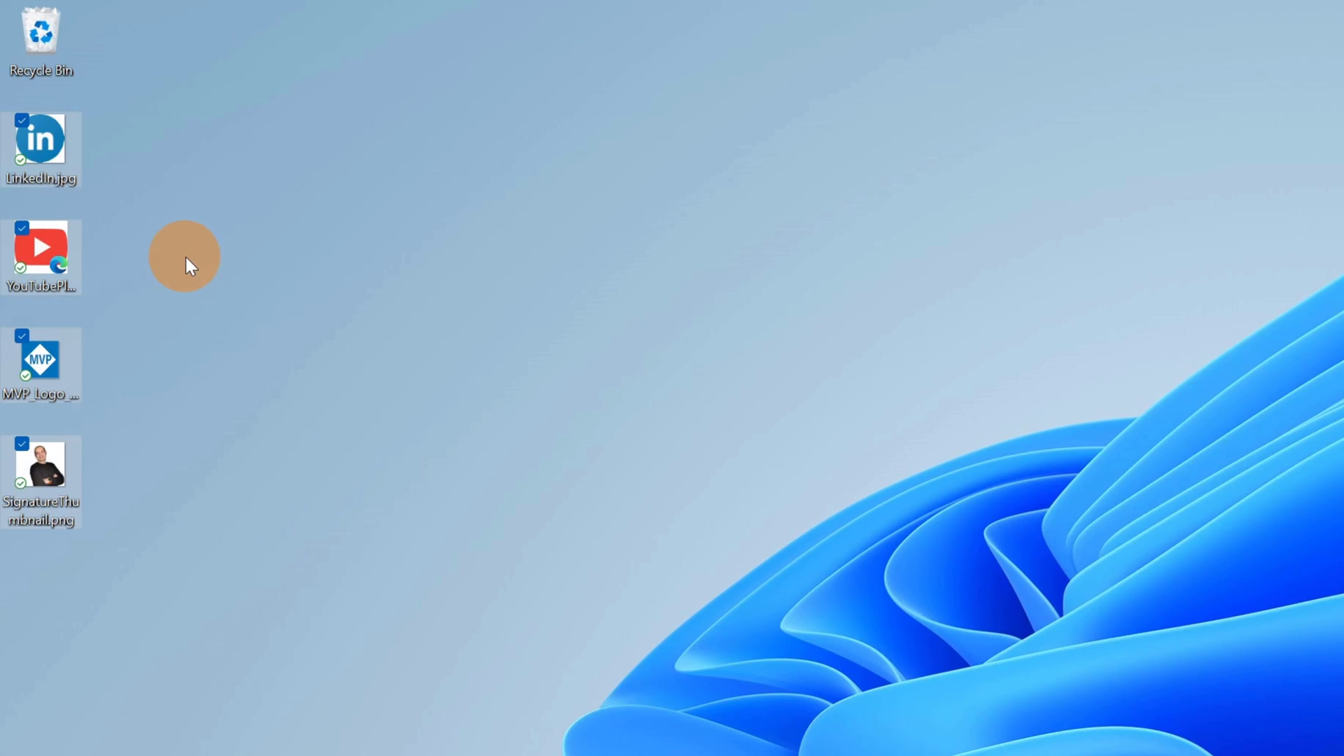
mouse_move(196, 264)
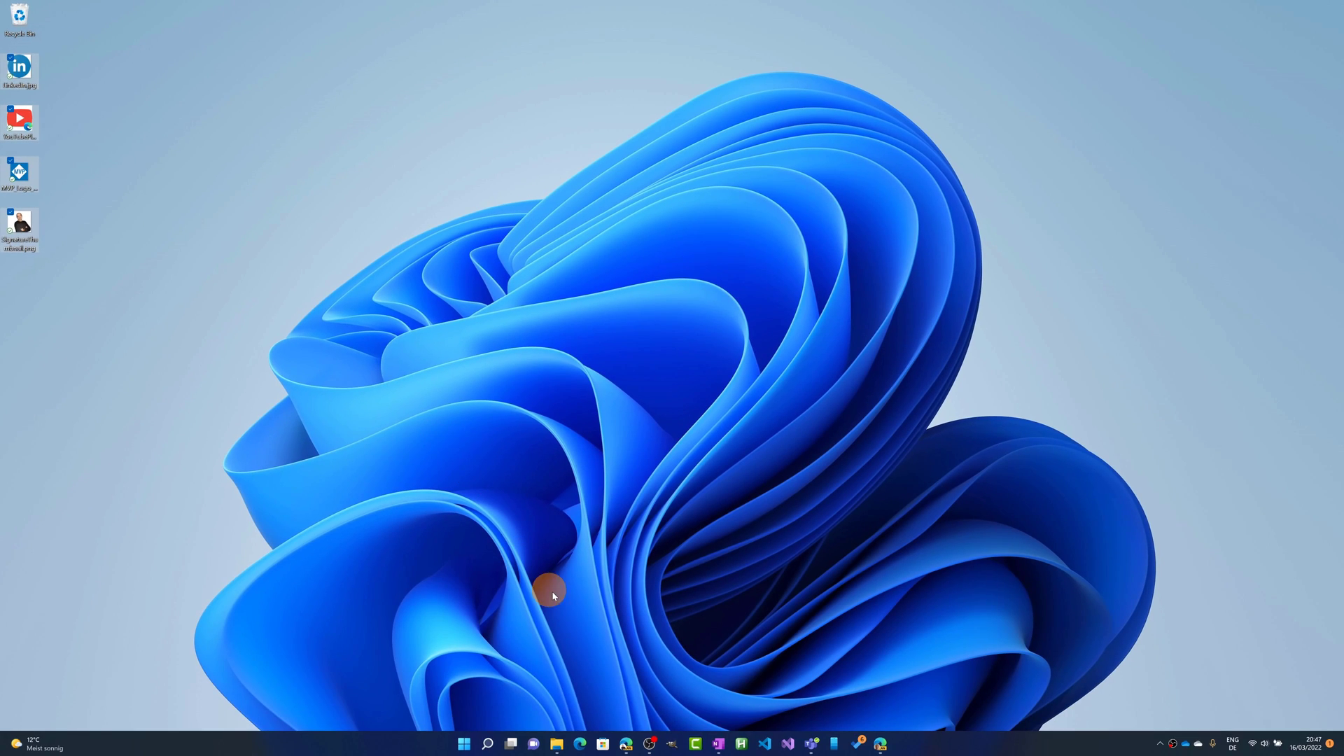
Back in Edge, open a new tab and start typing the Office address
left_click(580, 744)
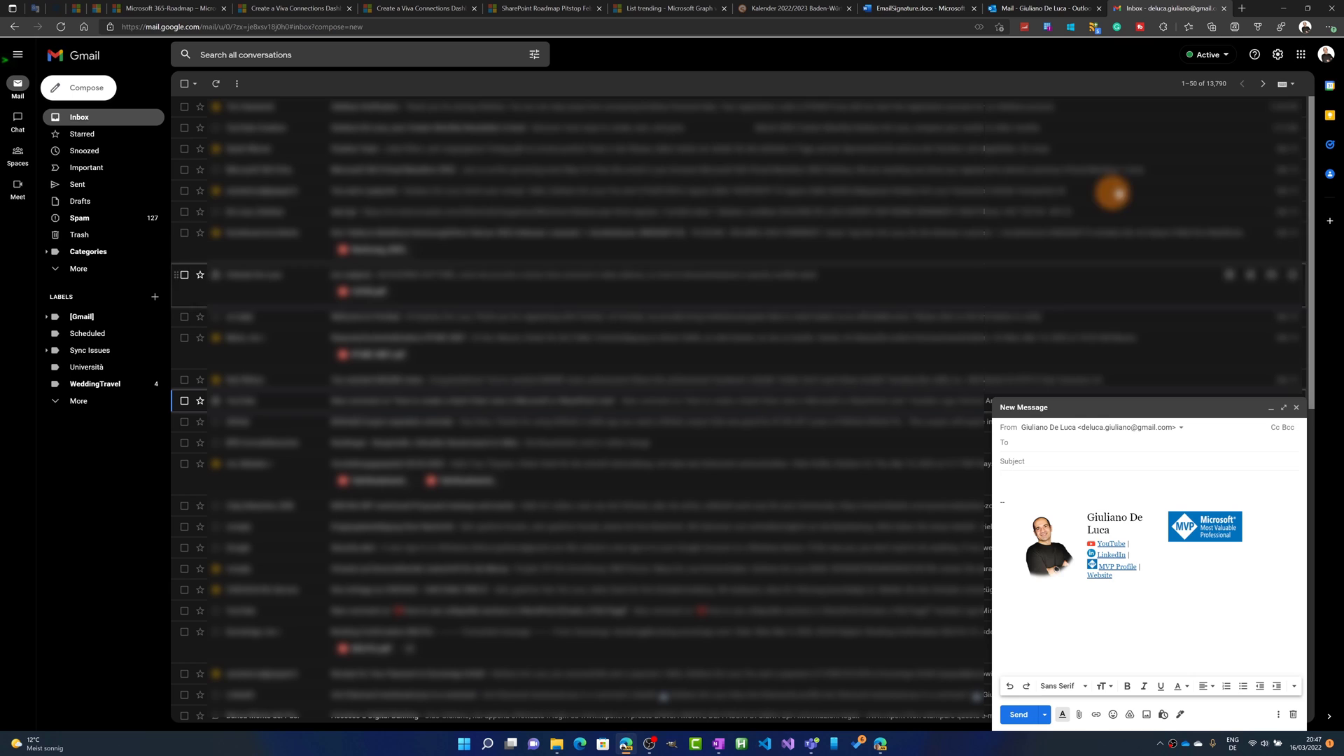
left_click(1240, 8)
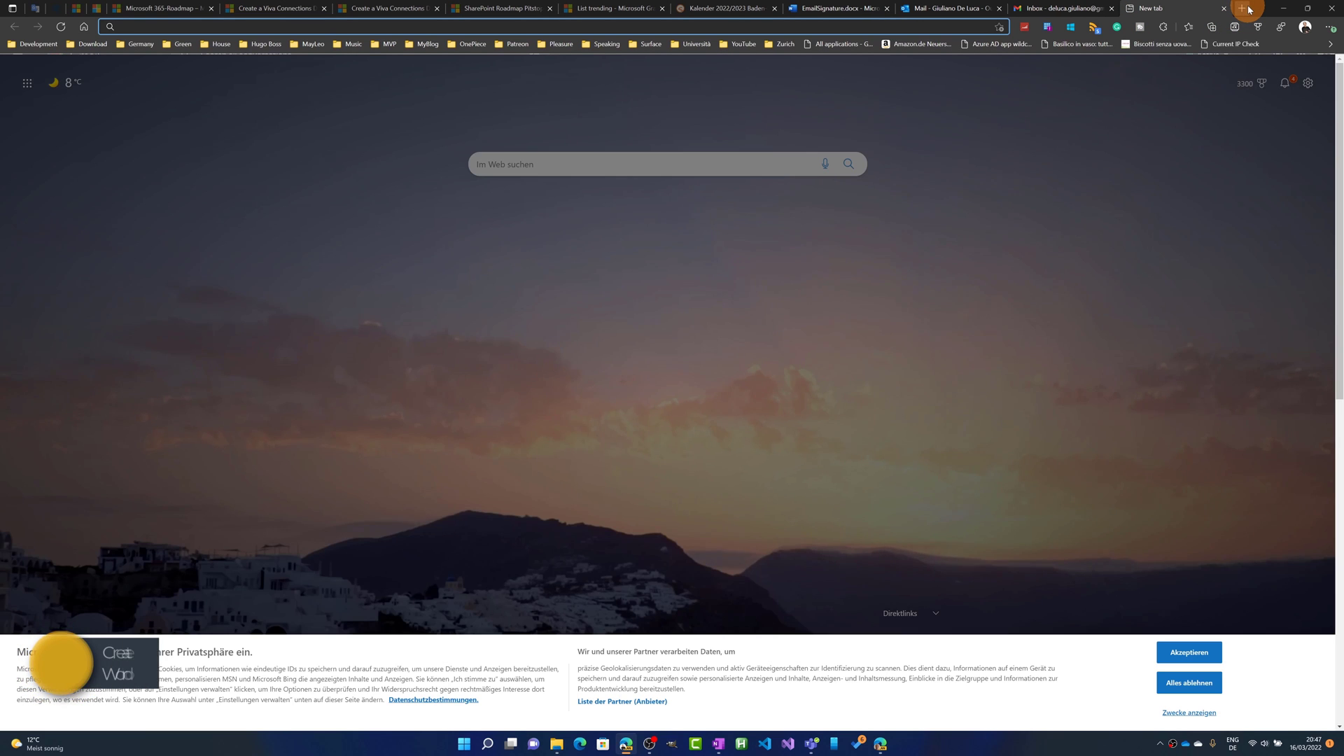
type("ofi")
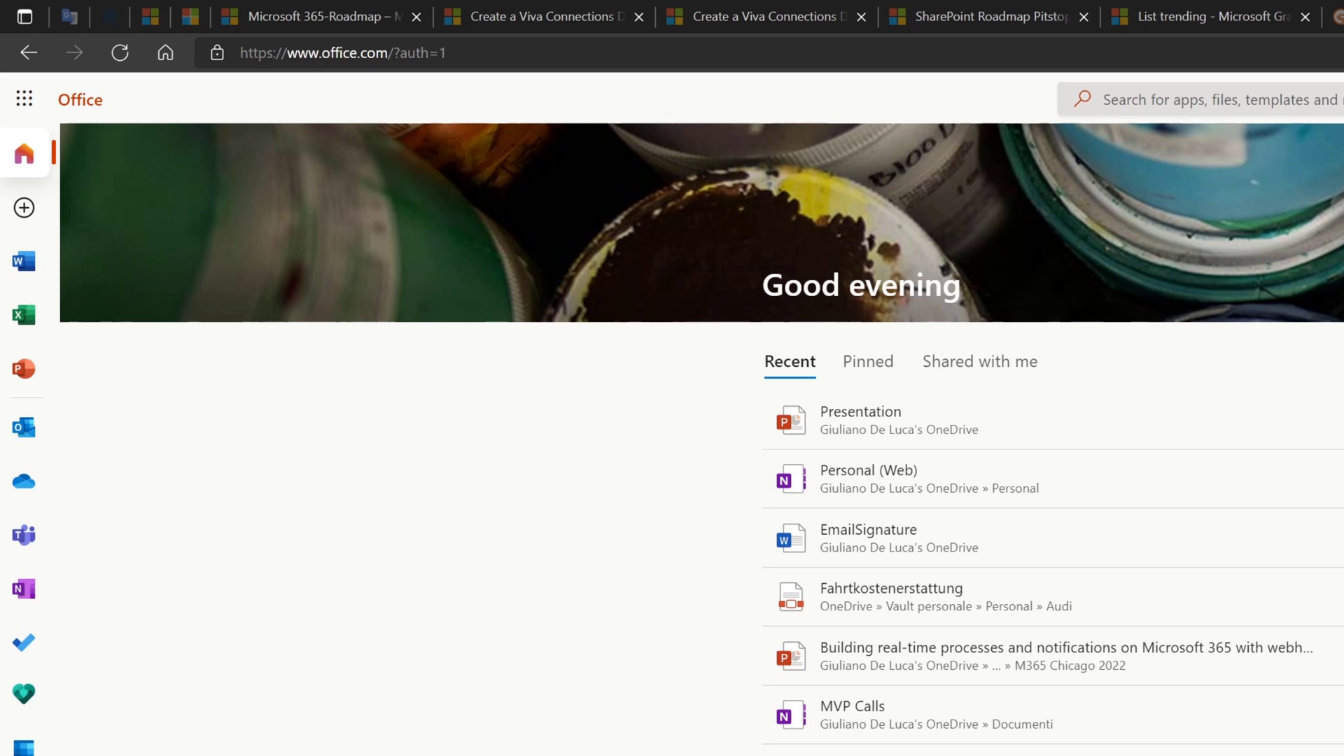
mouse_move(674, 277)
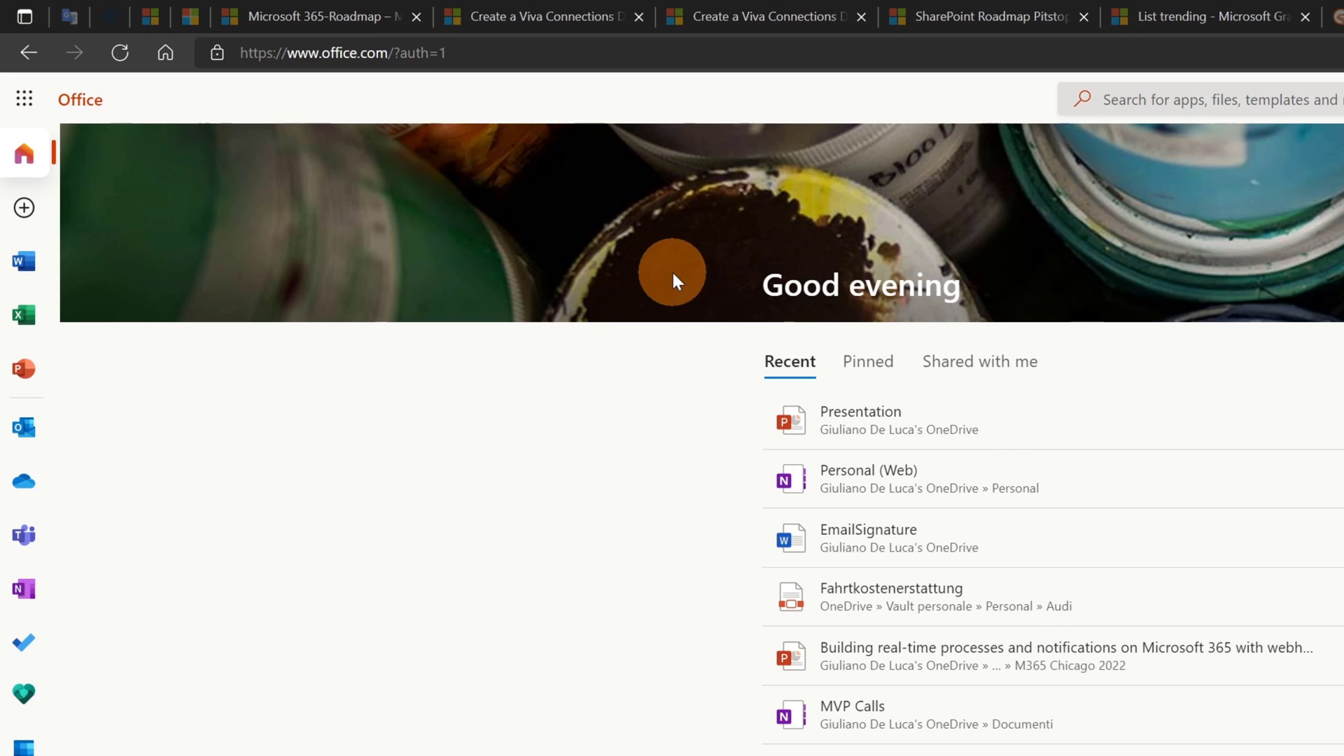
mouse_move(24, 260)
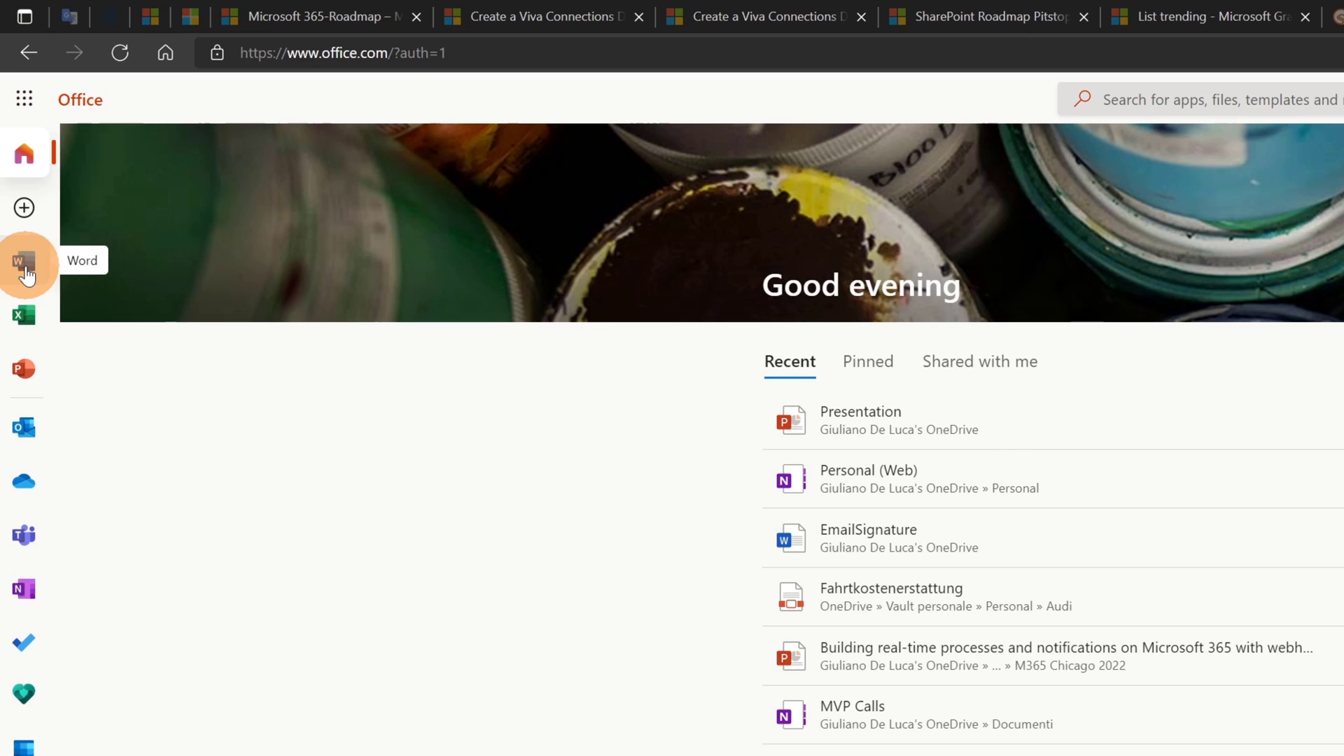
From the Office.com Word start page, create a new blank document
left_click(23, 261)
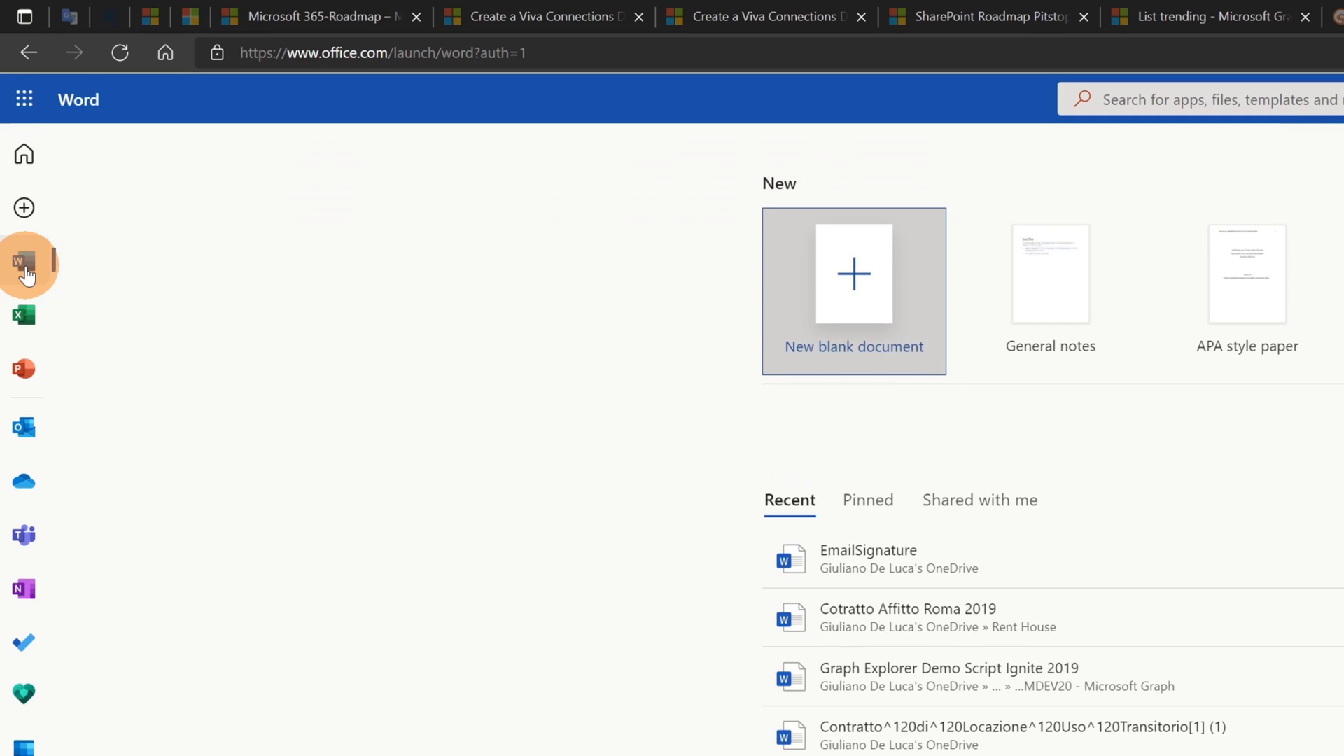
mouse_move(852, 290)
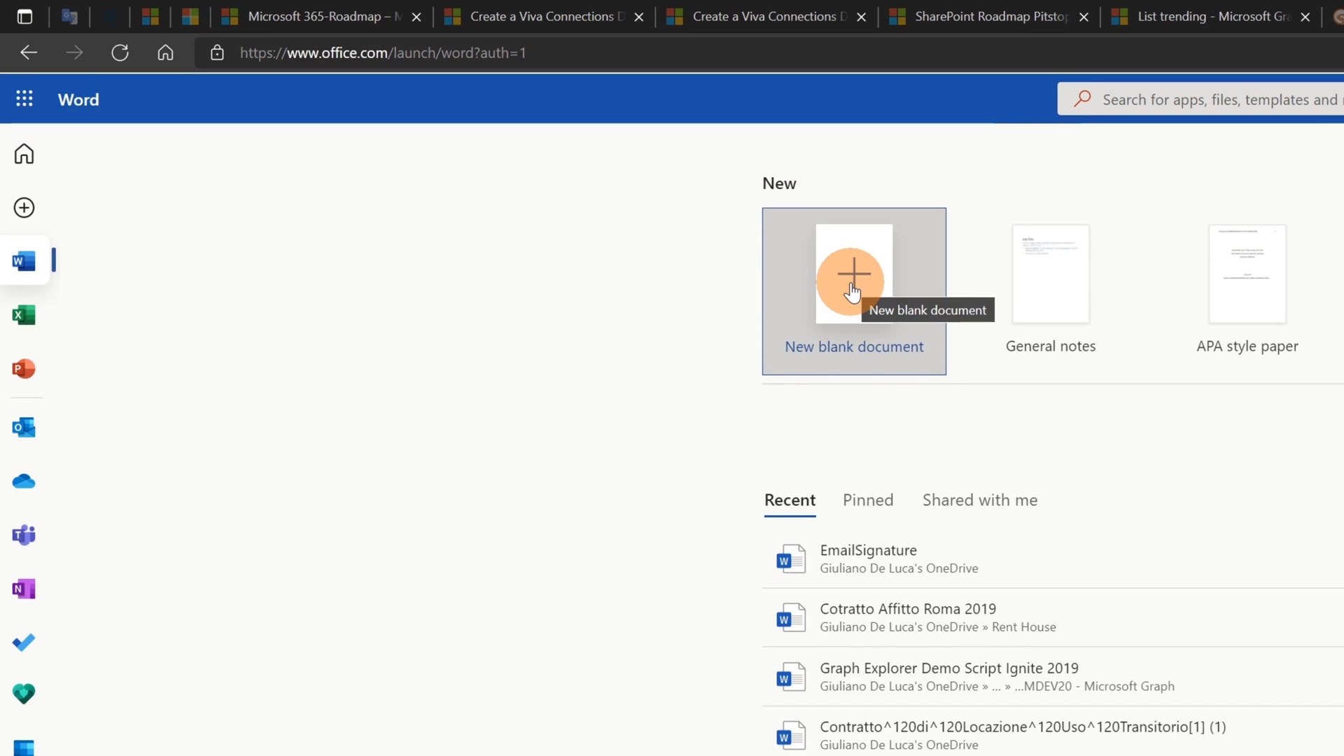
left_click(853, 275)
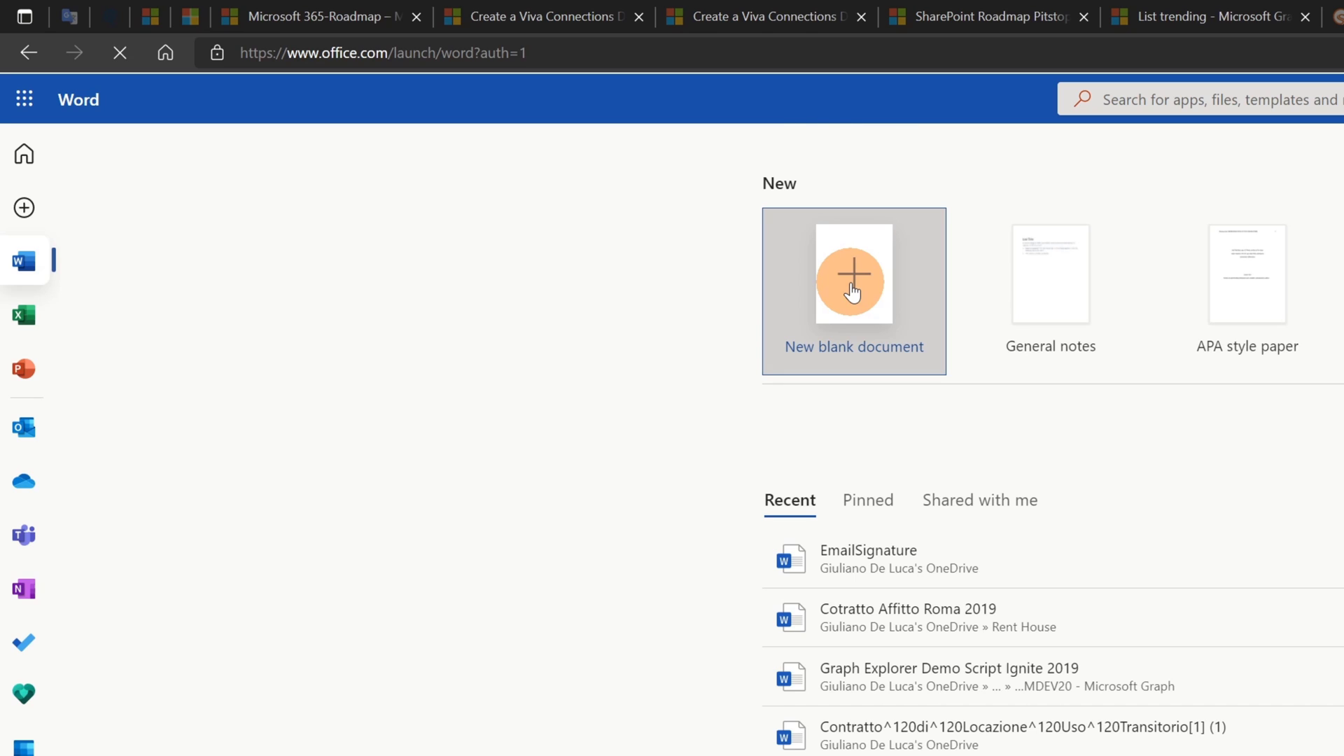
left_click(852, 274)
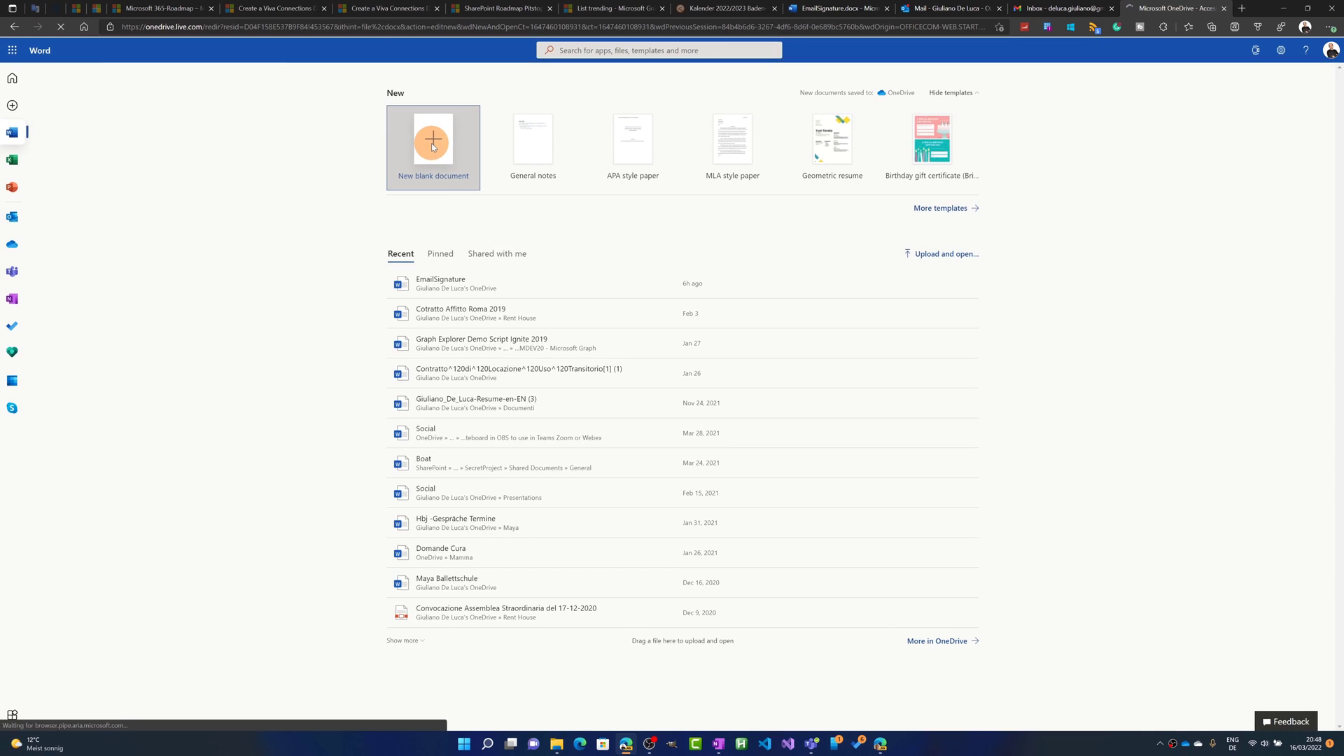
left_click(433, 138)
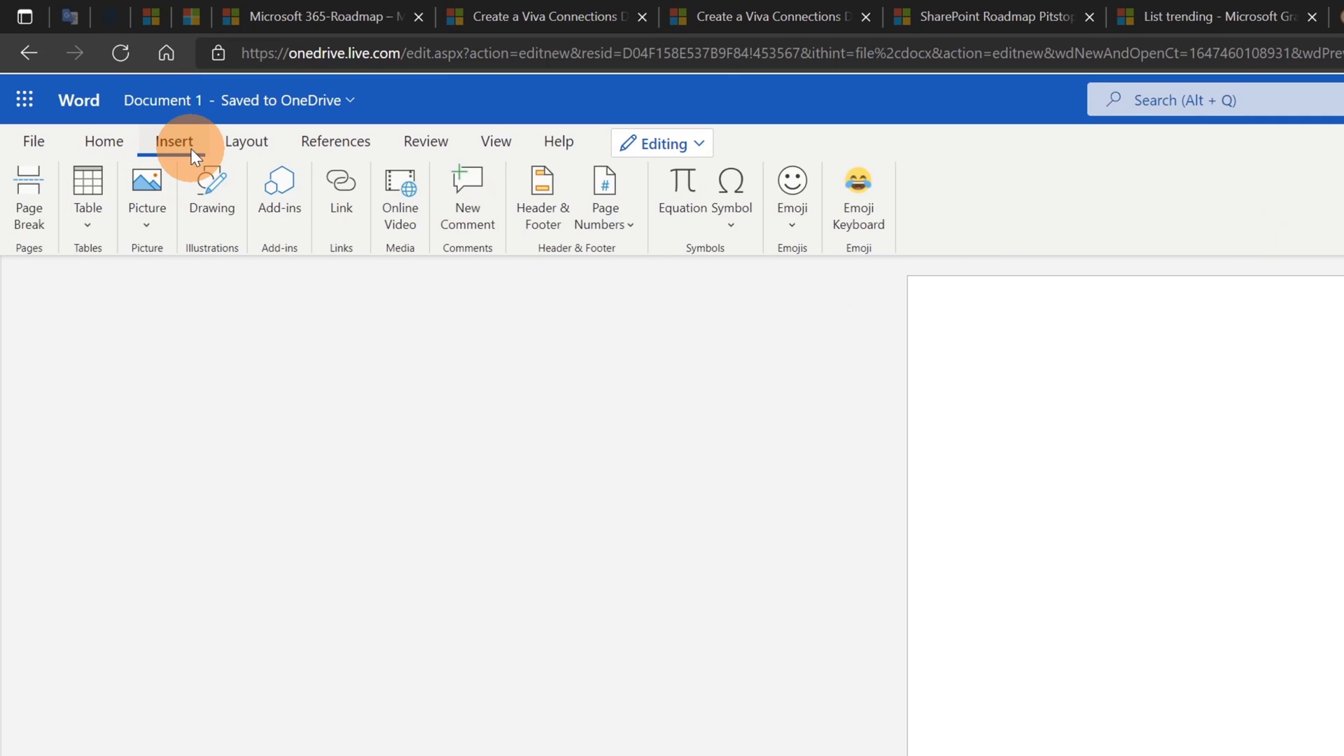
mouse_move(87, 206)
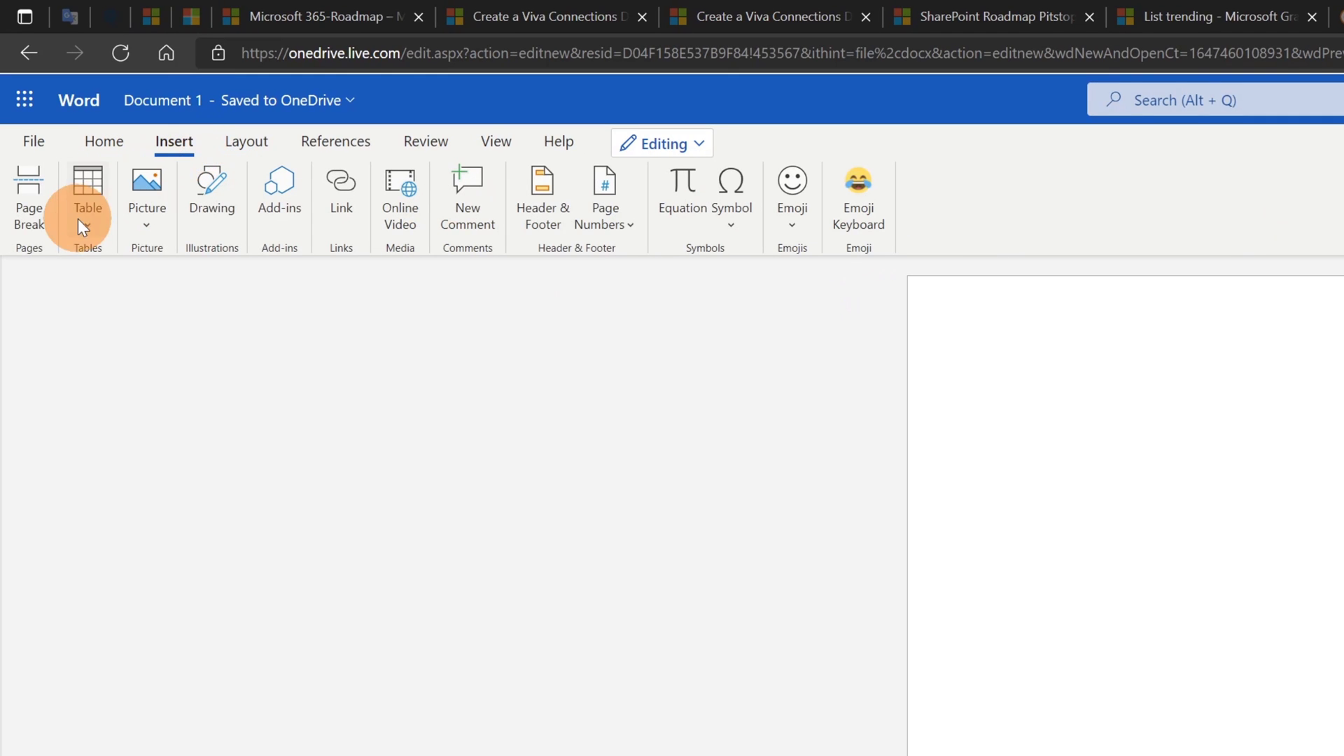
Insert a two-column, one-row table at the top of Document 1
left_click(87, 188)
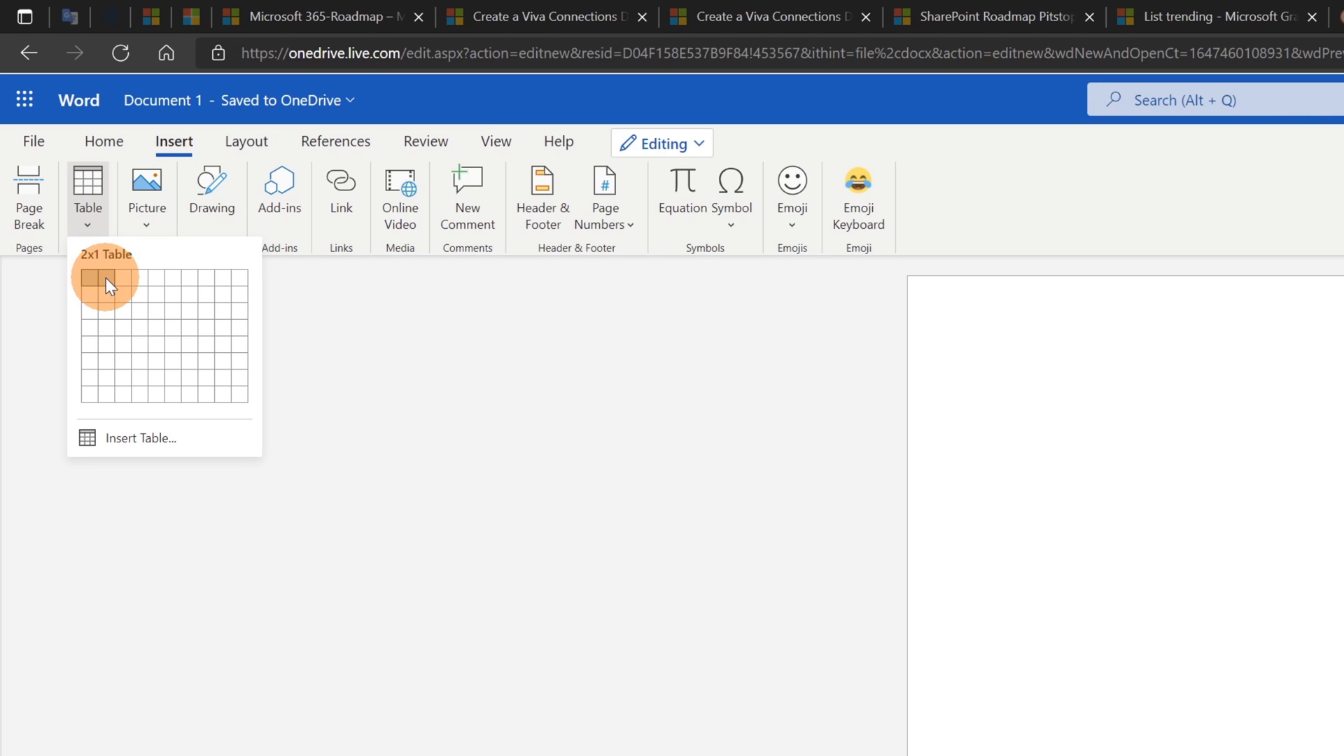
left_click(105, 276)
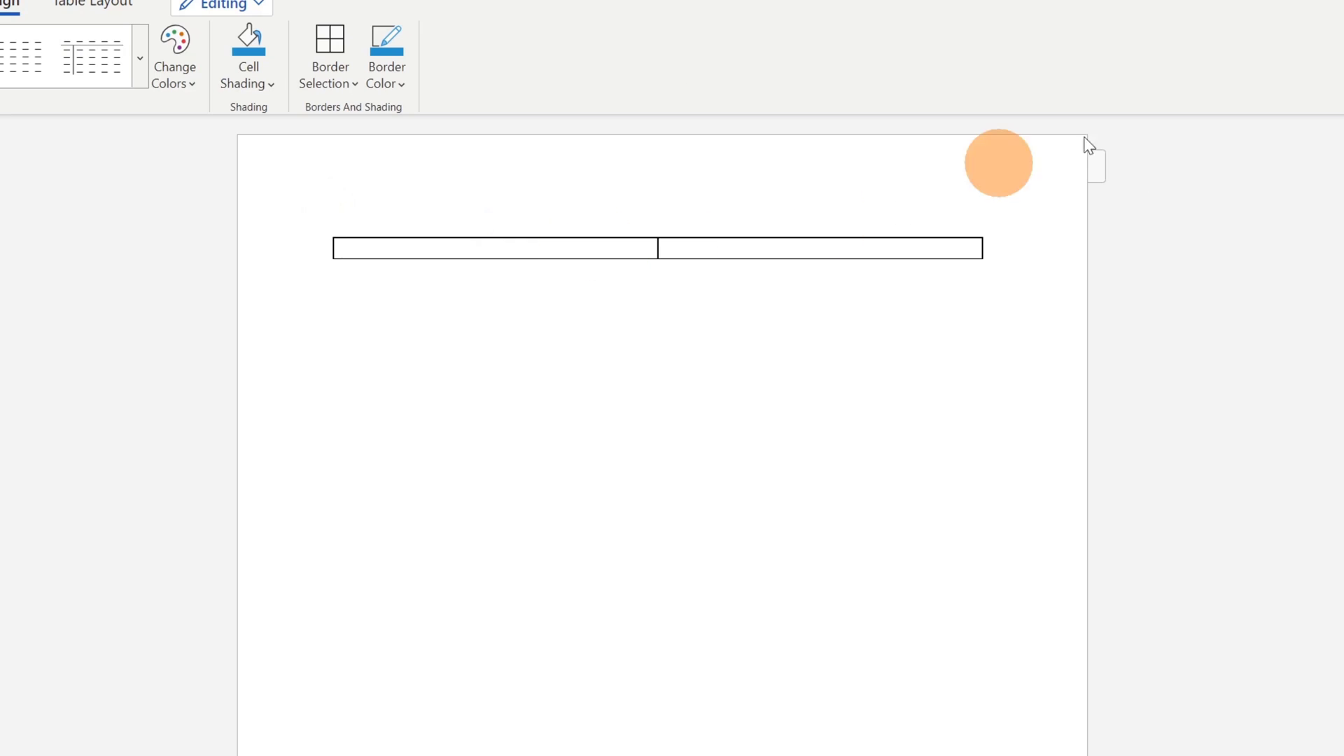
left_click(1198, 64)
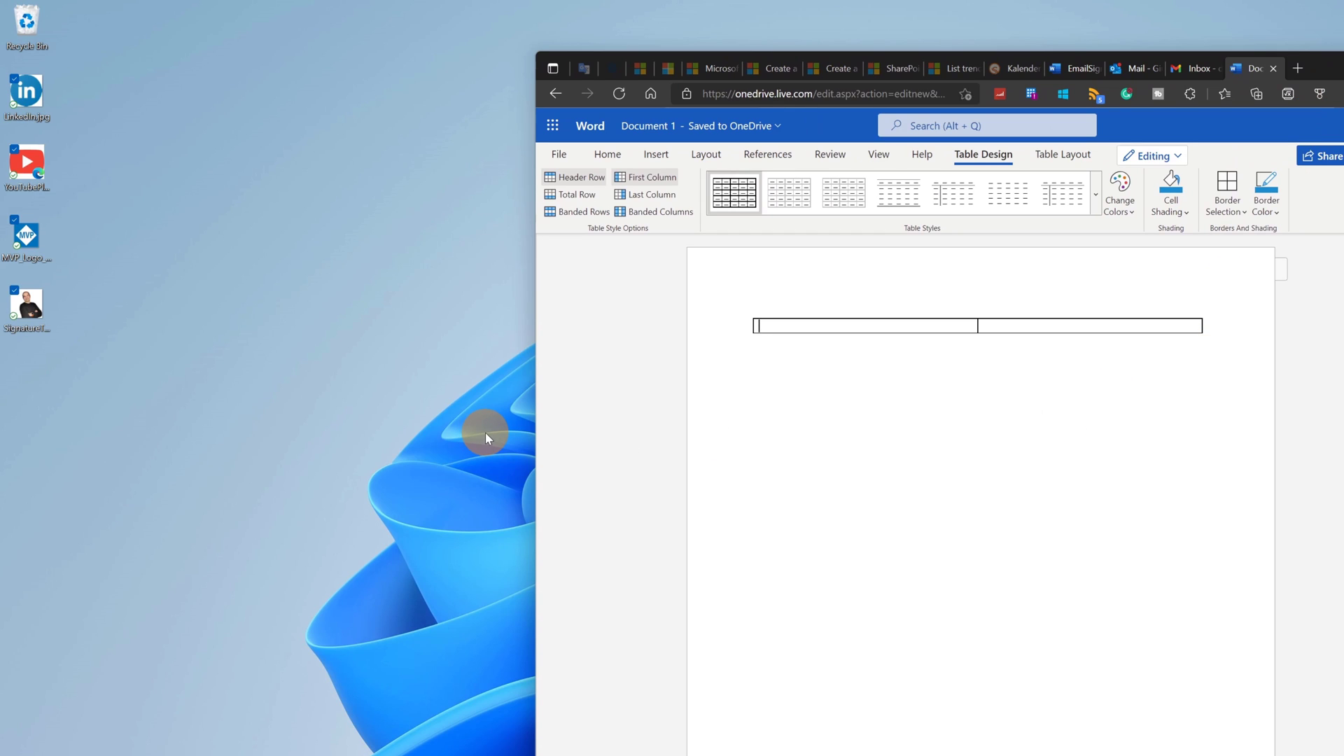
mouse_move(266, 413)
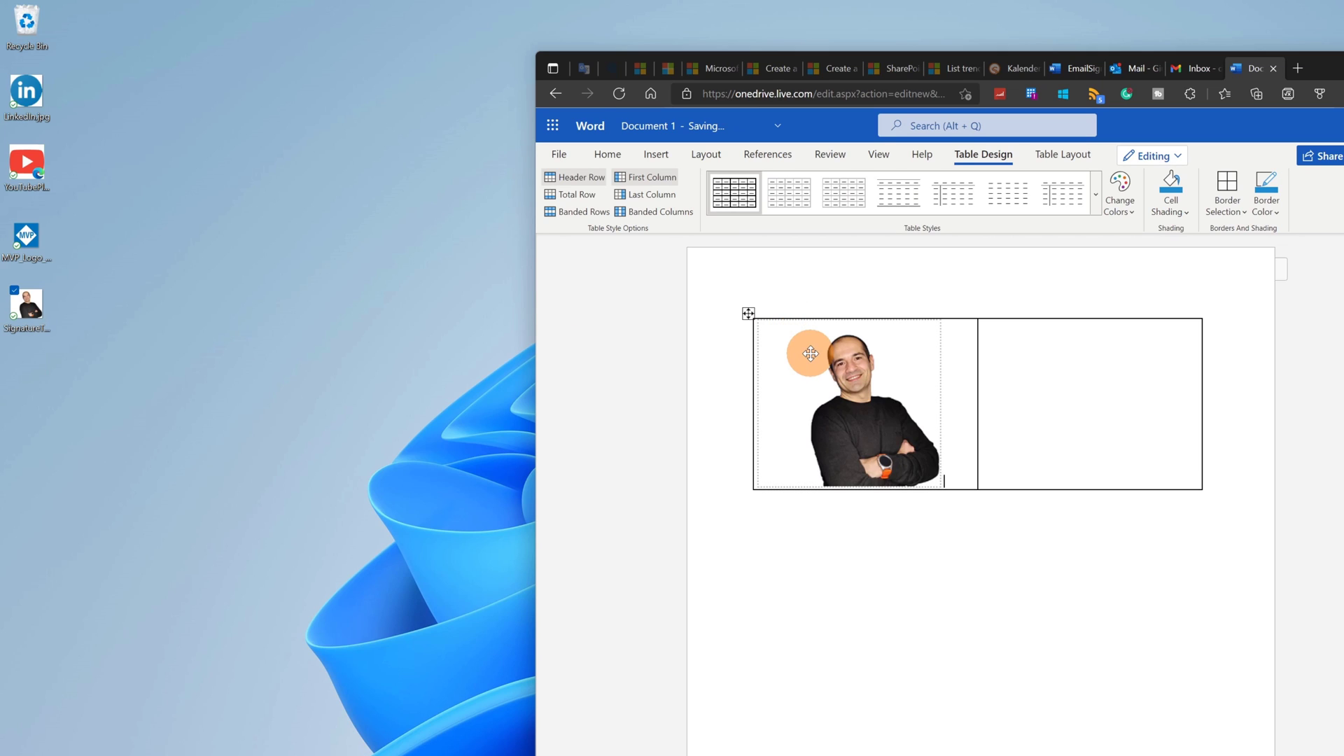
Select the portrait photo placed in the table's left cell
left_click(848, 403)
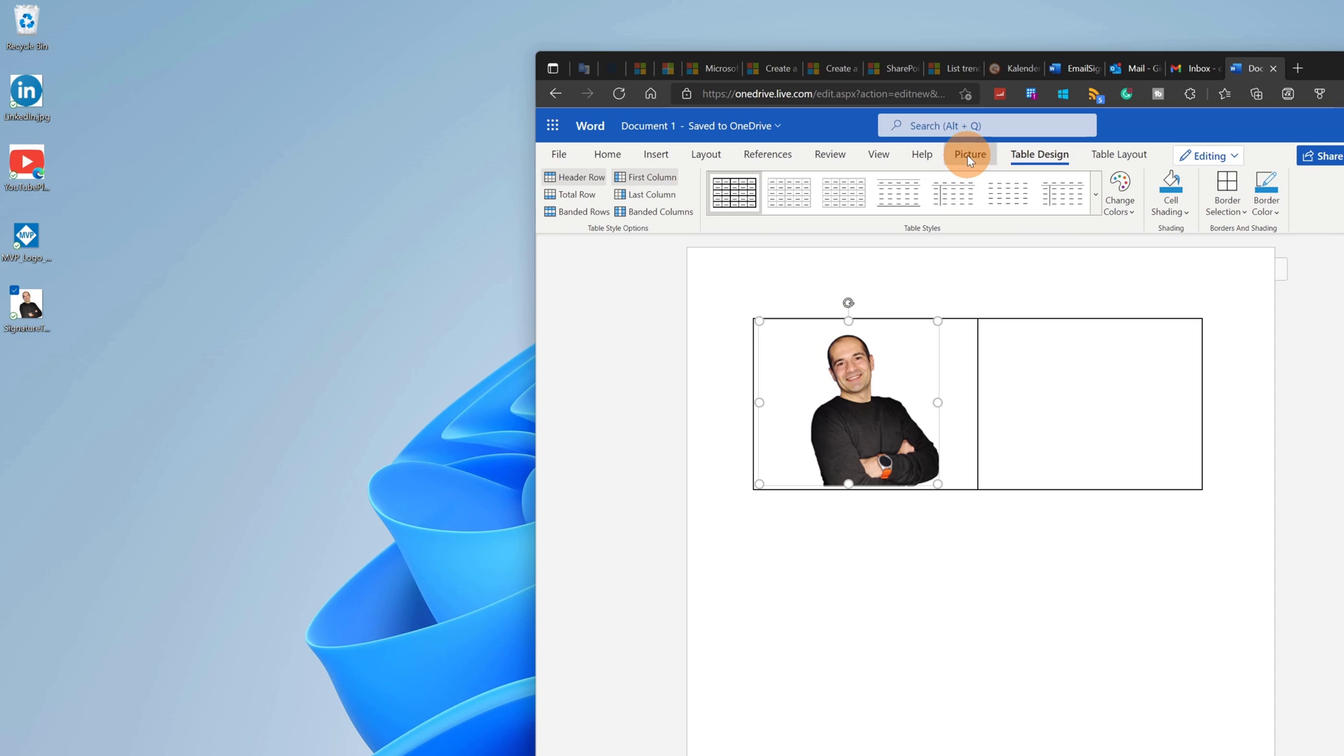
Apply the Soft Edge Oval picture style to the portrait photo
left_click(969, 154)
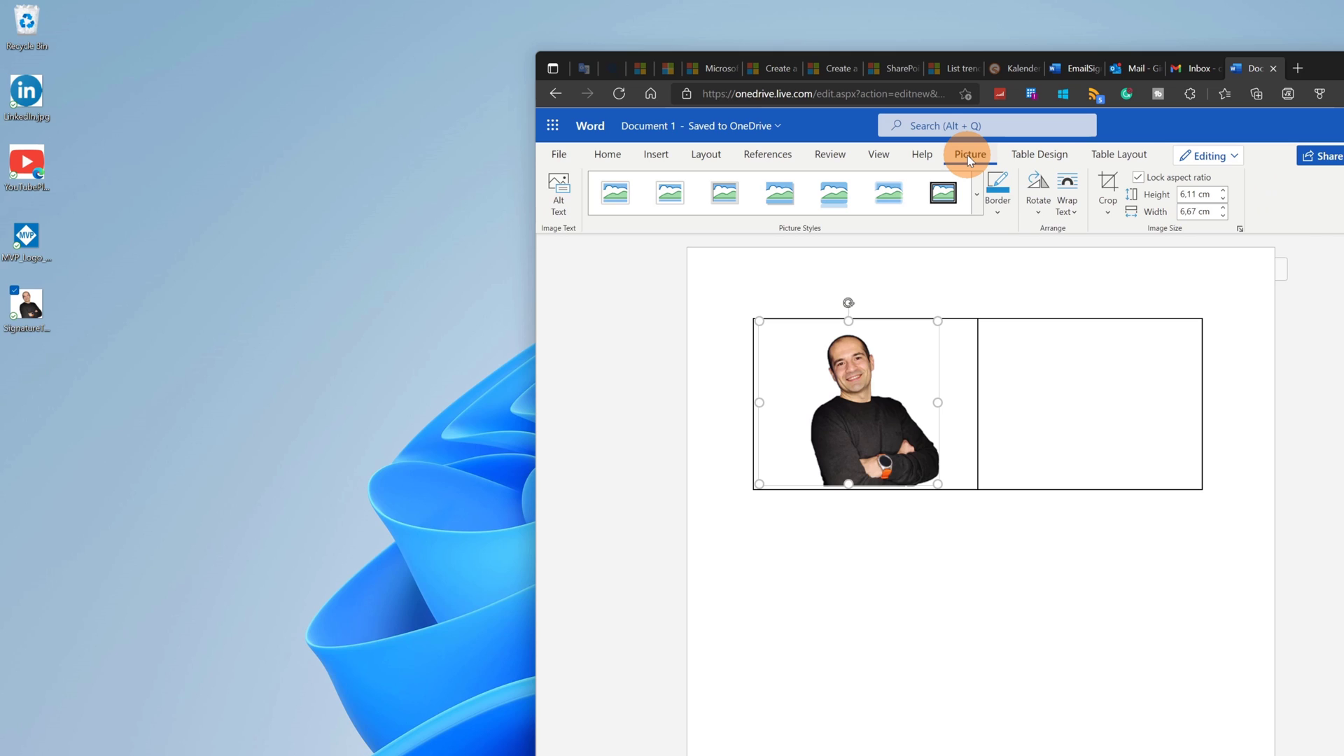
mouse_move(975, 197)
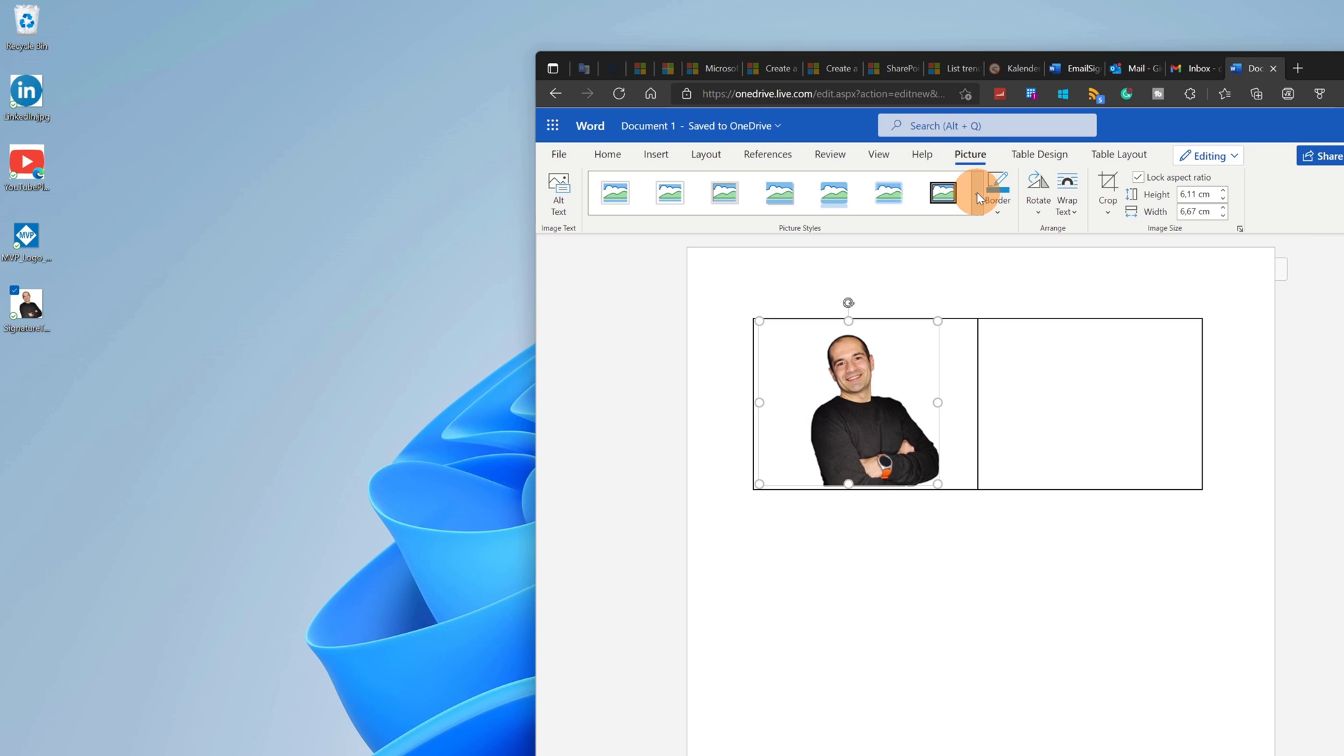
left_click(976, 194)
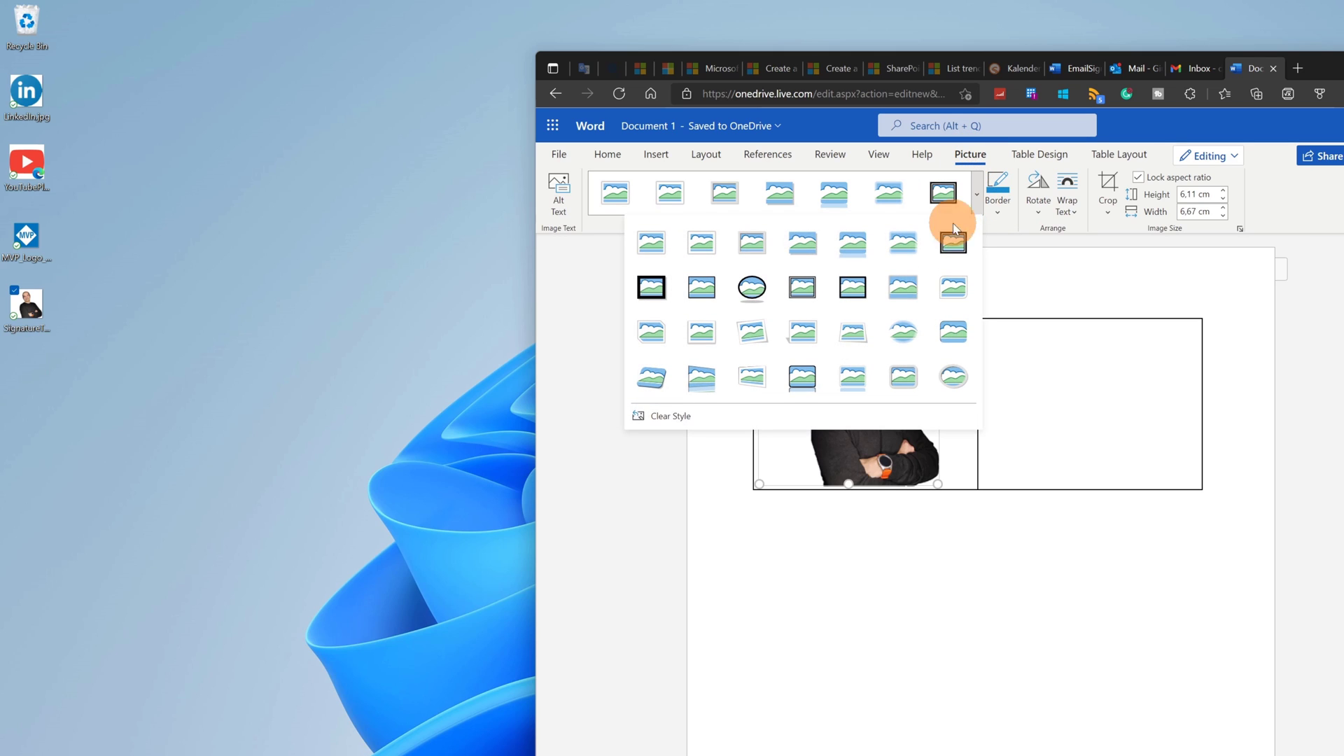
mouse_move(902, 331)
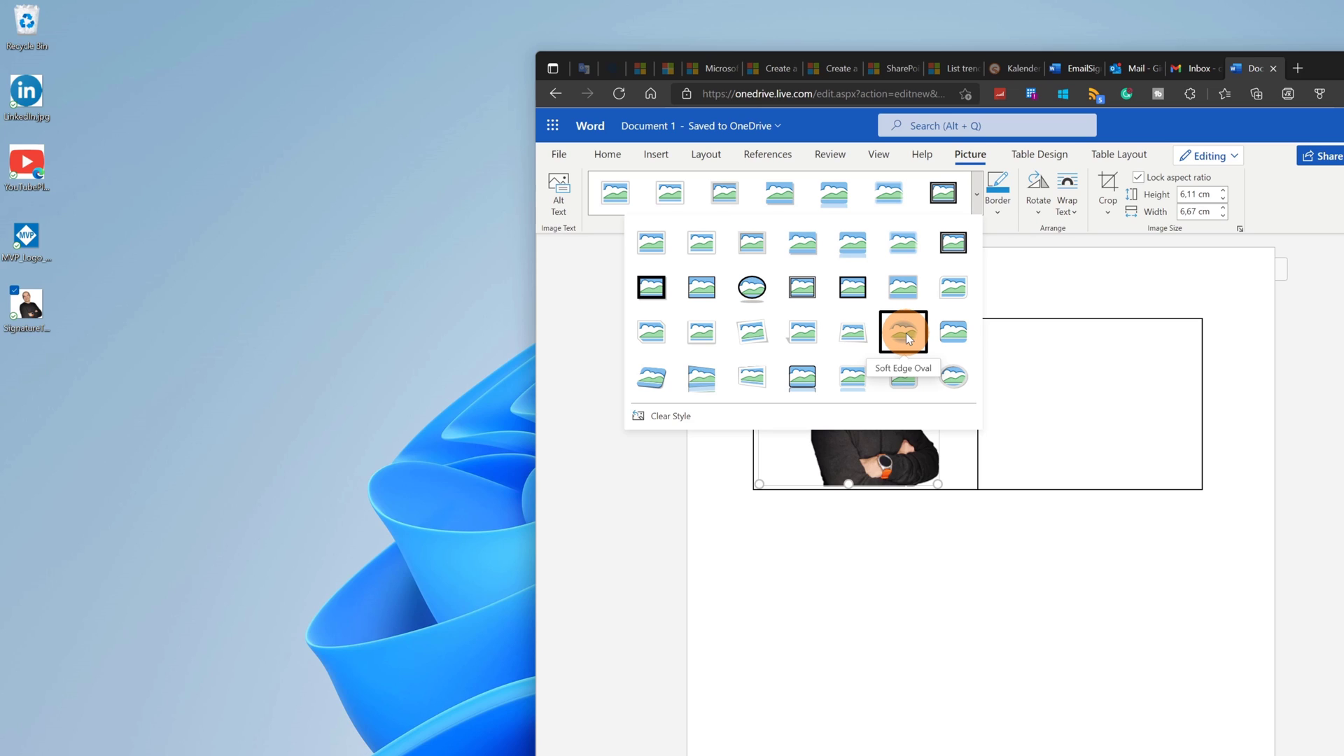
left_click(902, 332)
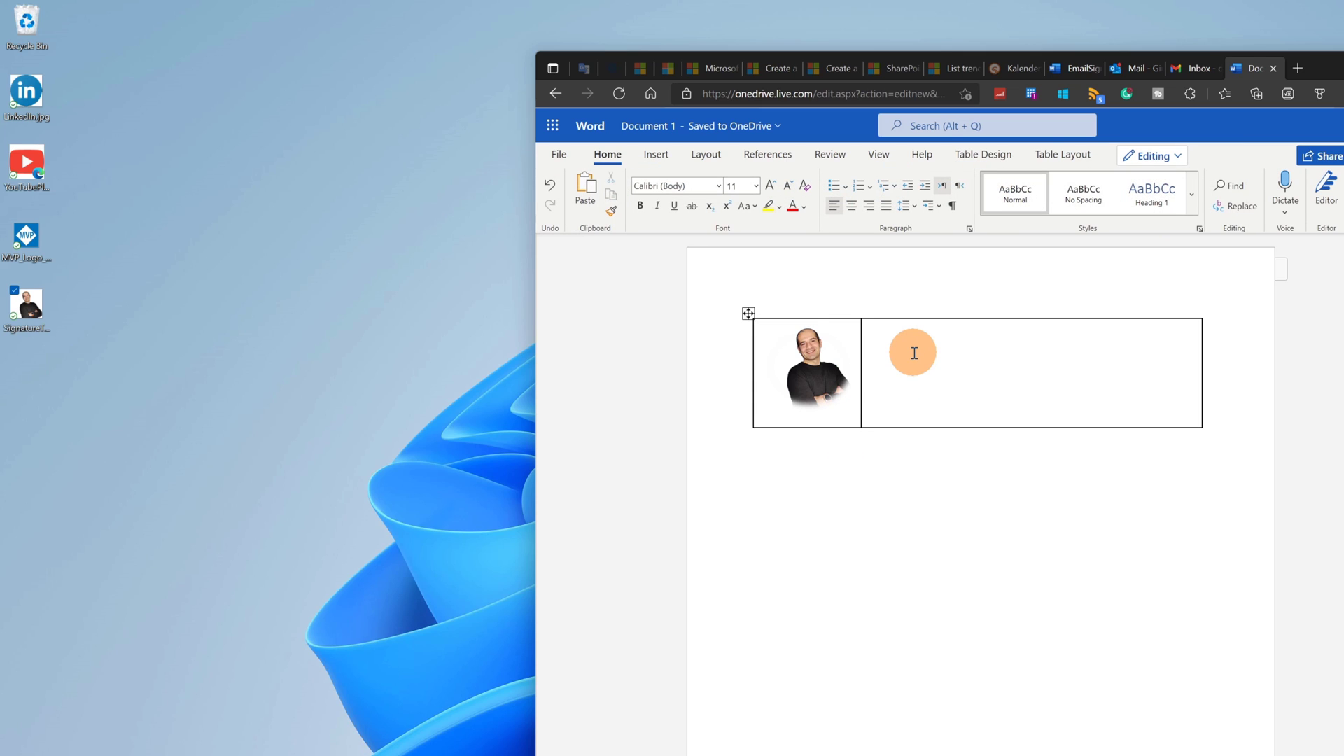
type("Giu")
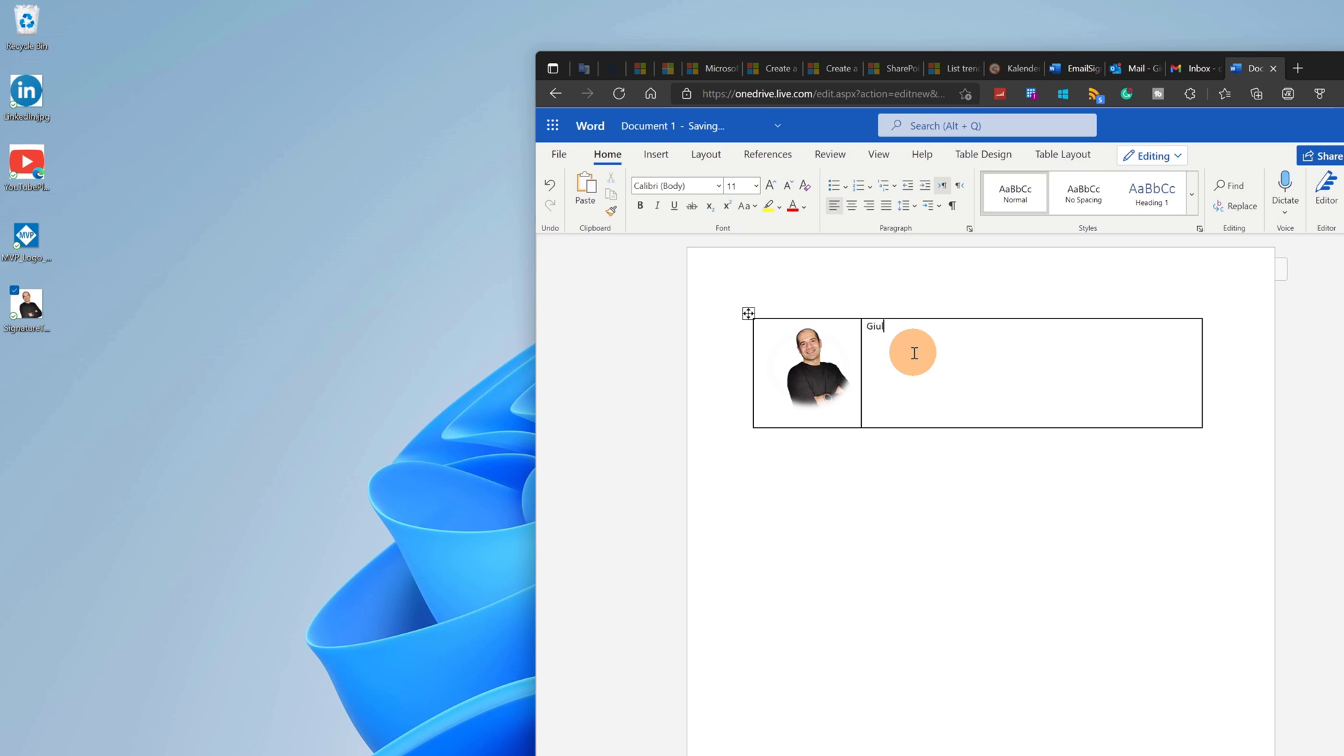
type("iano")
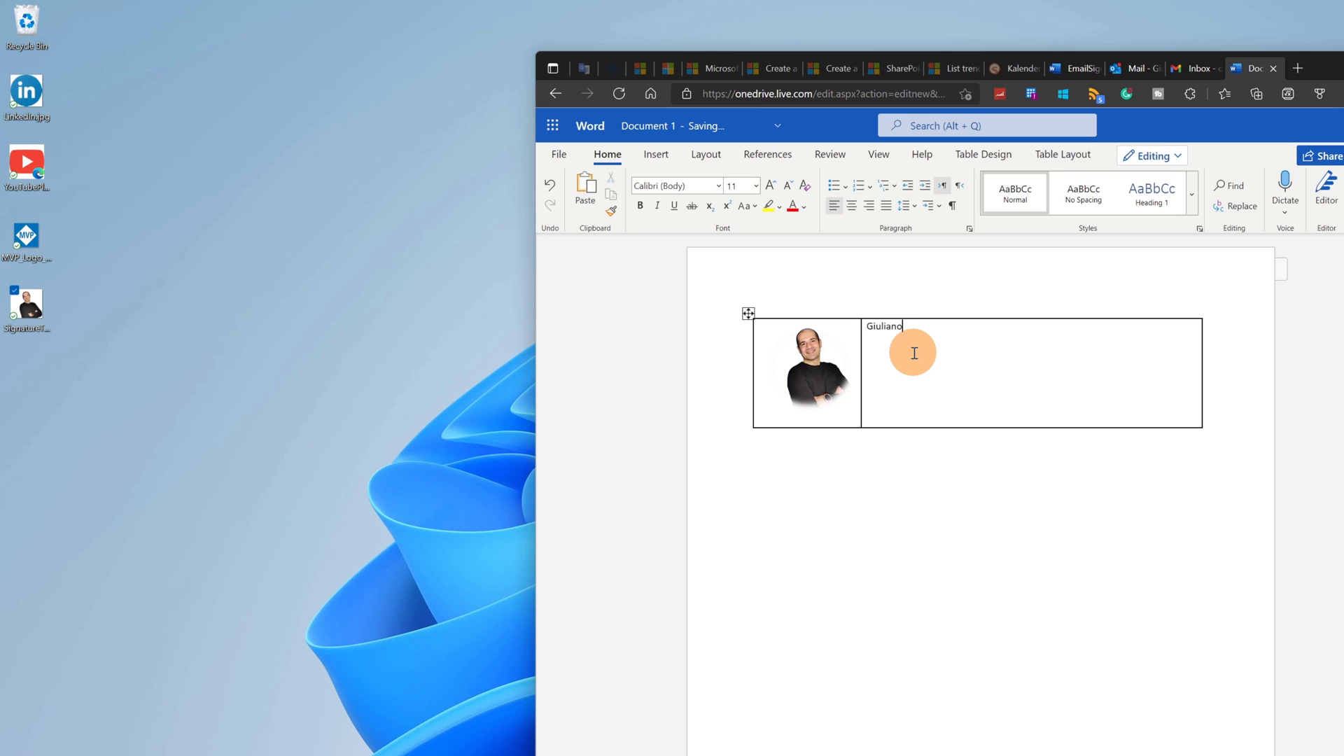
type("De Luca")
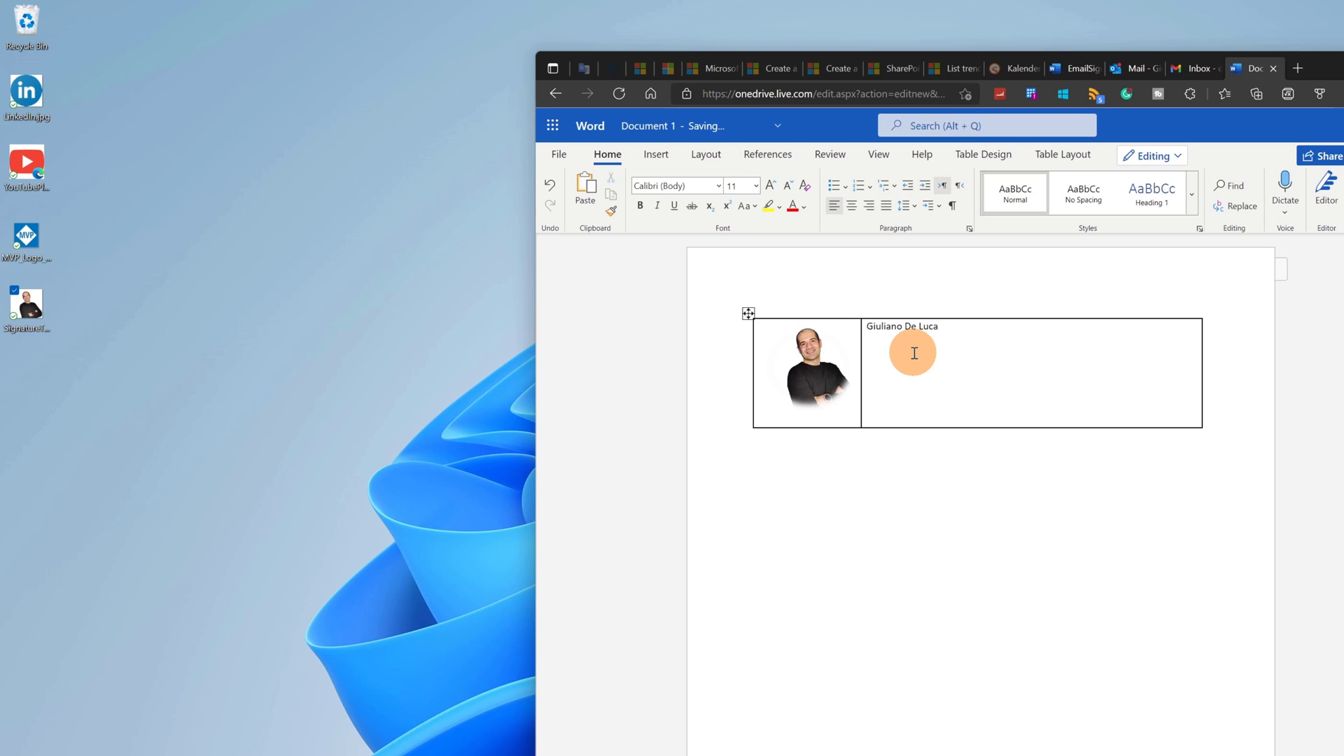
left_click(869, 340)
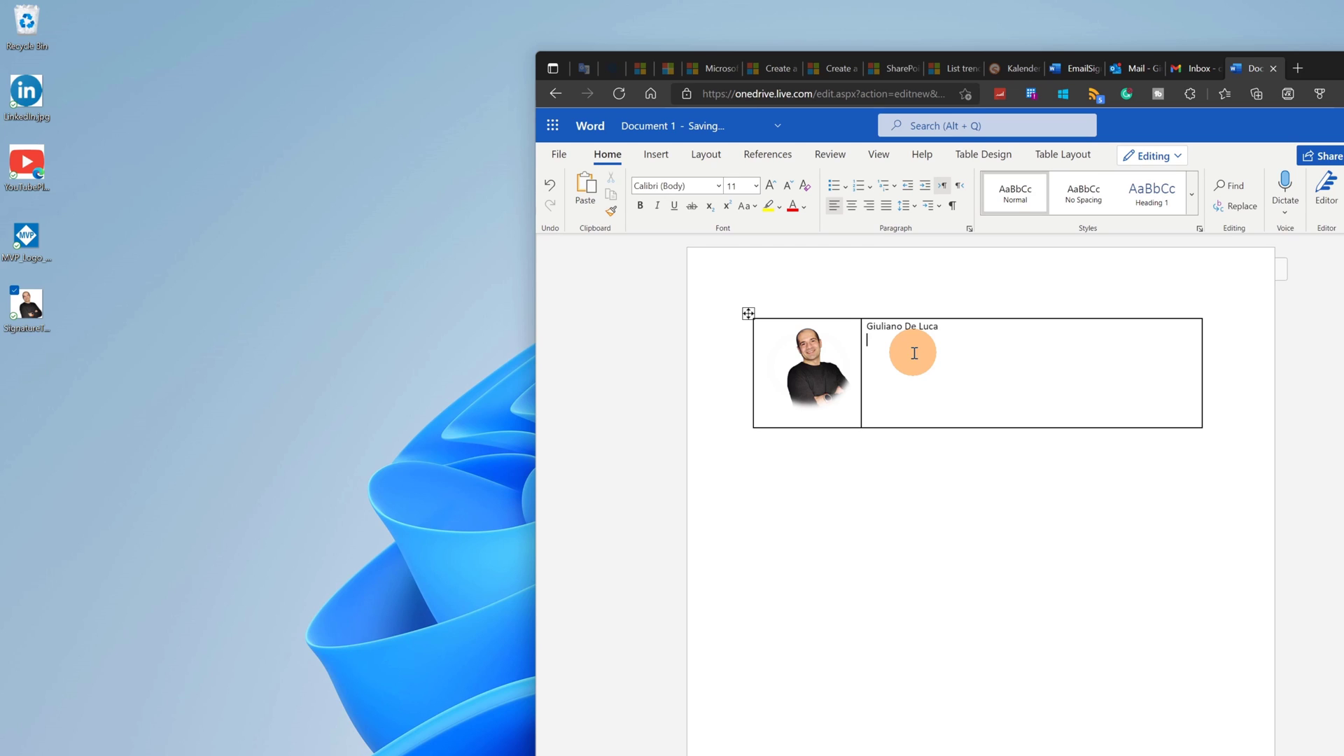
mouse_move(246, 187)
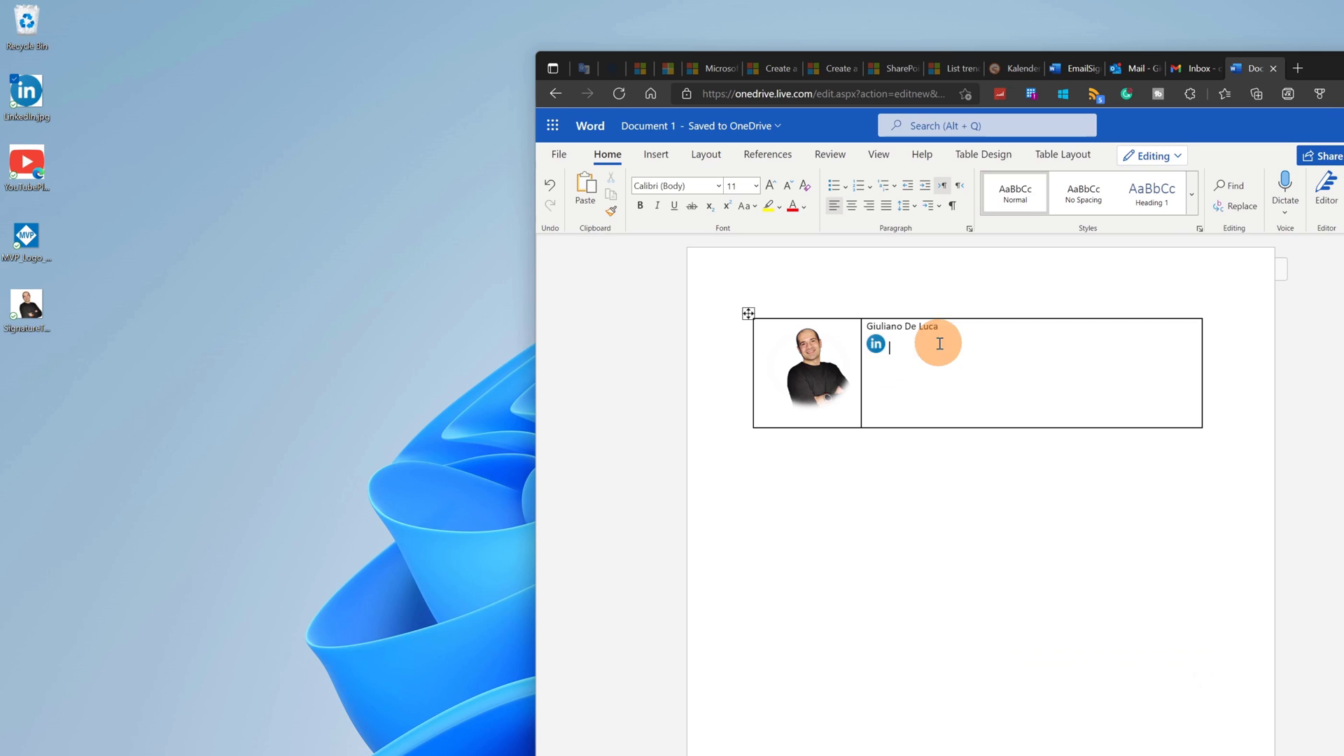
Select the LinkedIn logo placed on the second line of the right cell
left_click(874, 343)
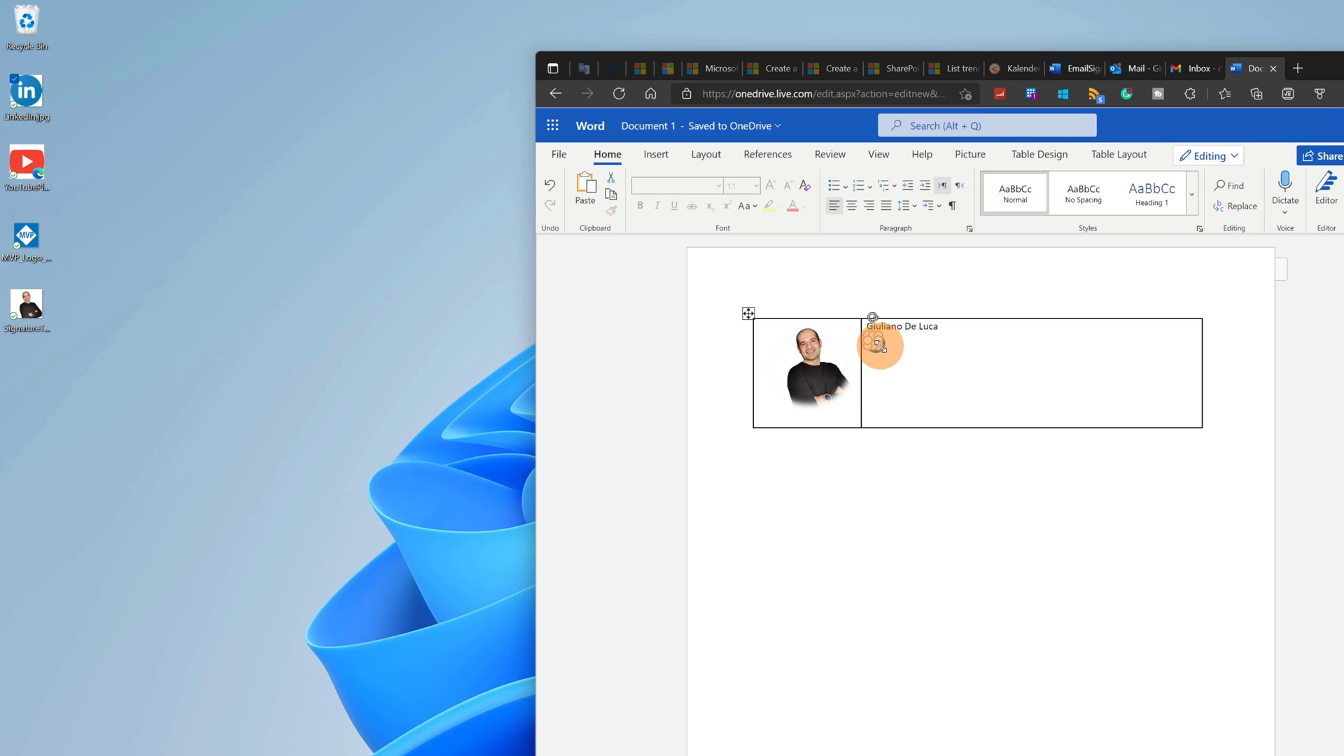
left_click(880, 345)
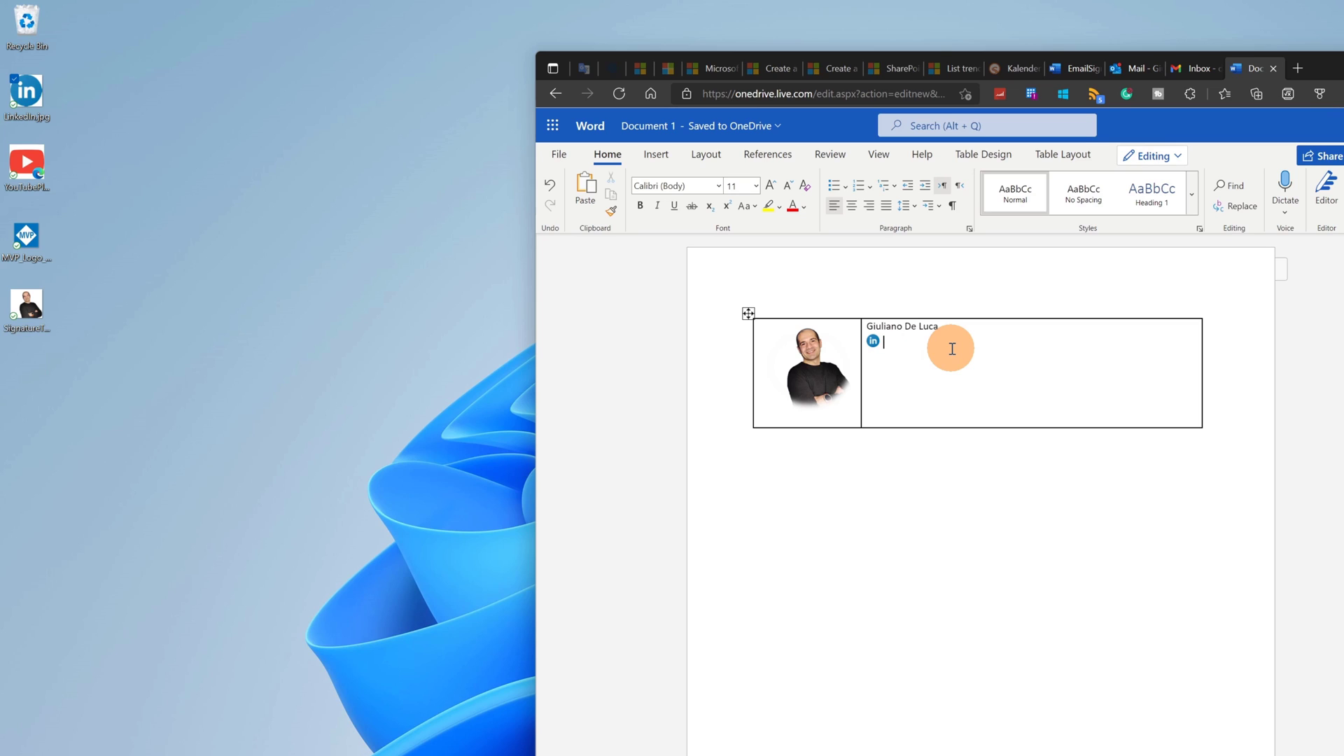
Type LinkedIn, YouTube, MVP Profile and Website on separate lines below the name
type("LinkedIn")
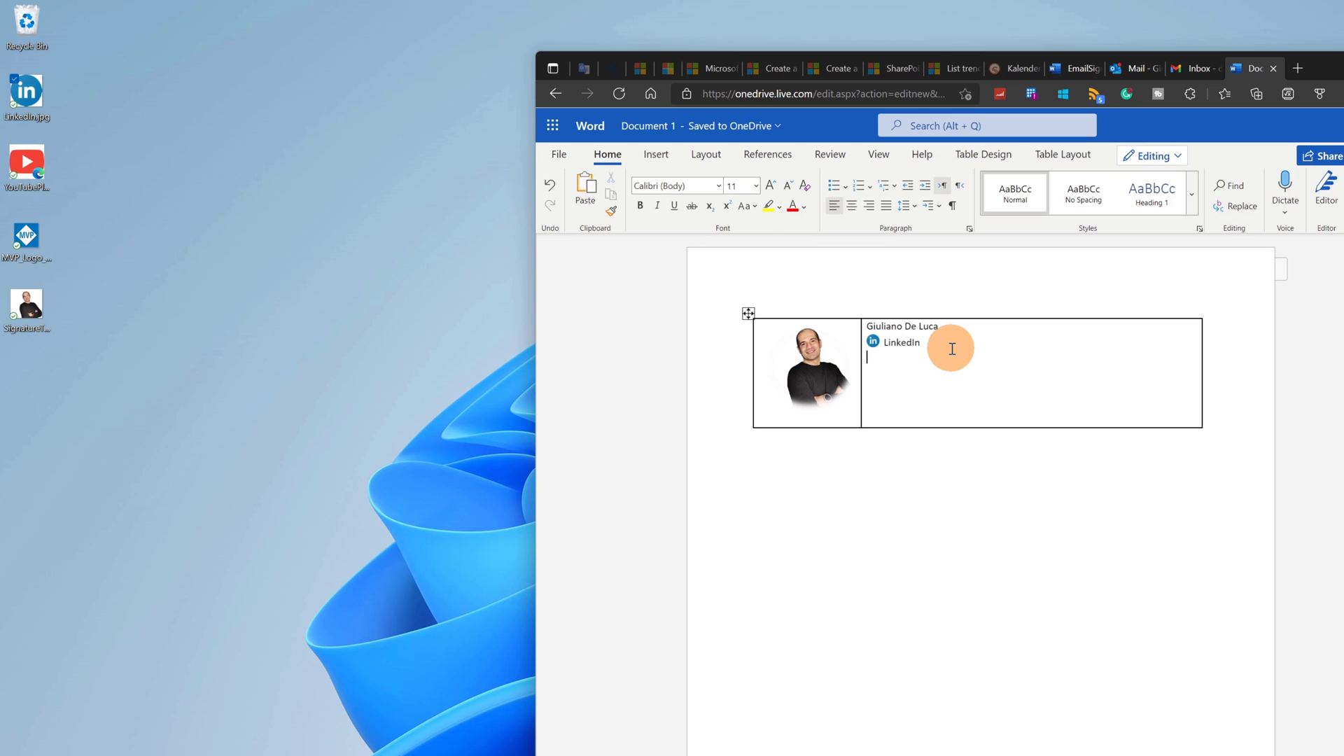
type("YouT")
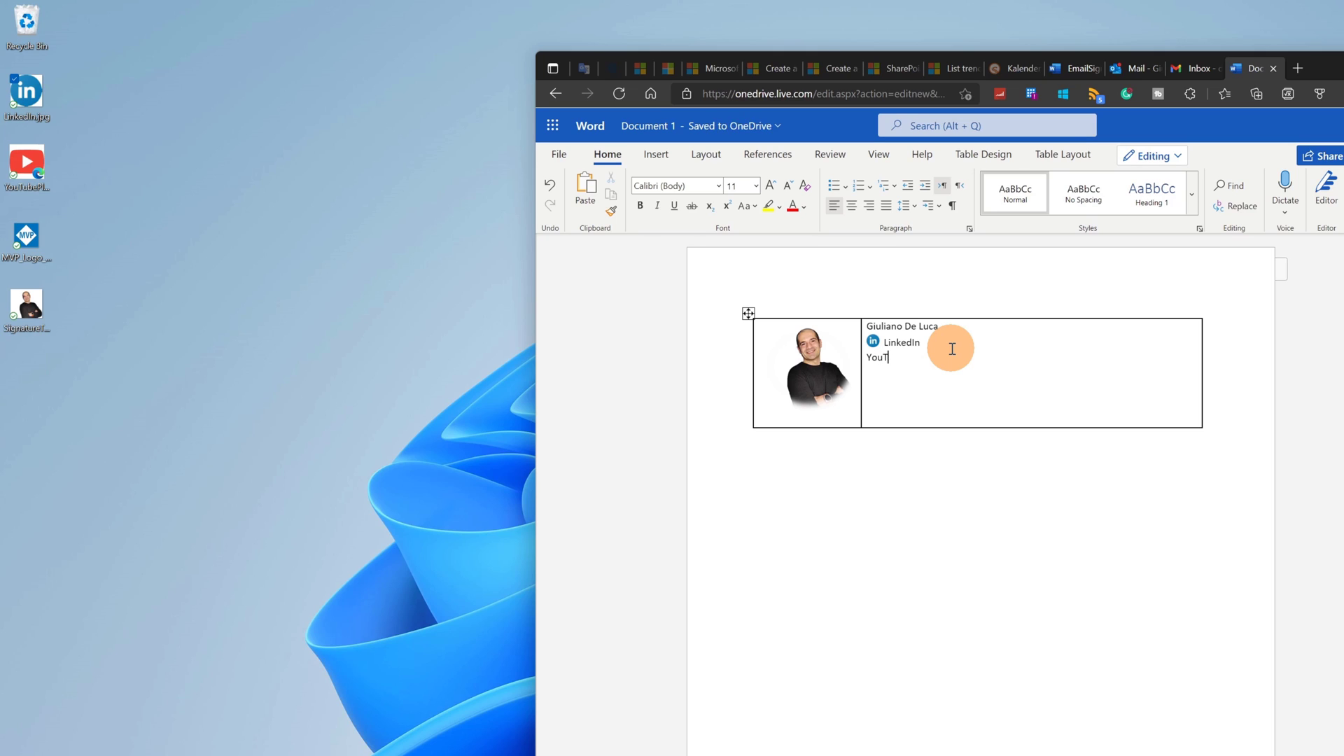
type("ube")
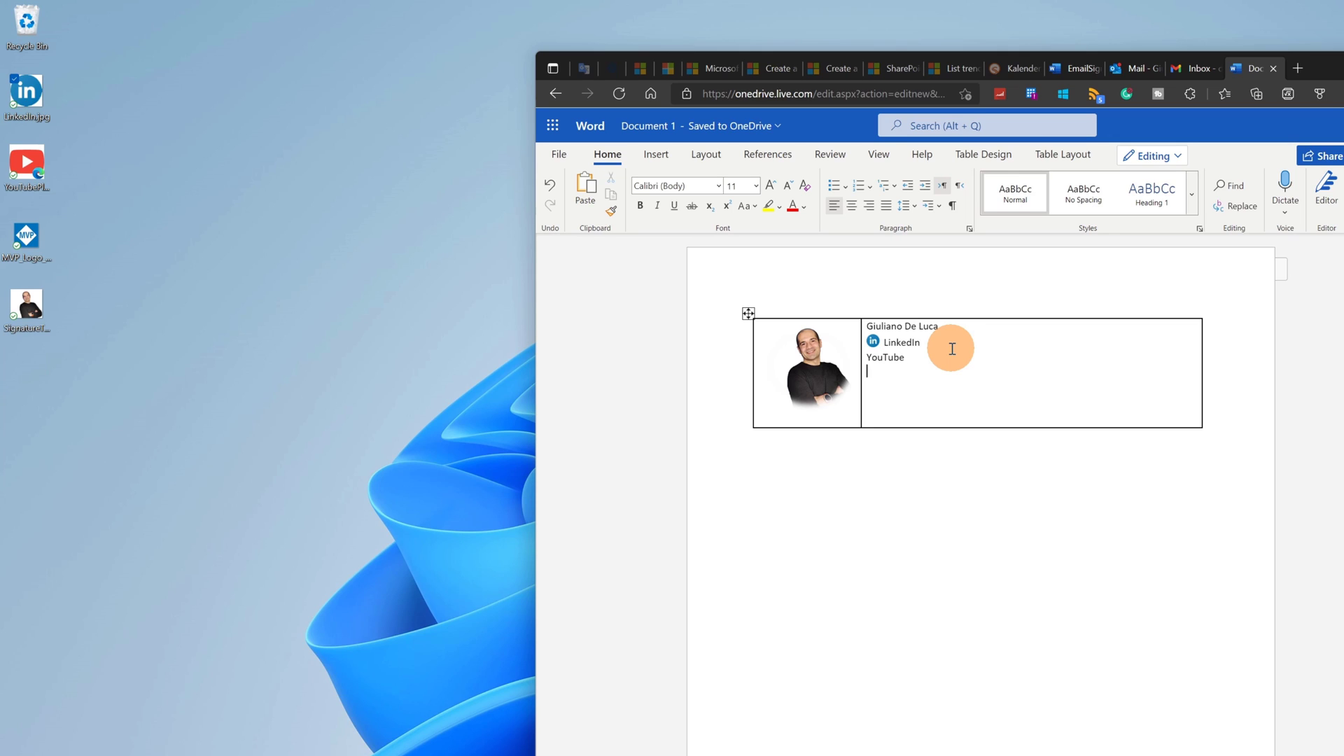
type("MVP")
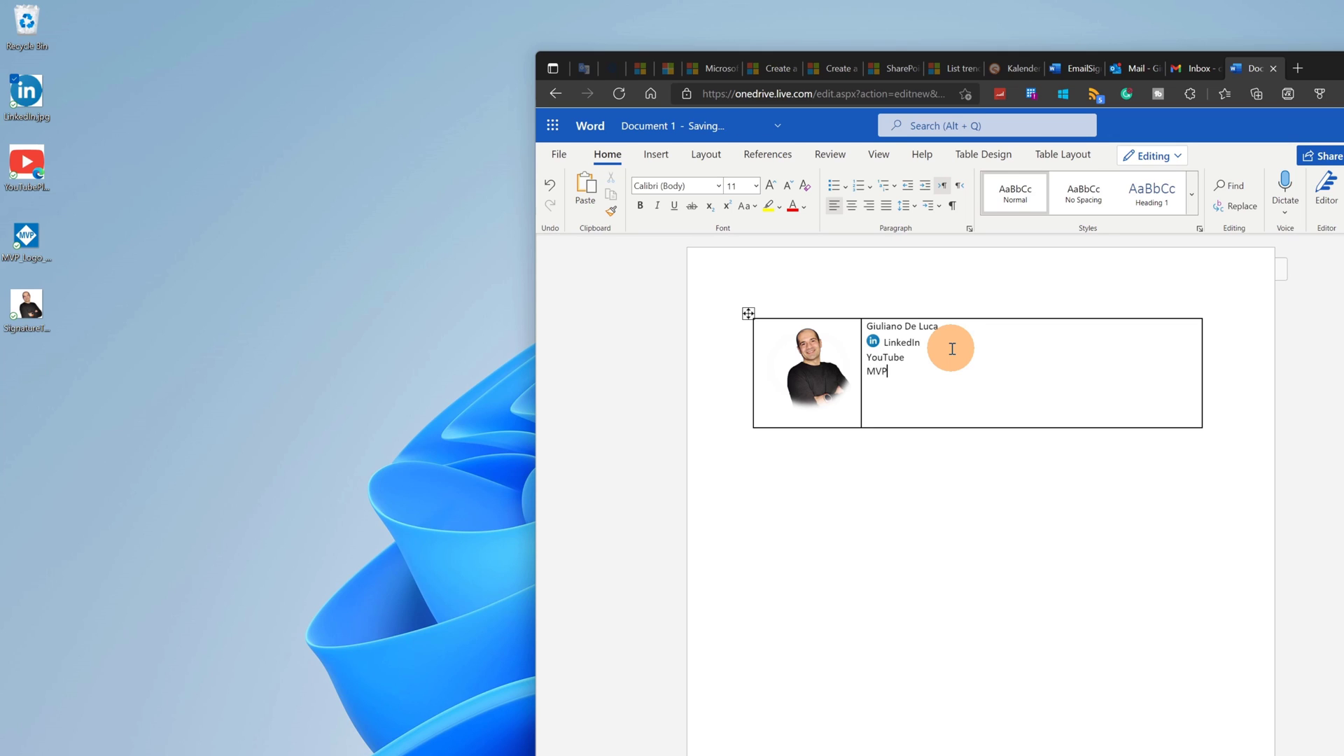
type("Profile")
type("W")
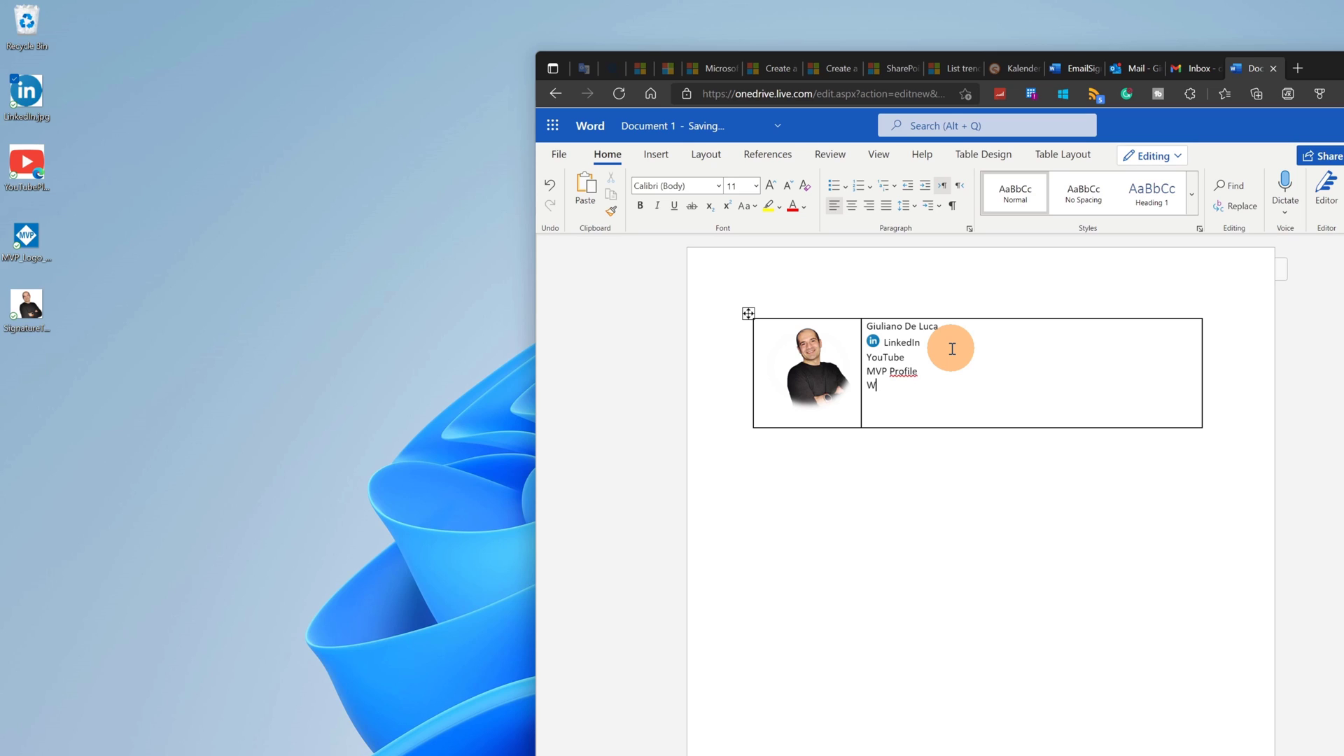
type("ebsite")
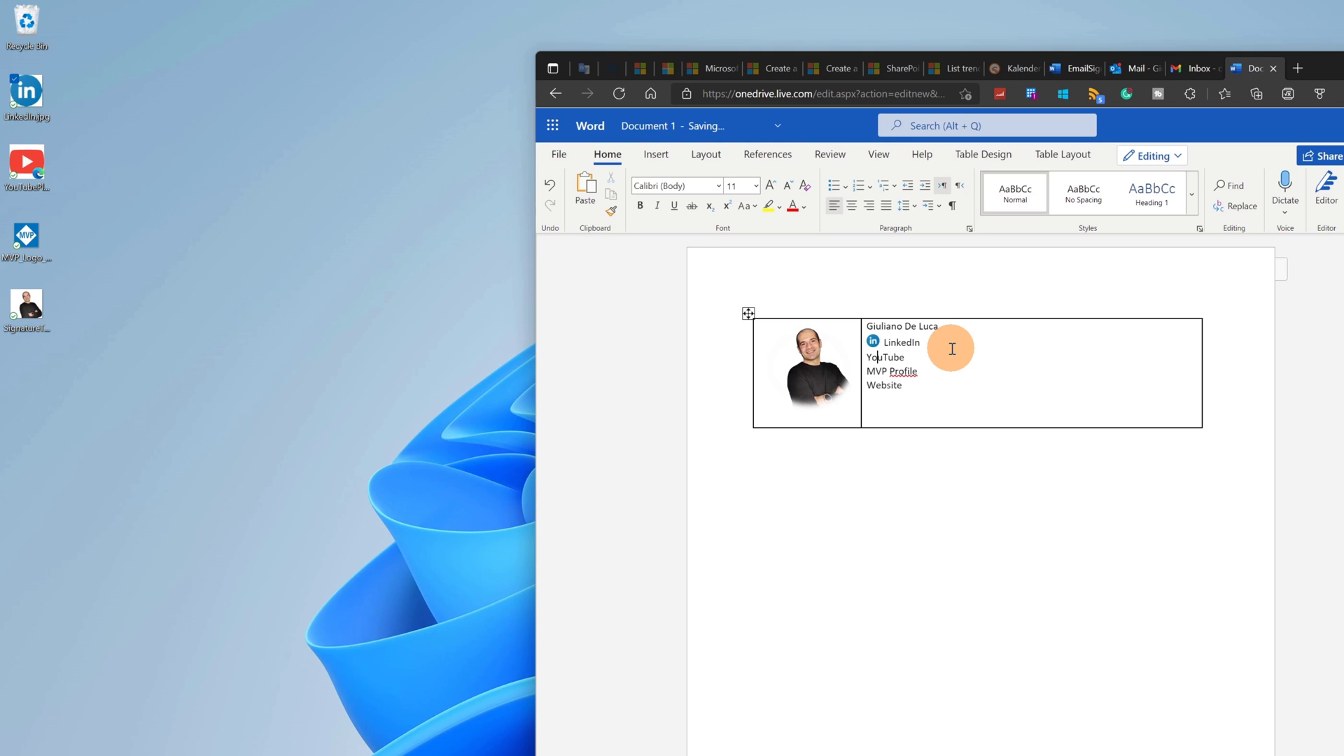
mouse_move(153, 216)
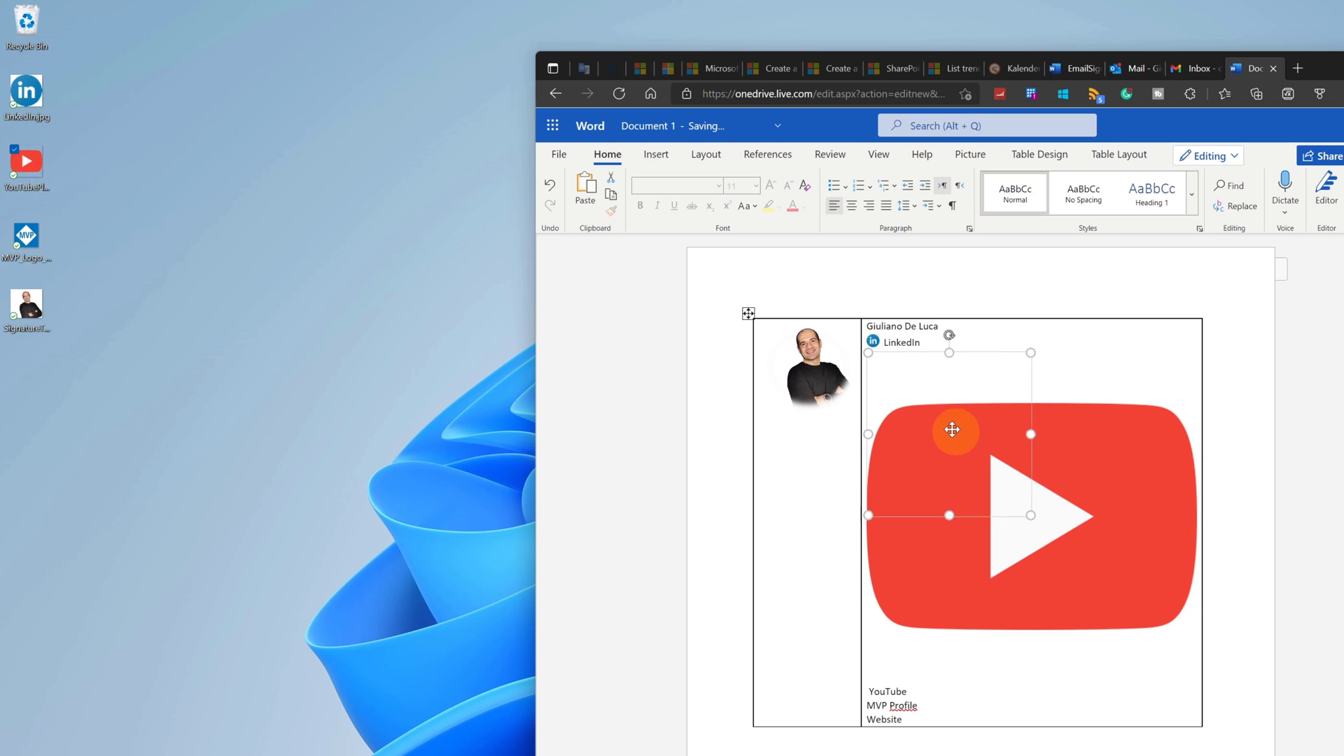
Delete the selected item while placing the small YouTube and MVP icons
key("Delete")
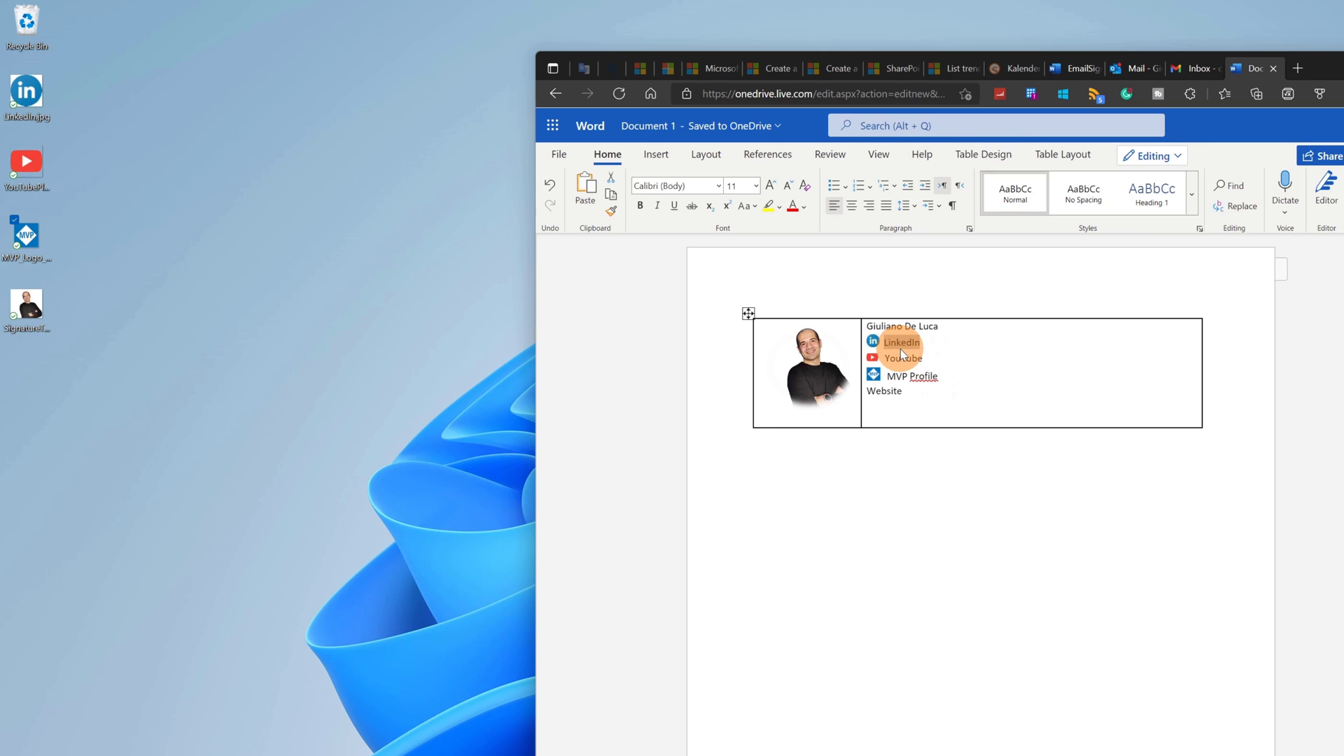
Hyperlink the LinkedIn and YouTube labels to their web addresses
left_click(267, 76)
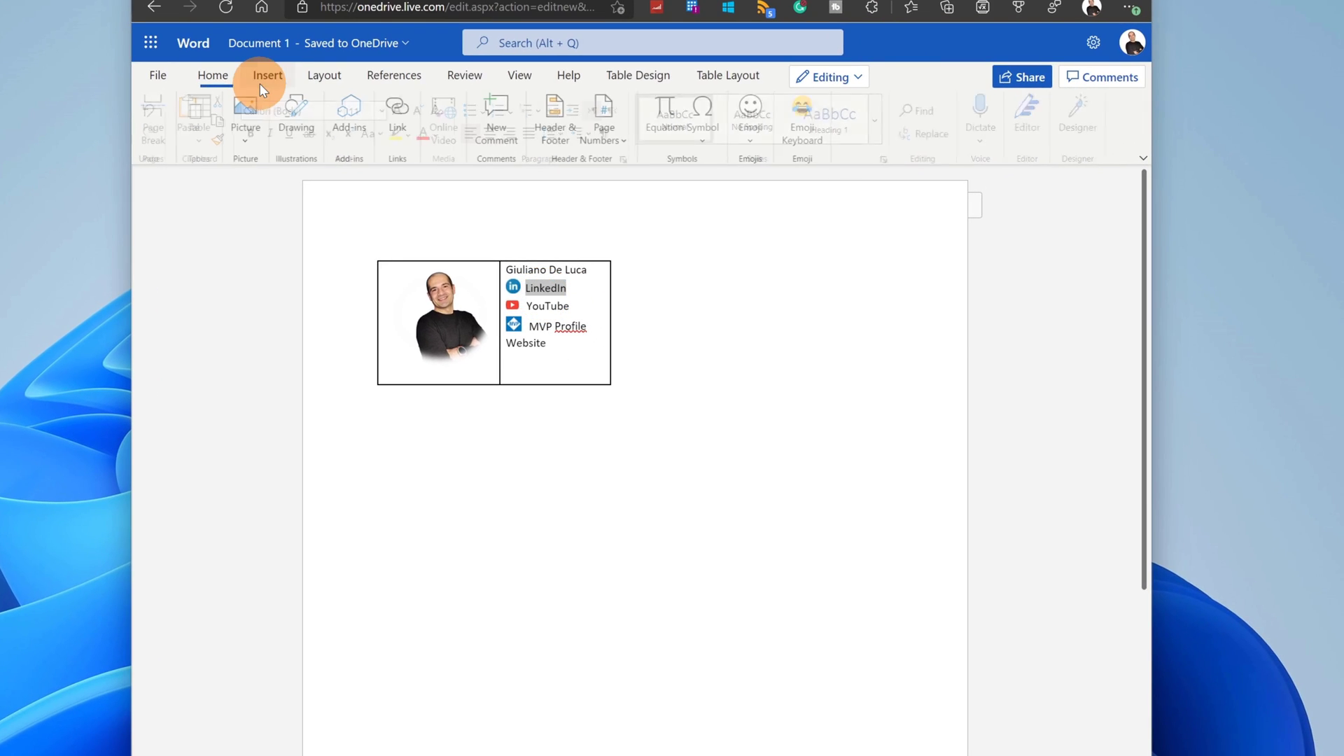
left_click(398, 111)
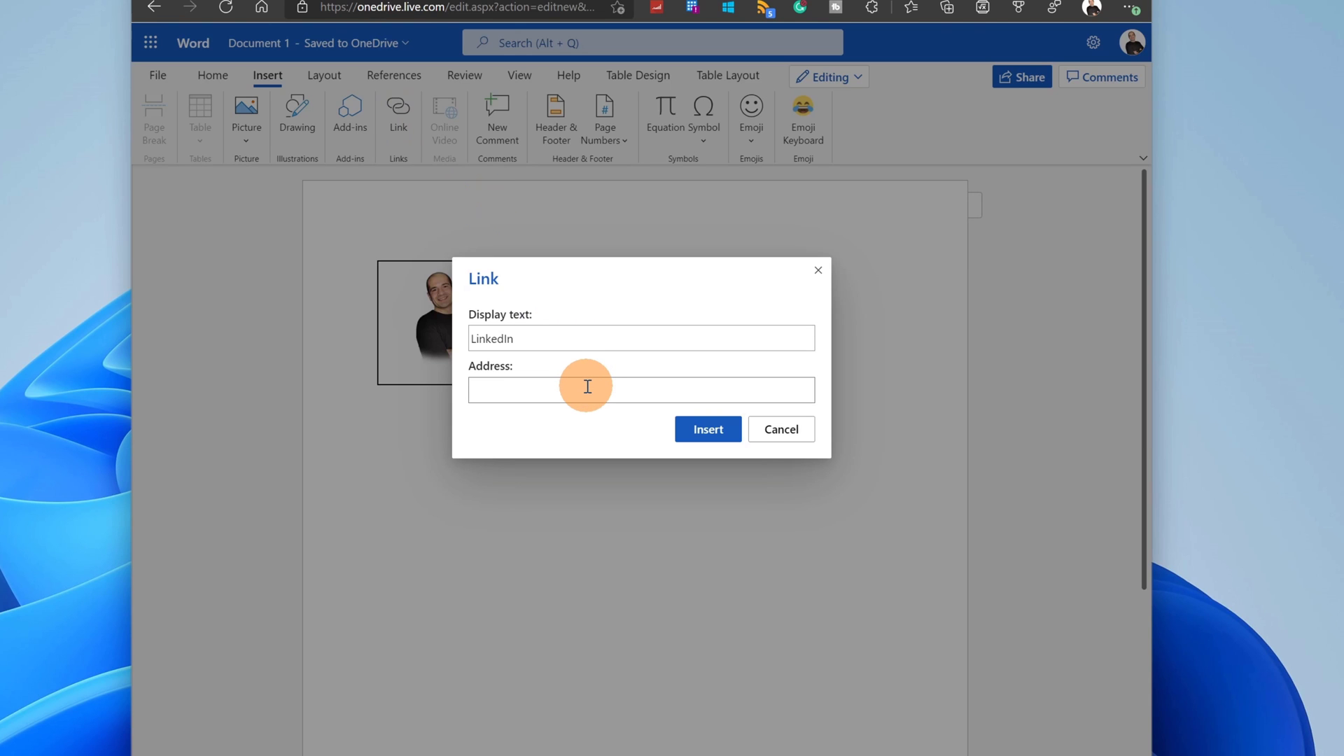
left_click(706, 429)
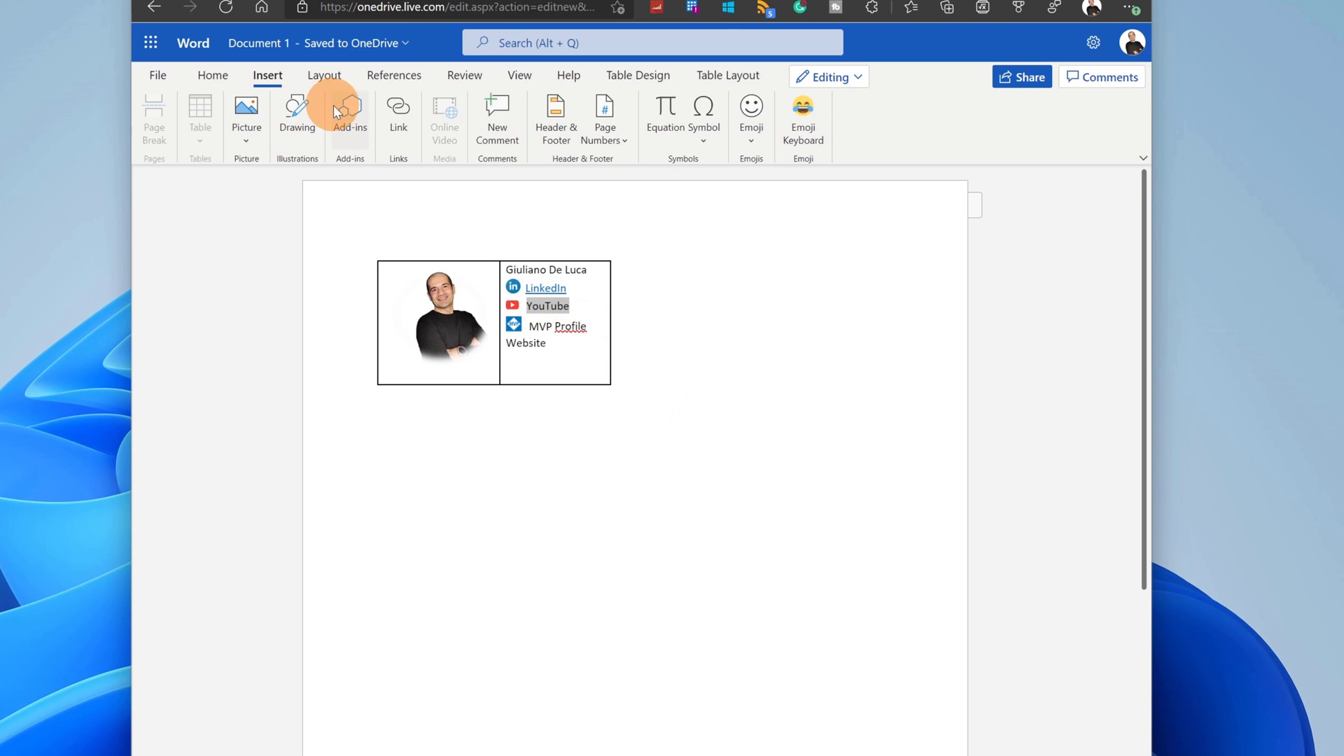
left_click(397, 118)
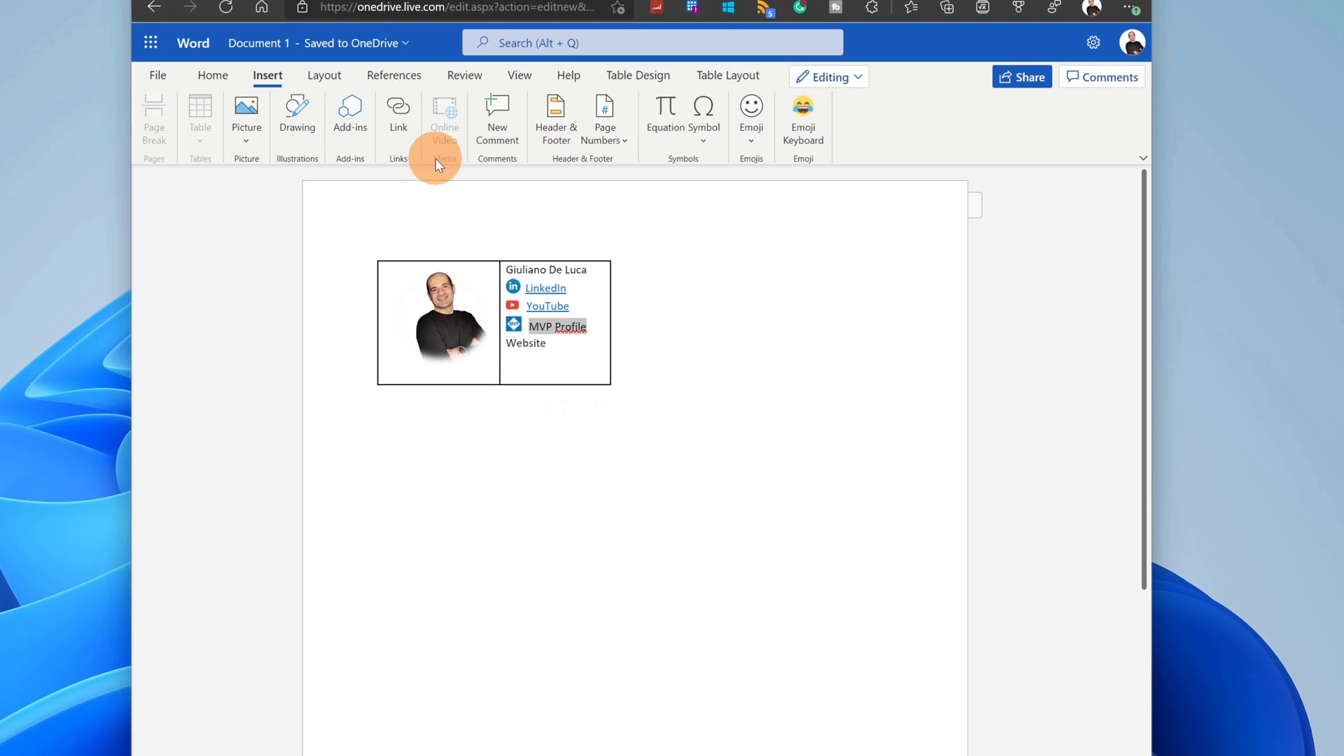
Hyperlink the MVP Profile and Website labels to their web addresses
left_click(398, 112)
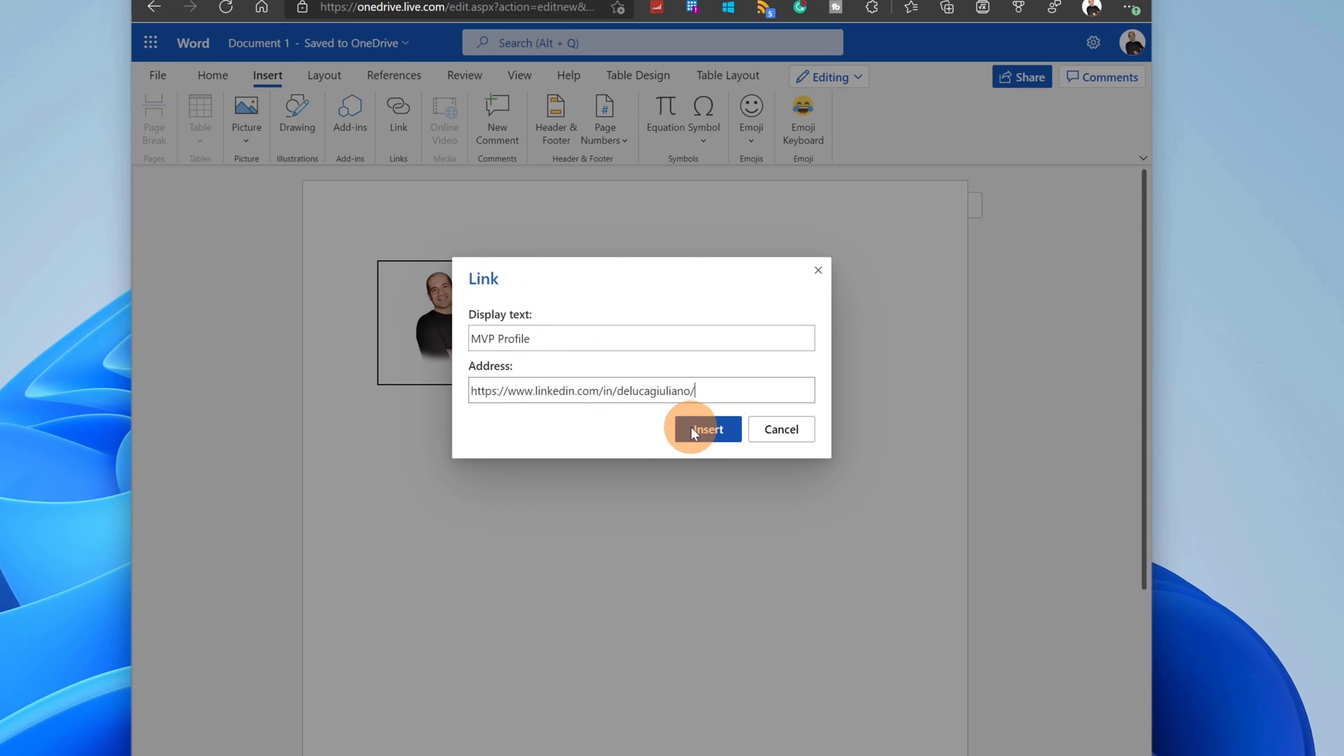
left_click(703, 429)
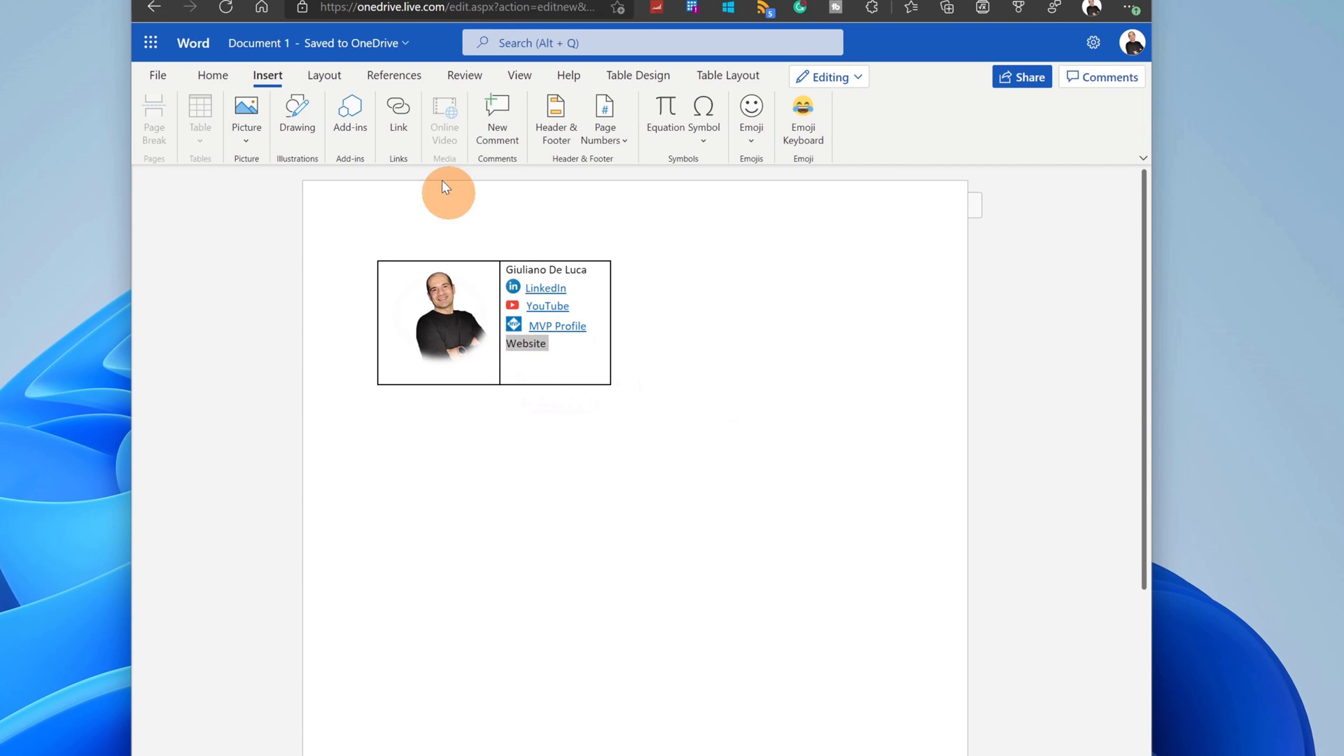
left_click(397, 115)
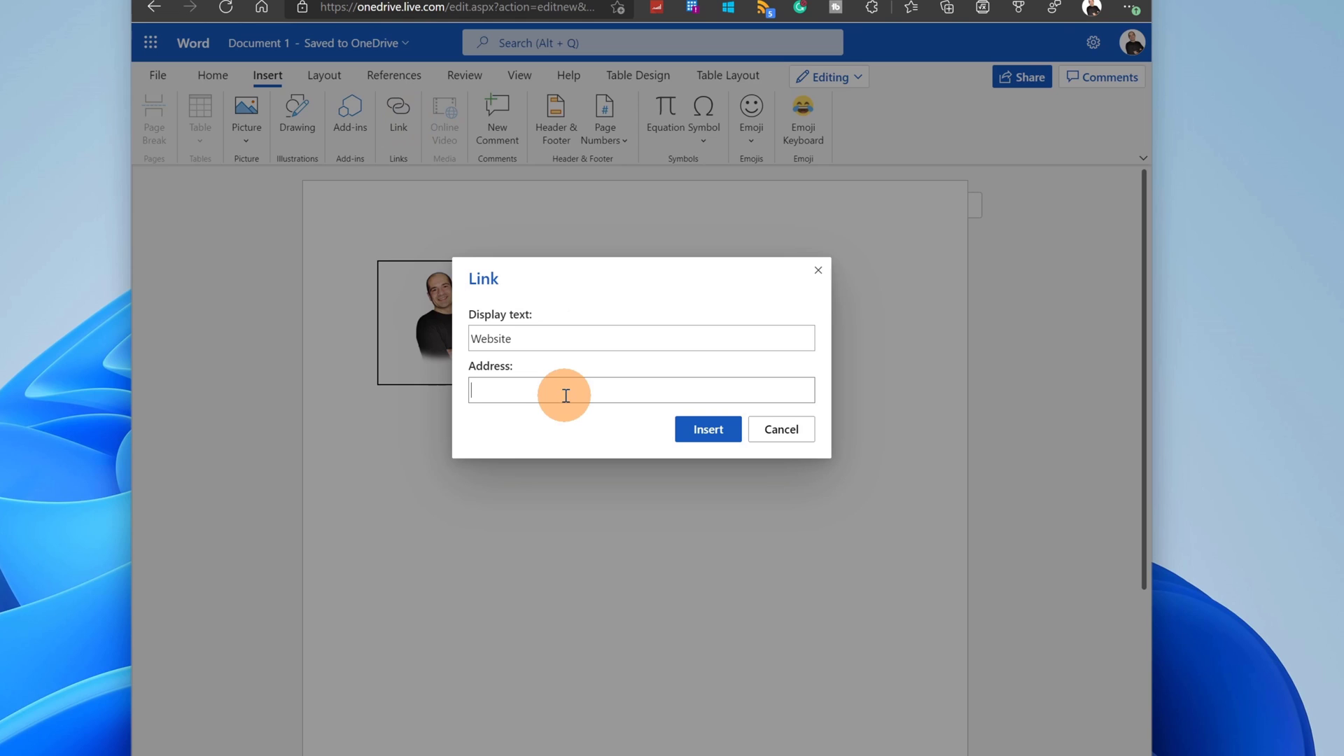
left_click(706, 428)
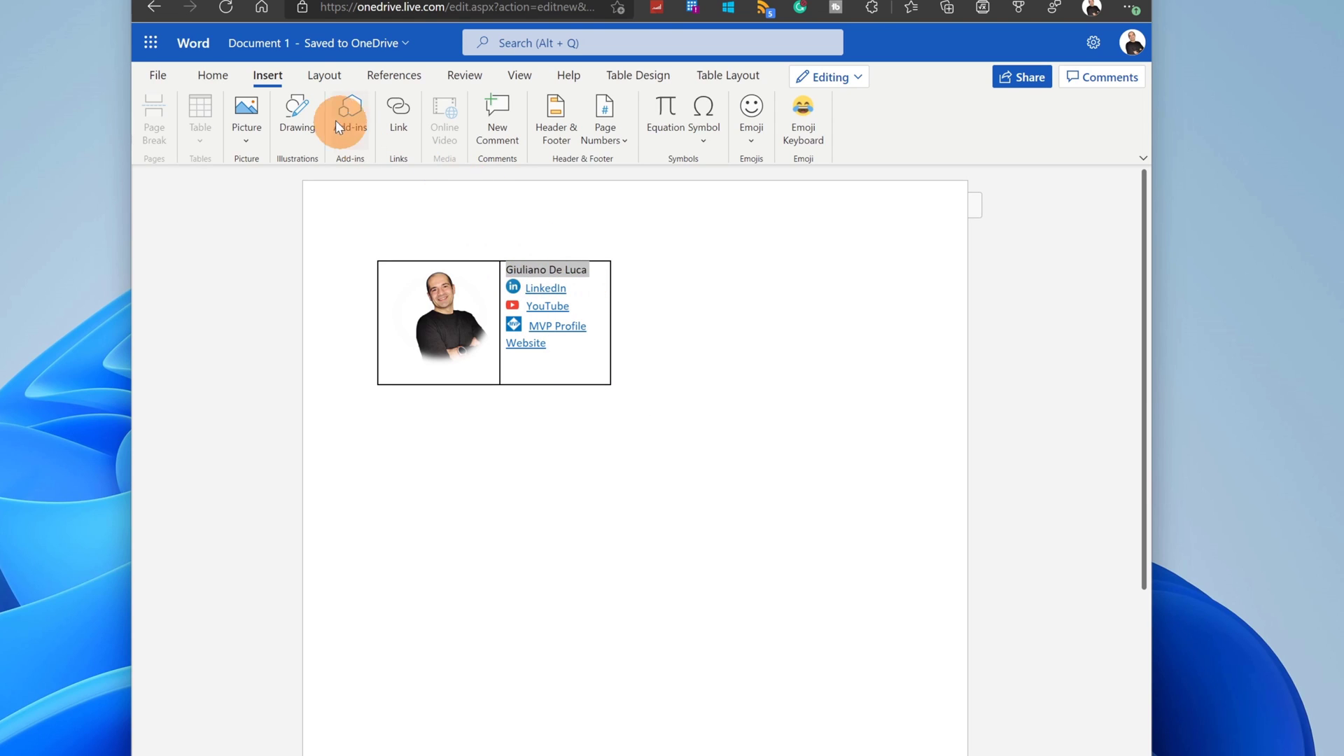
mouse_move(213, 77)
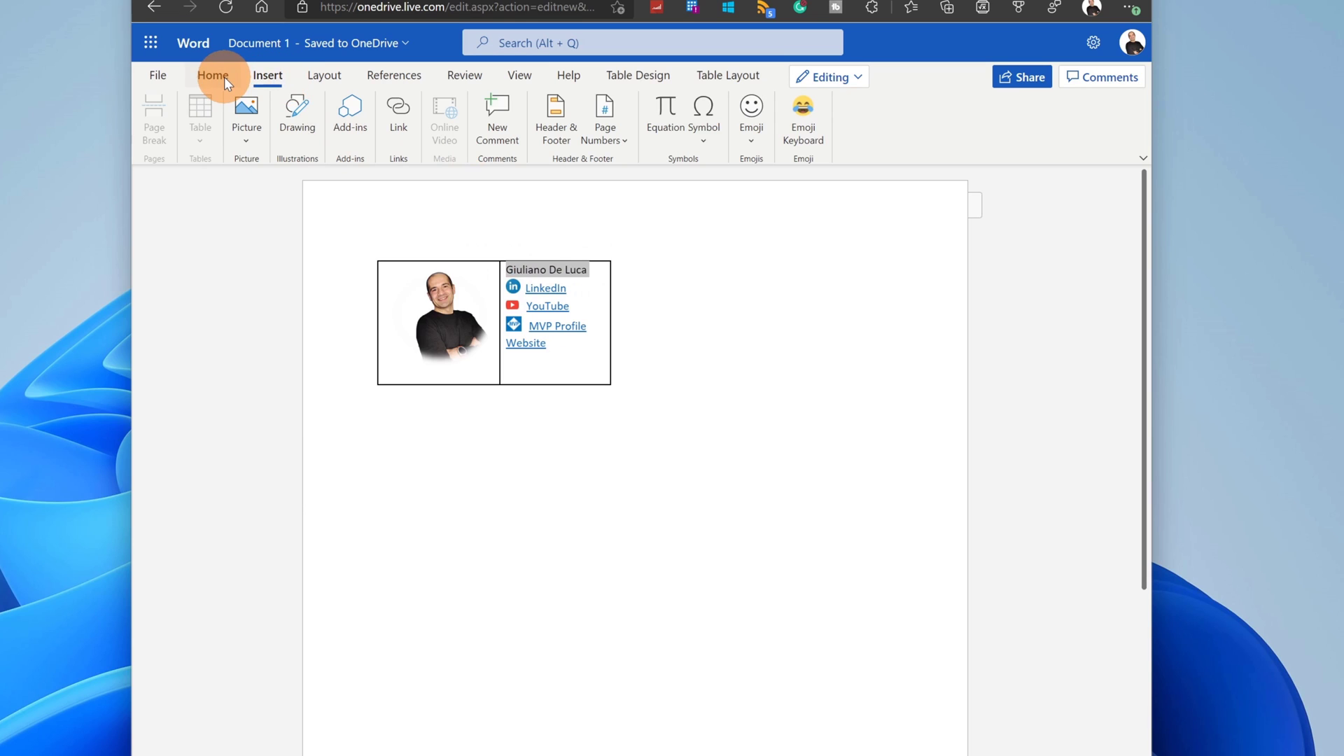
Increase the name's font size from the Home tab and widen the right column
left_click(213, 75)
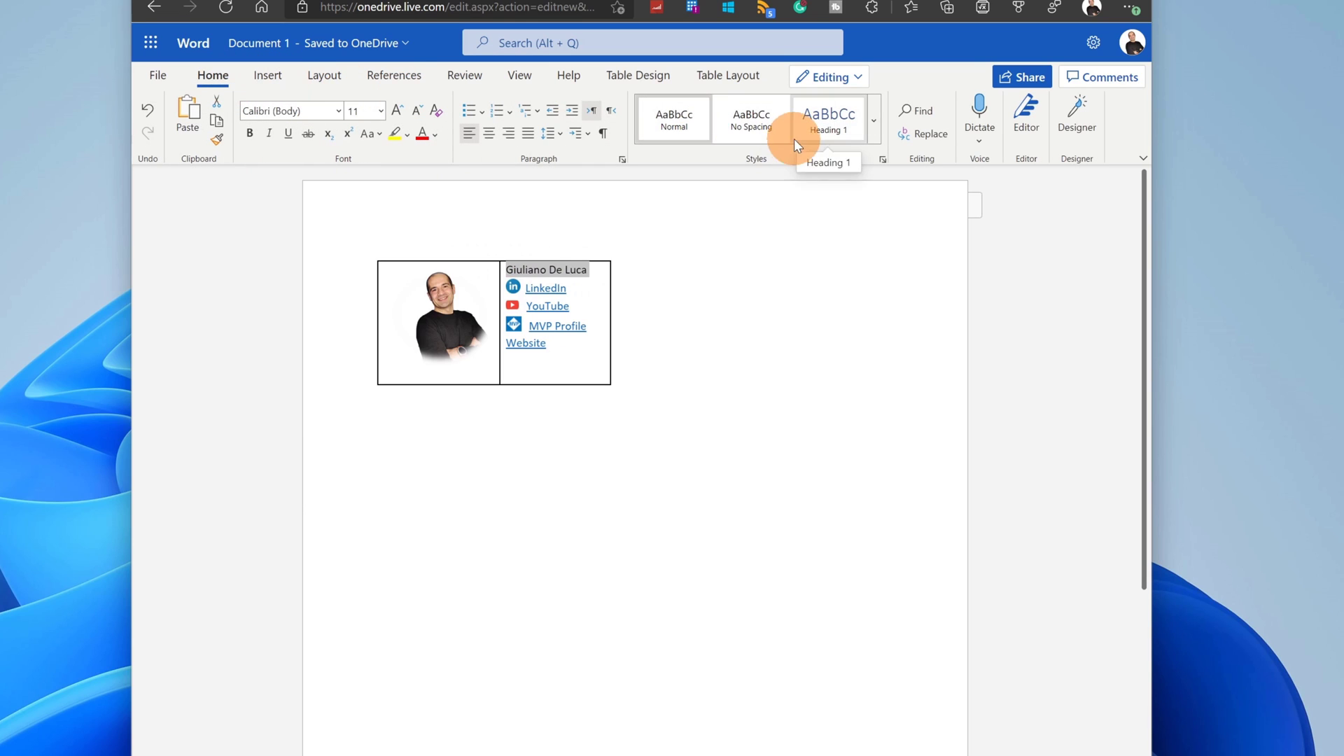
mouse_move(396, 111)
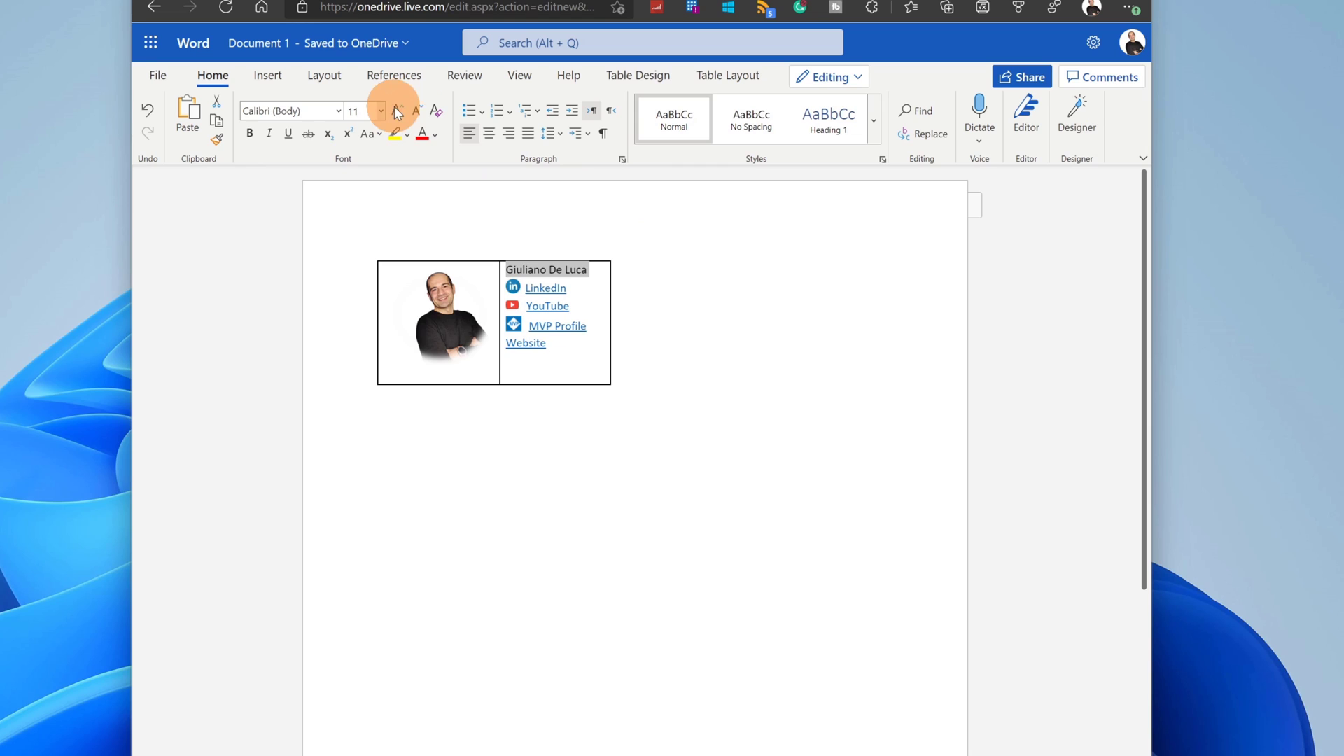
left_click(397, 111)
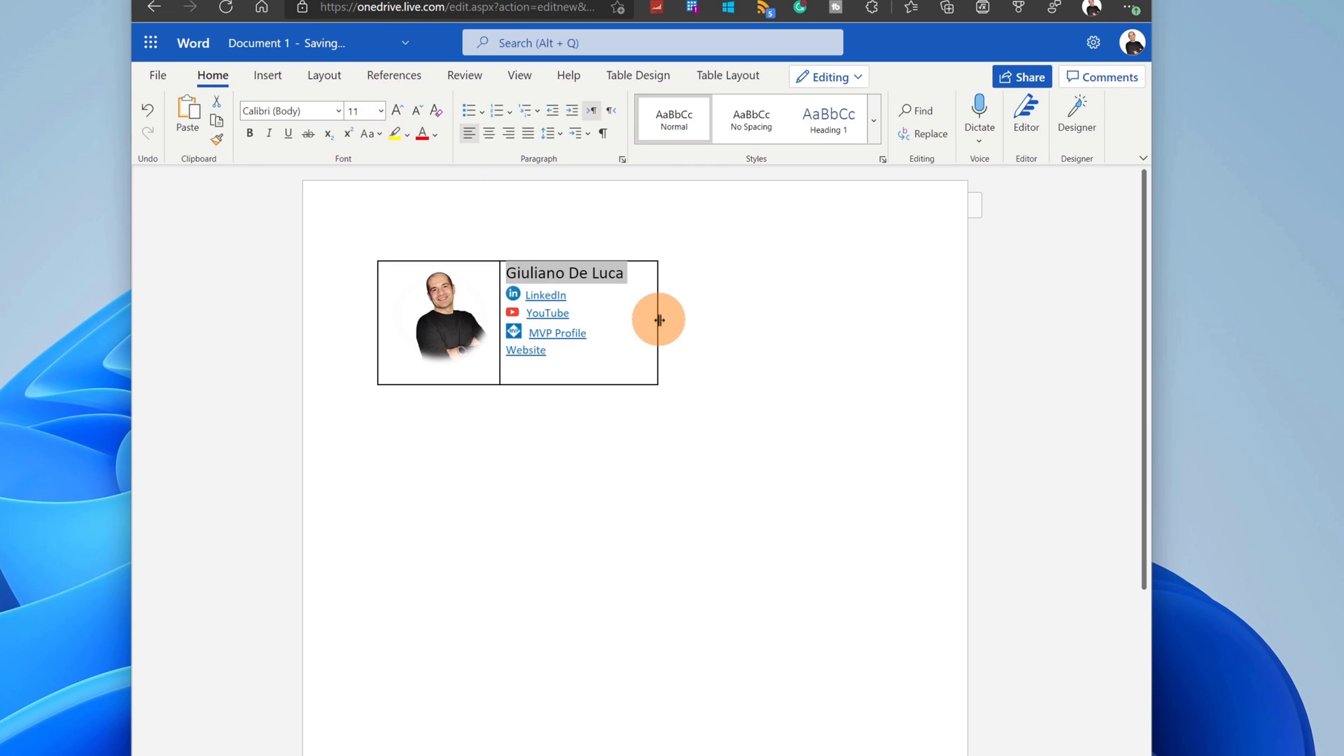
mouse_move(636, 363)
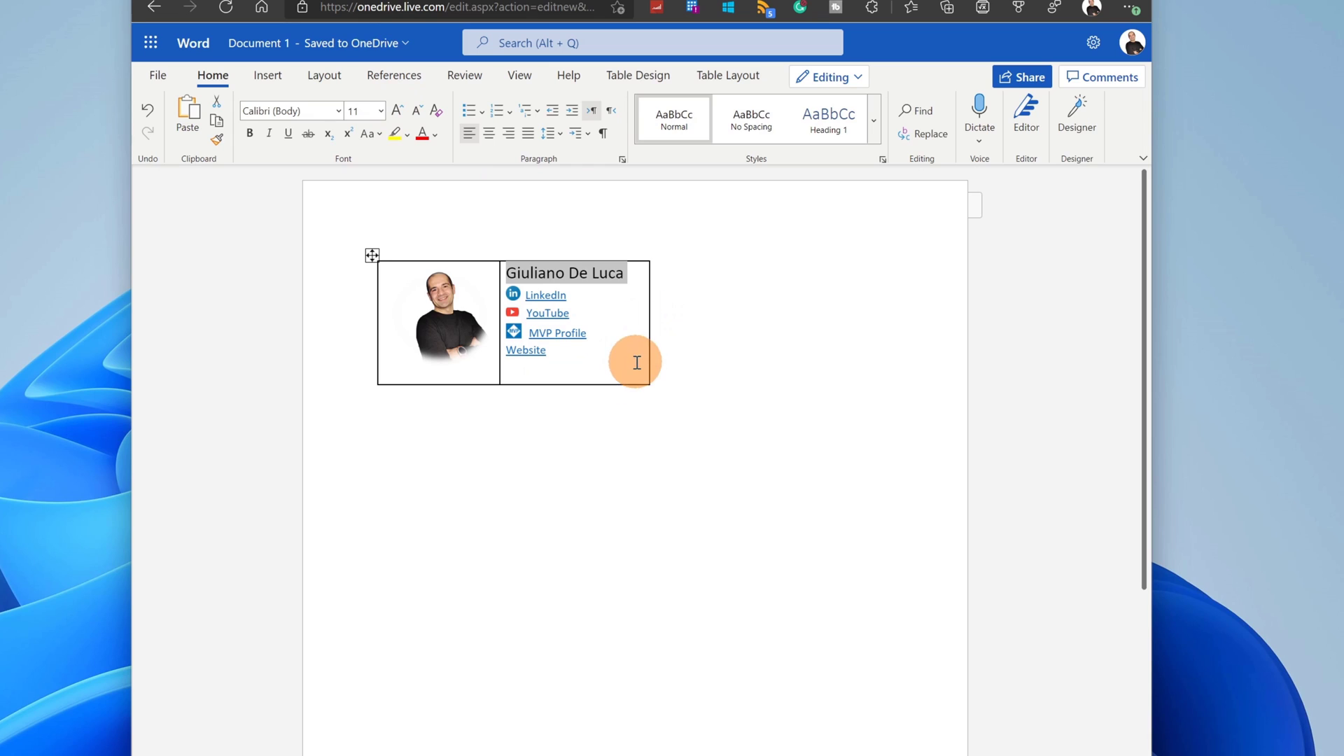
left_click(371, 256)
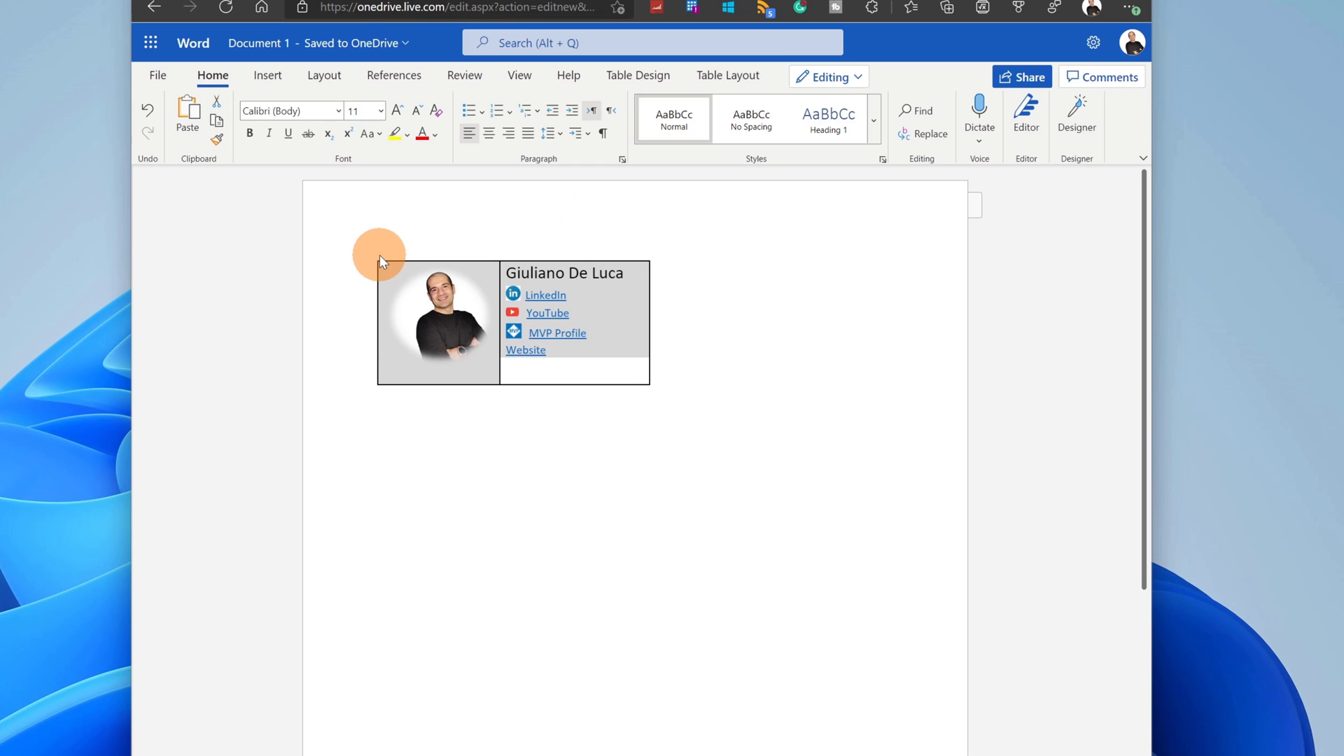
Apply No Border to the whole signature table via Table Design's border options
left_click(372, 257)
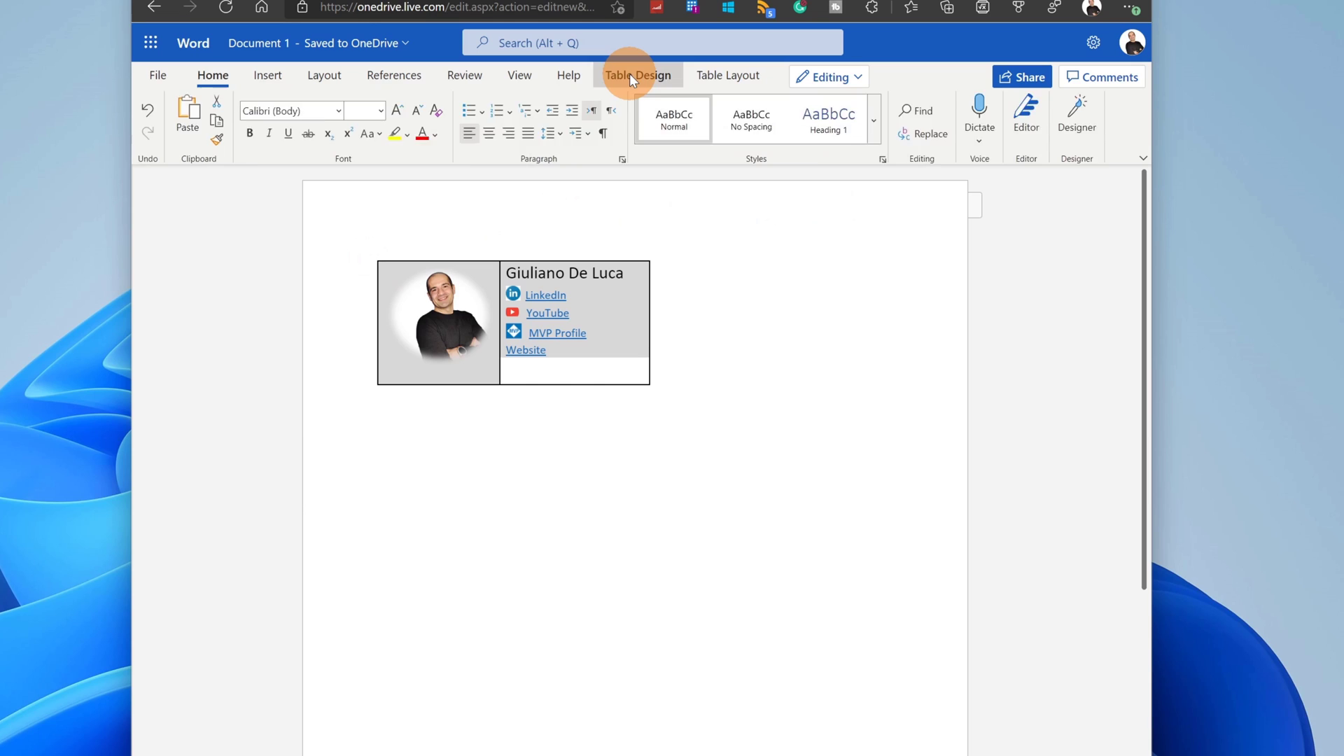
left_click(638, 75)
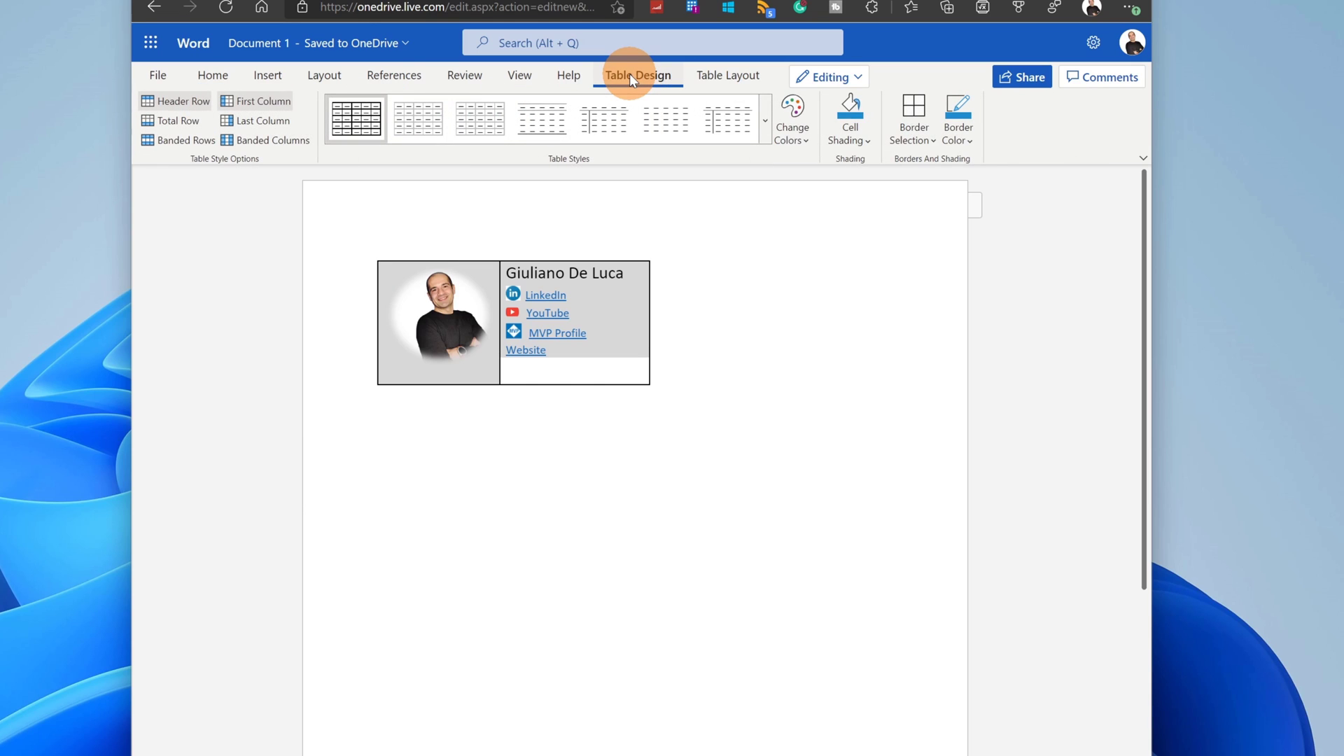
mouse_move(911, 120)
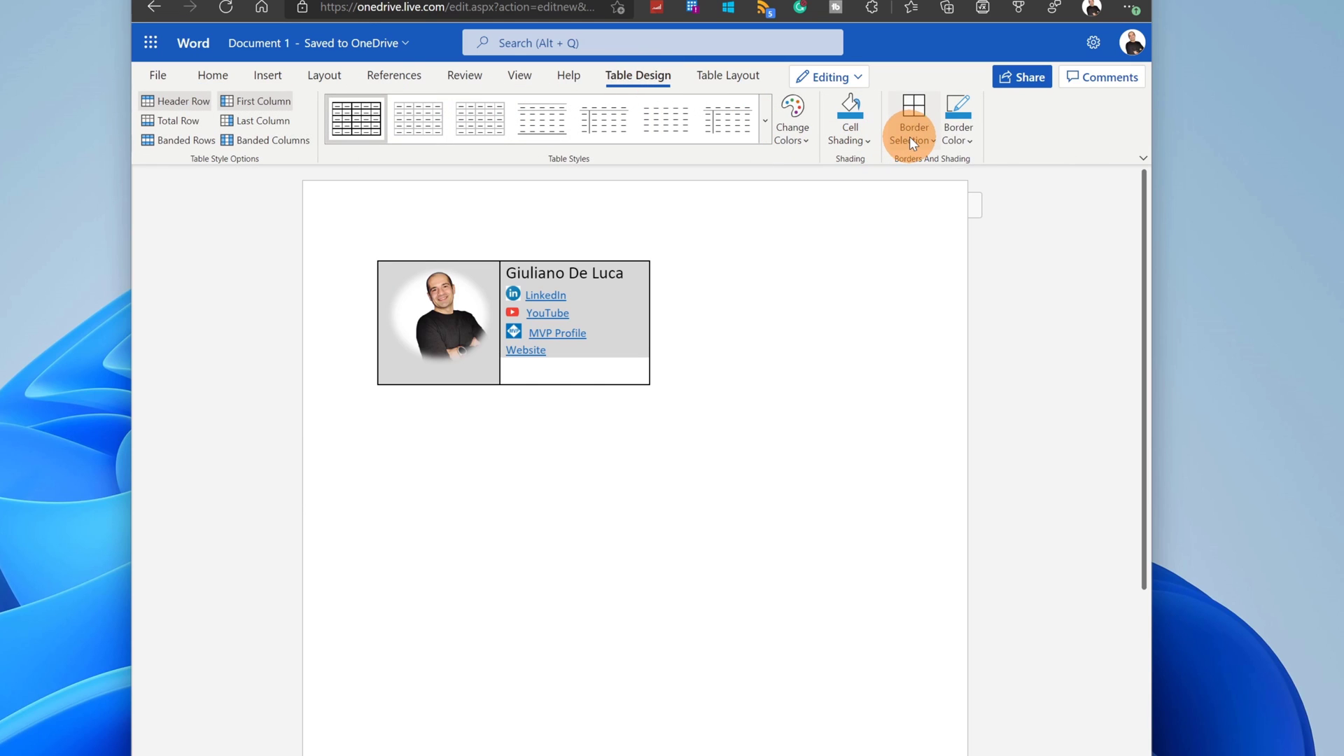
left_click(912, 119)
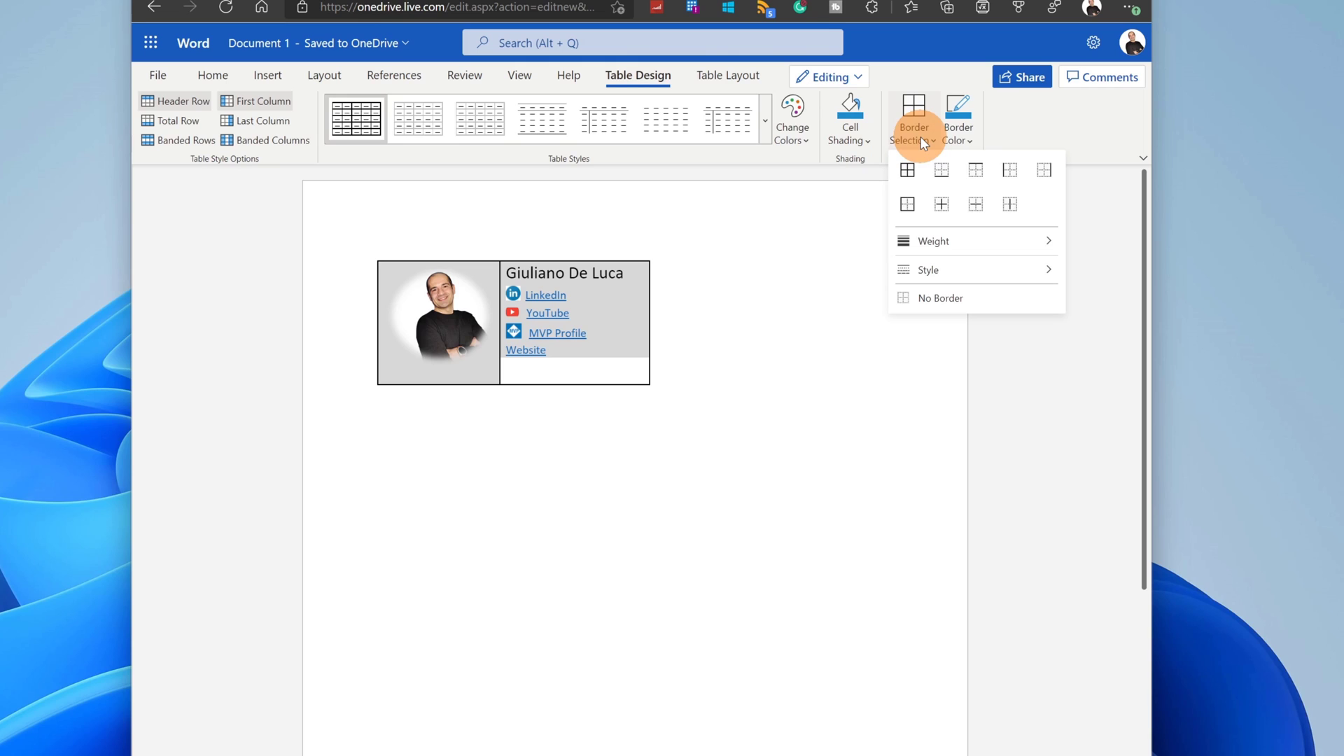
left_click(939, 297)
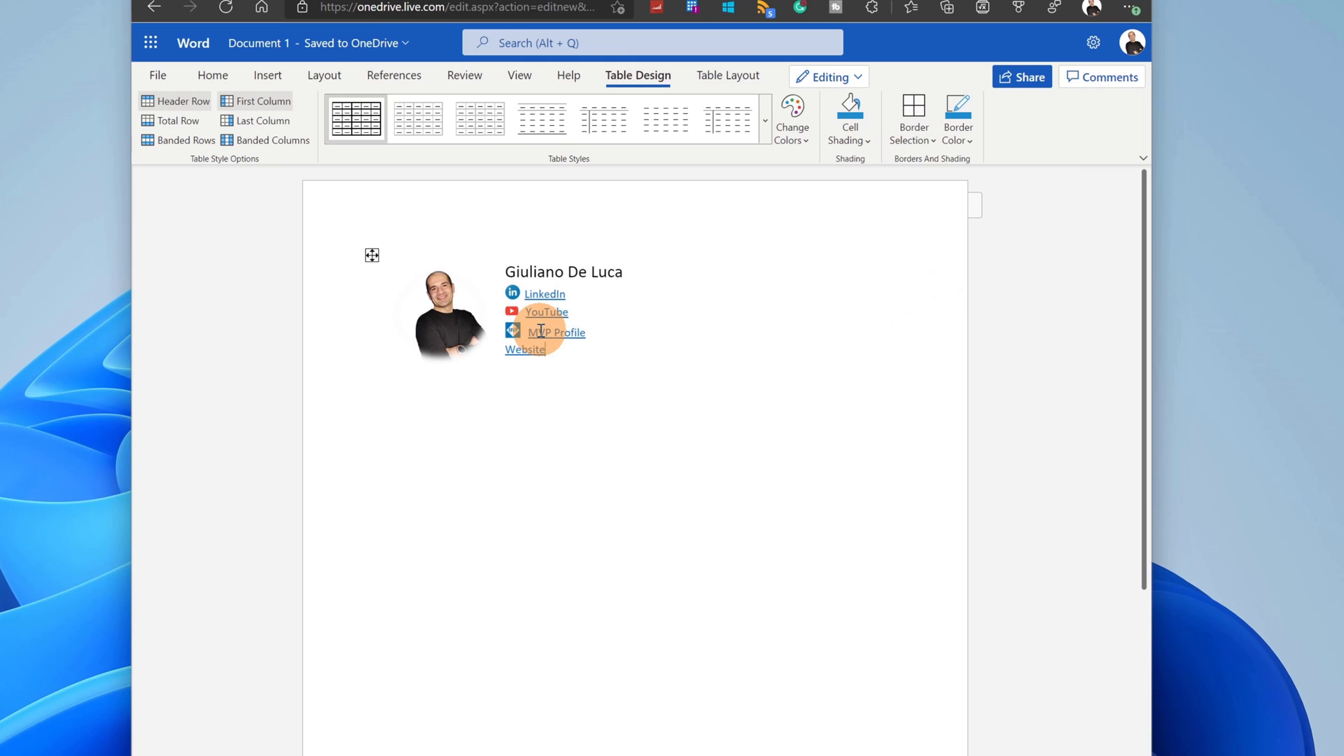
left_click(371, 255)
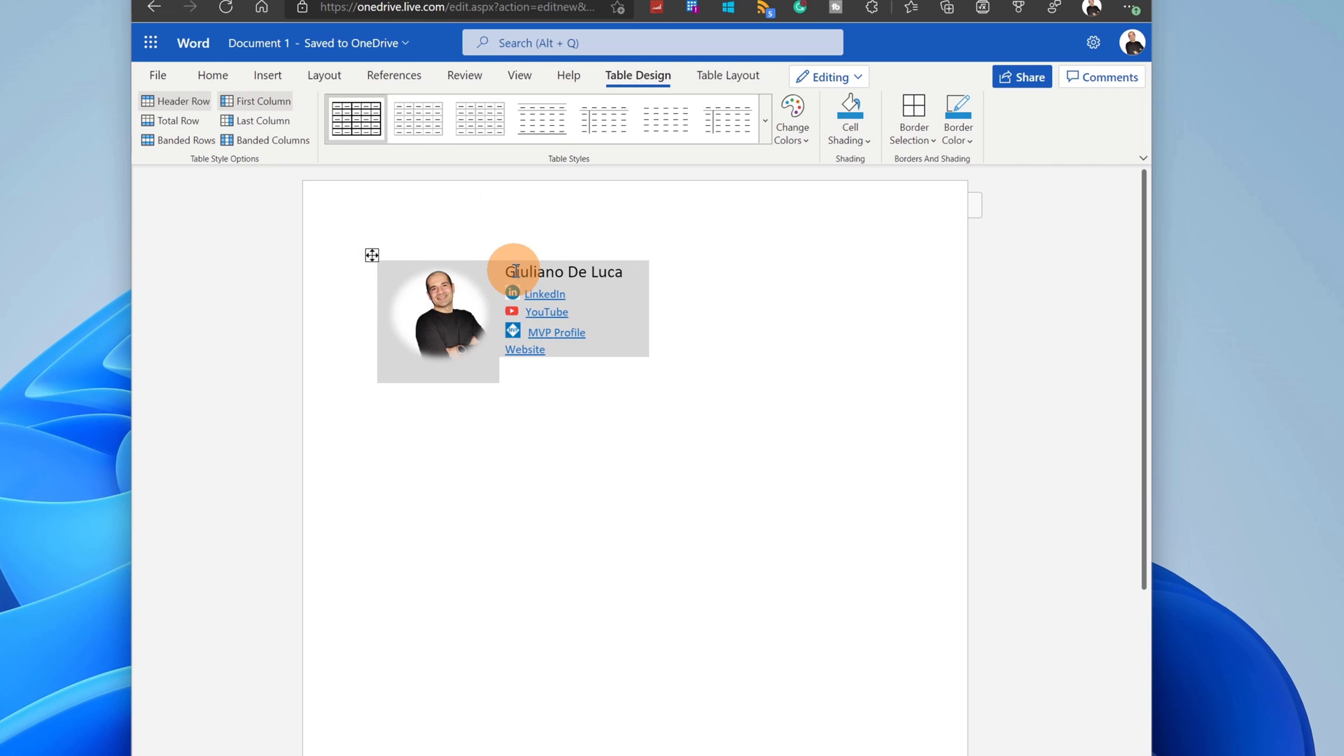
mouse_move(607, 295)
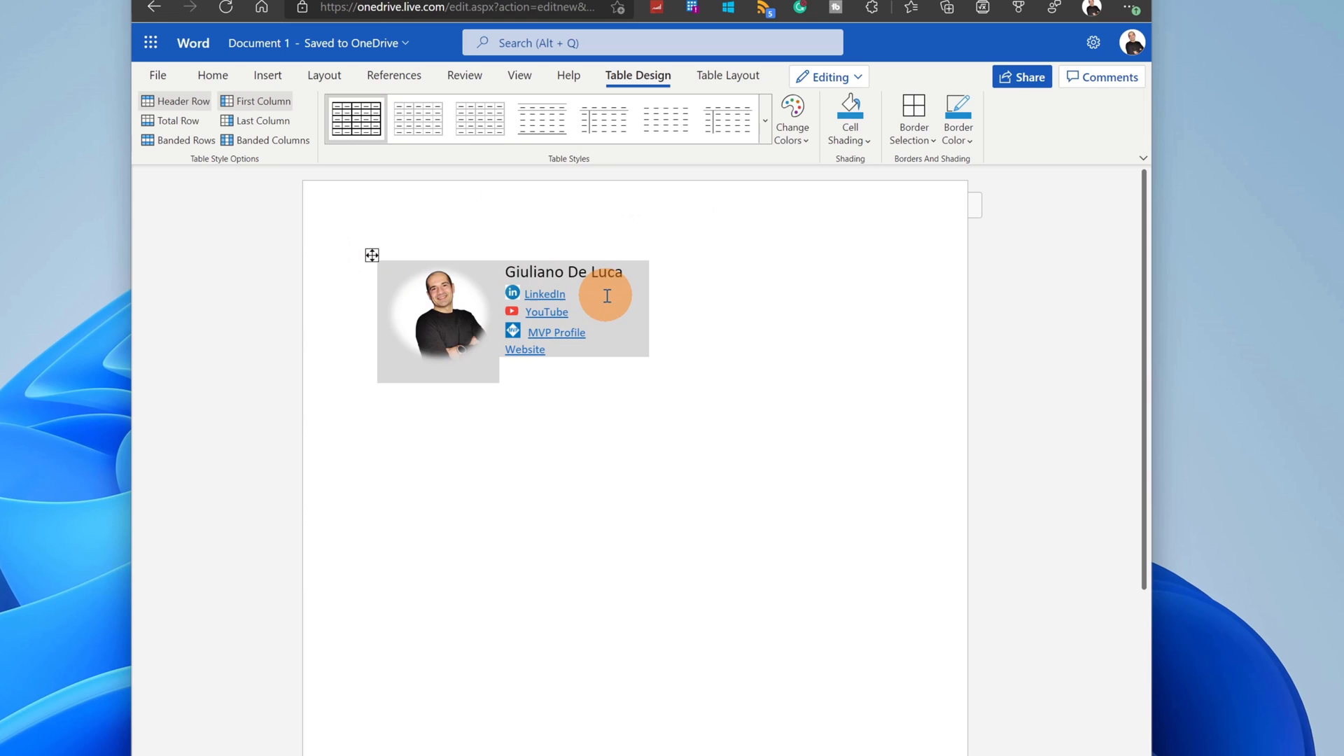
mouse_move(726, 216)
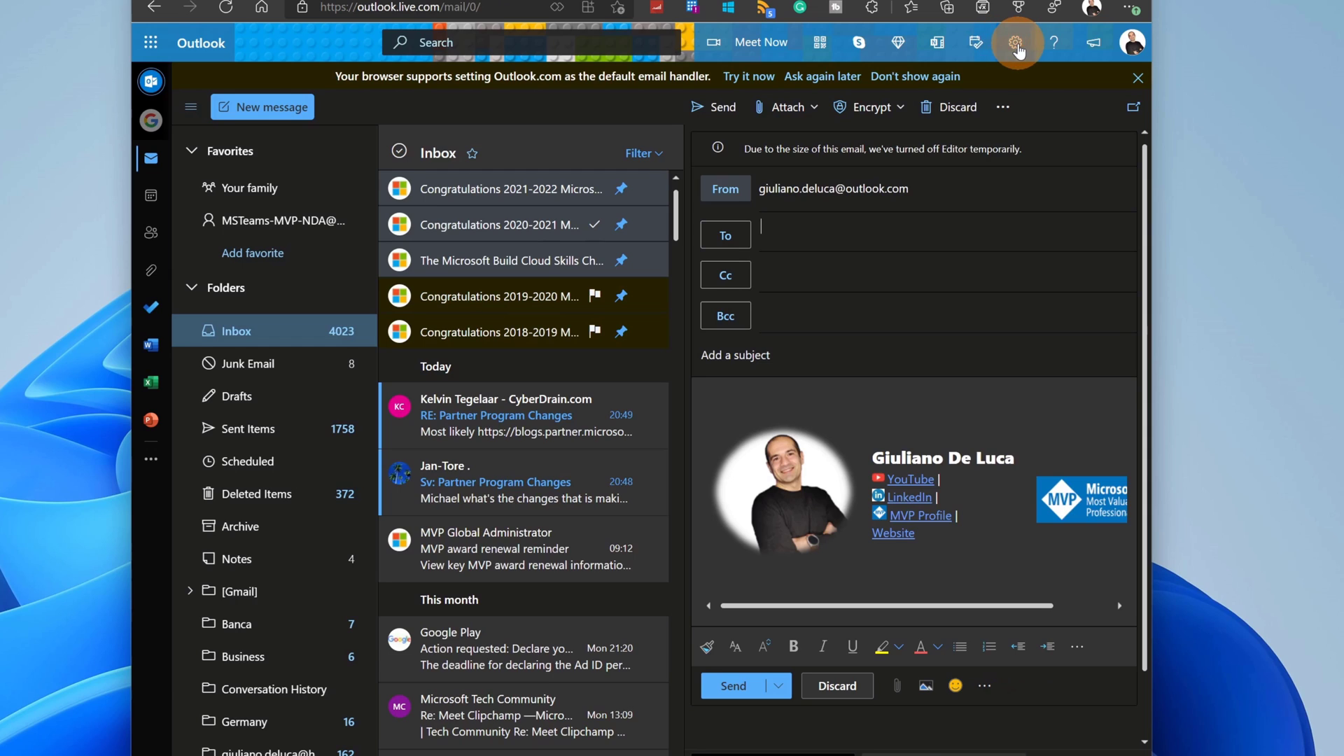
Open View all Outlook settings from the gear's quick settings panel
left_click(1017, 42)
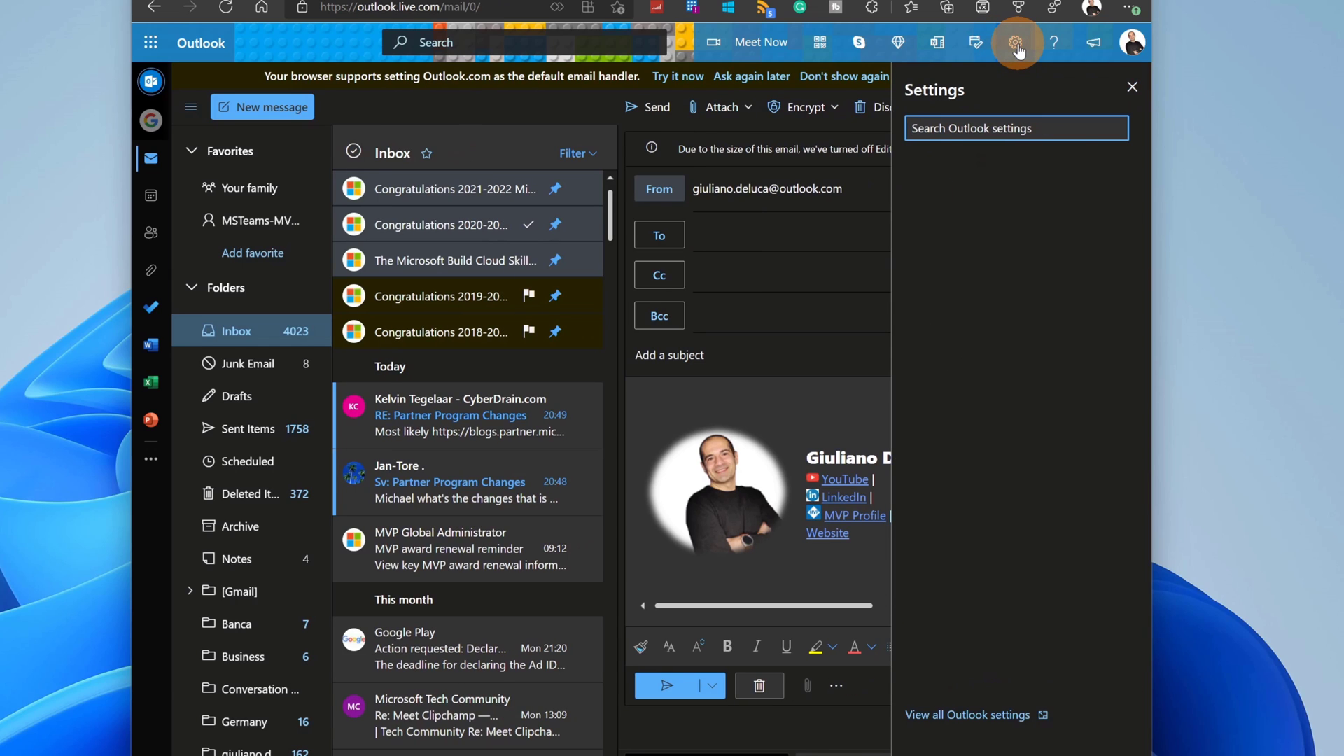
scroll("down", 3)
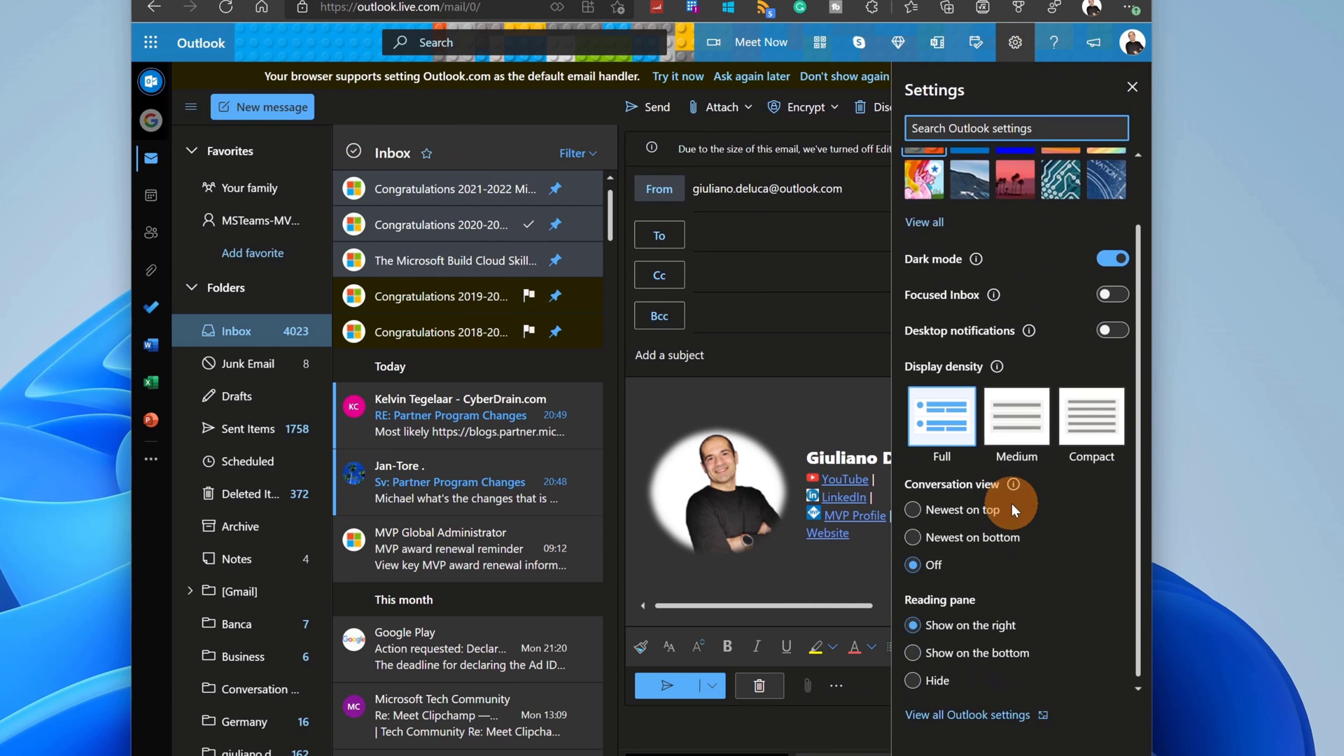
left_click(966, 714)
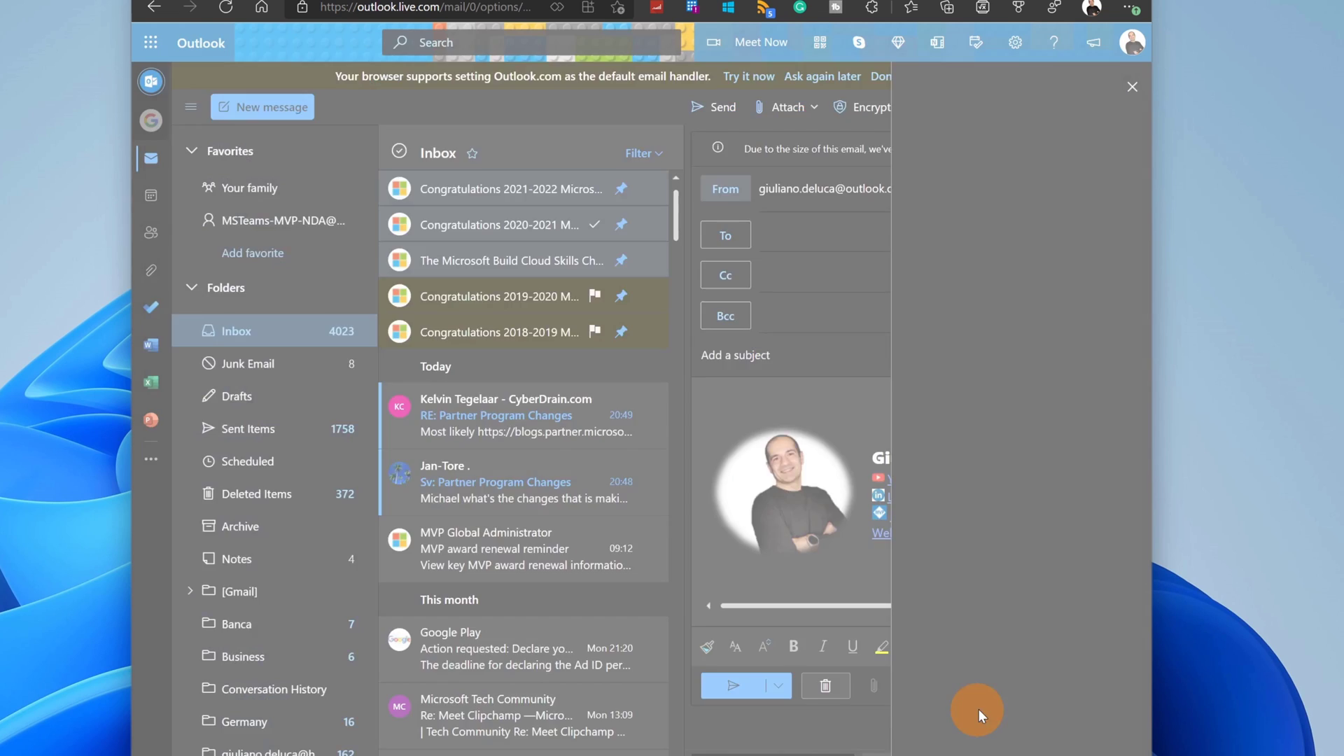
left_click(1015, 42)
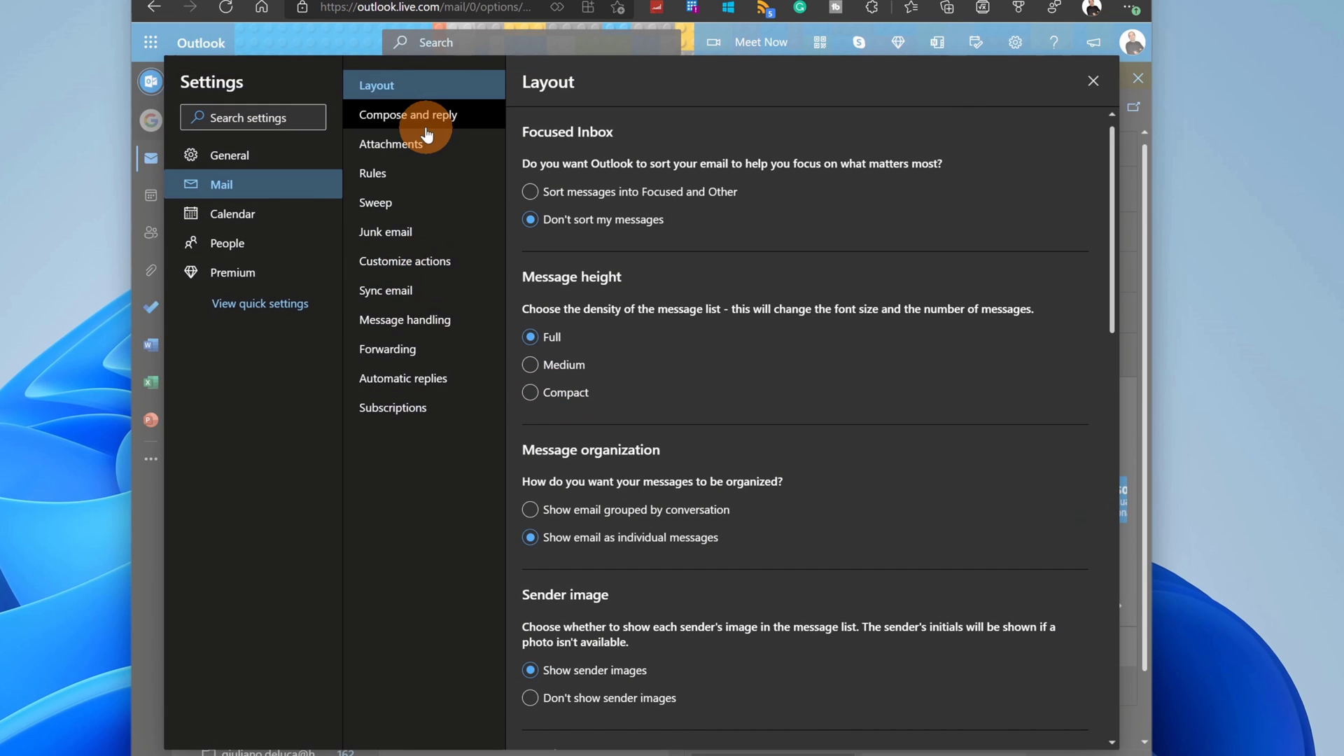
Show the Compose and reply signature settings and click into the signature box
left_click(409, 114)
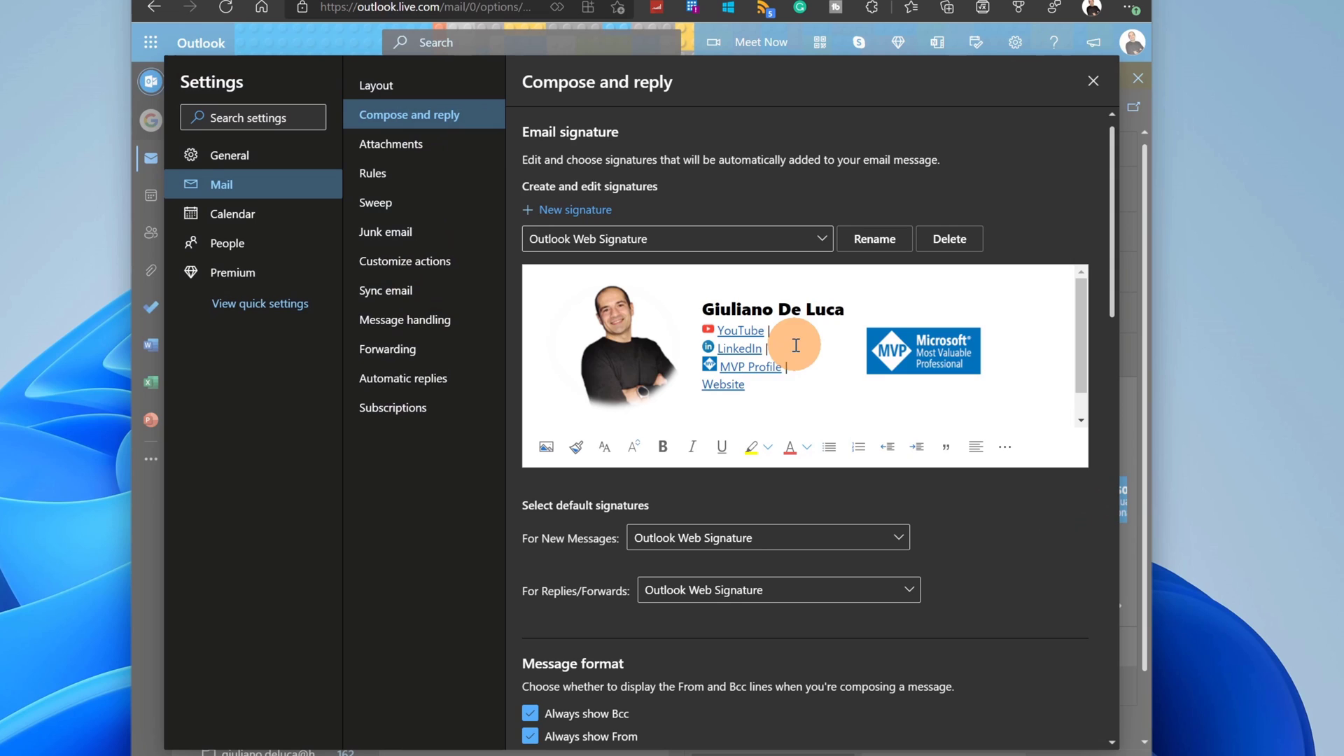
mouse_move(767, 399)
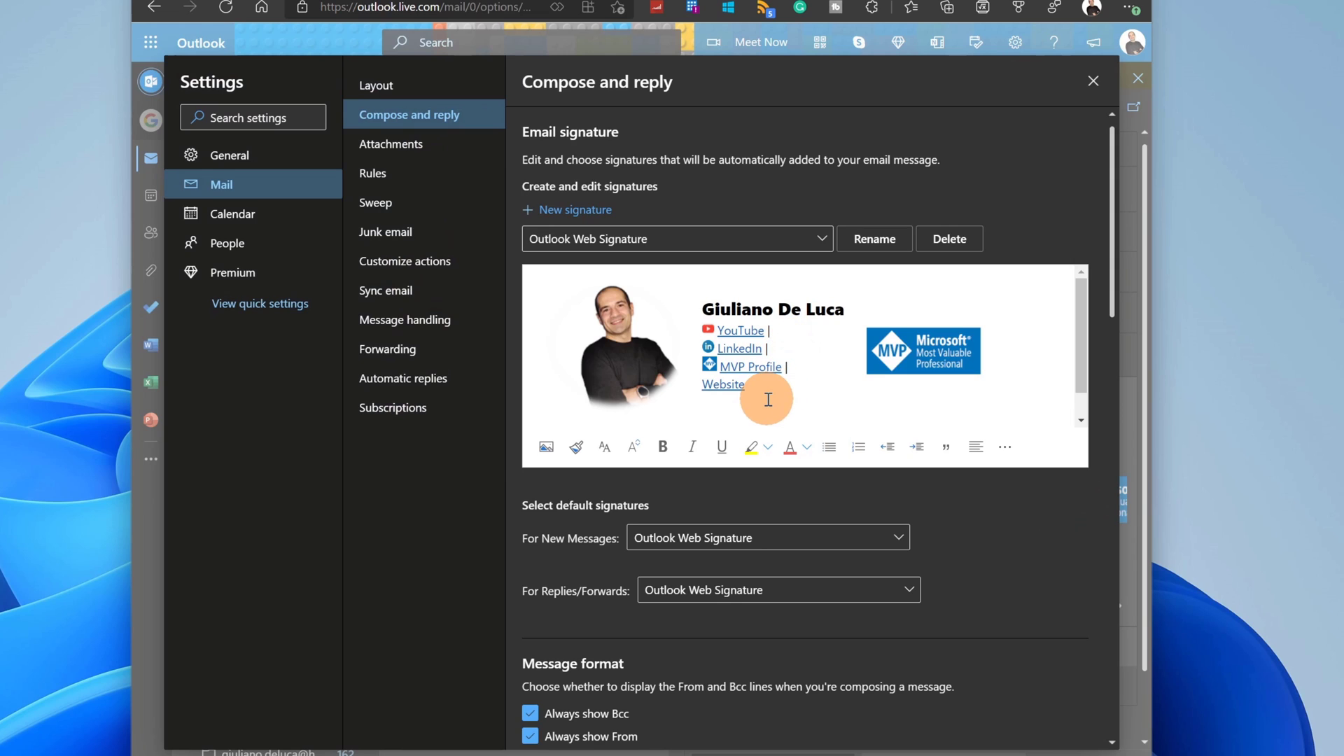
mouse_move(730, 383)
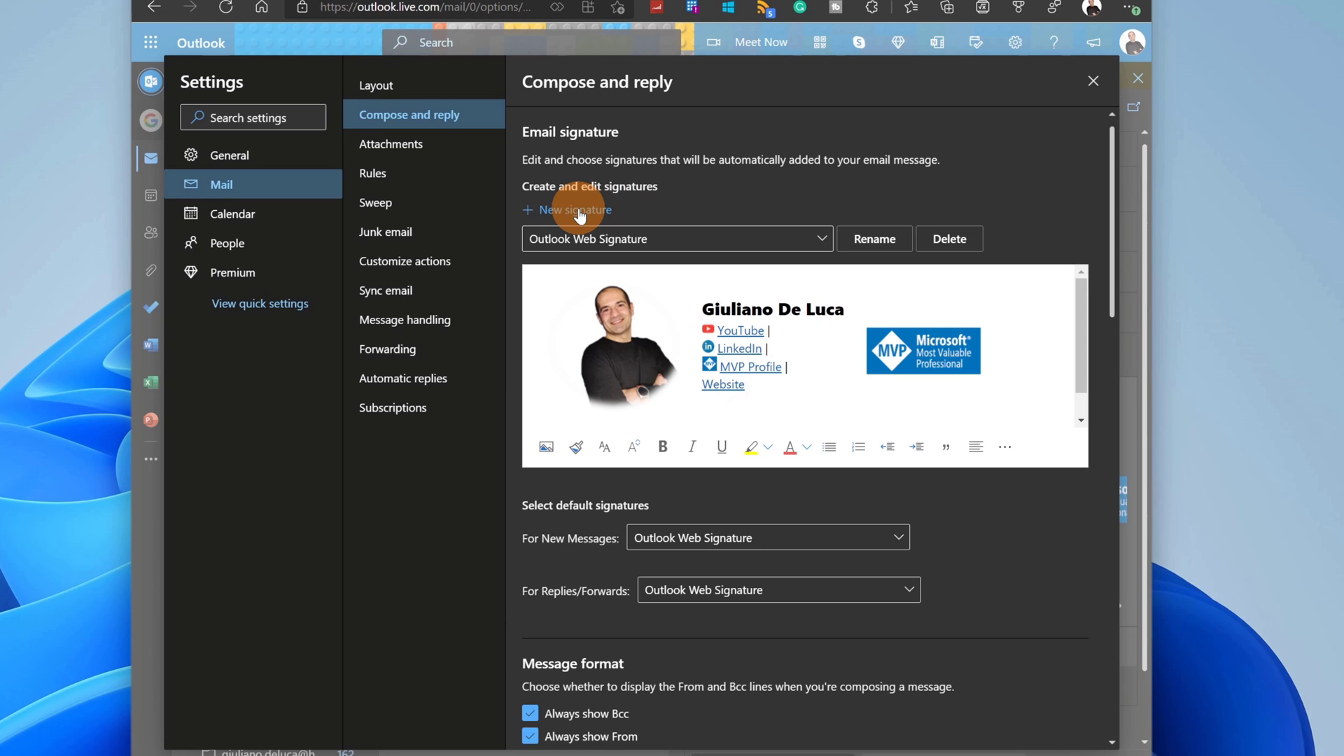
left_click(775, 401)
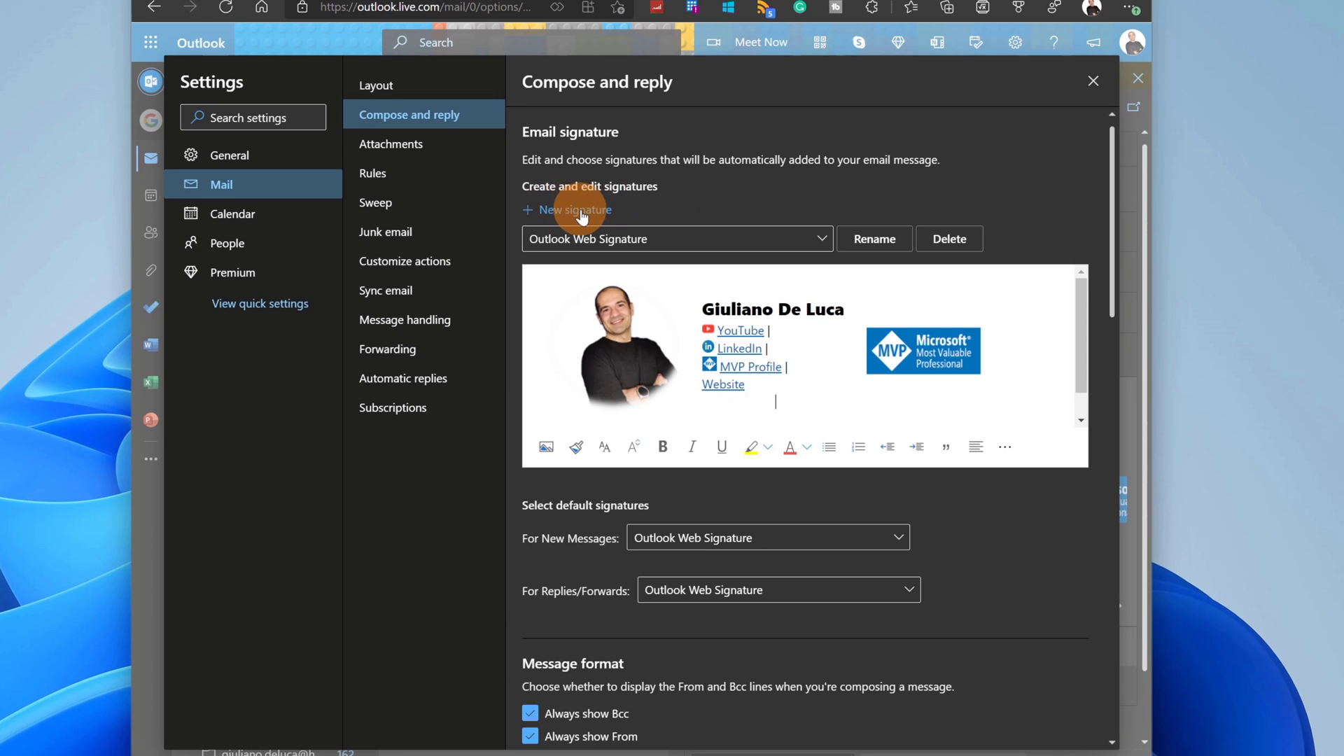
mouse_move(647, 331)
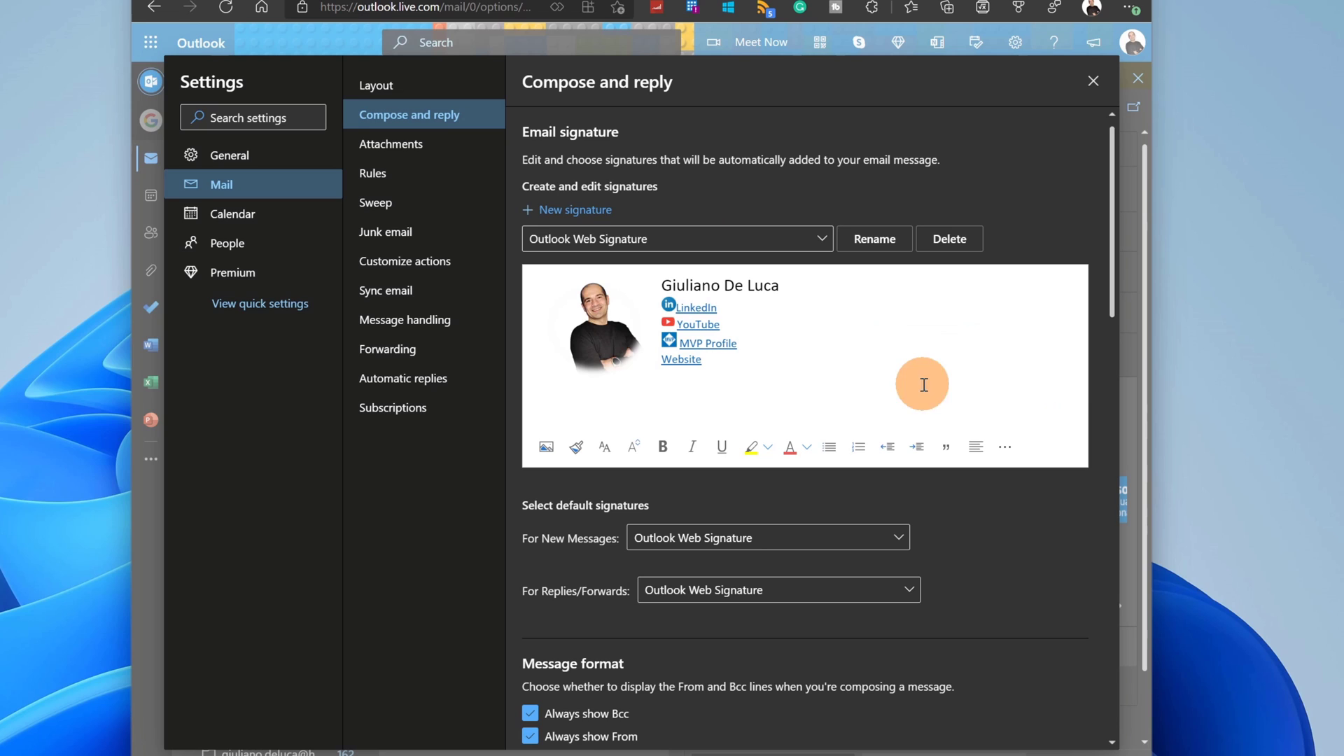
mouse_move(803, 355)
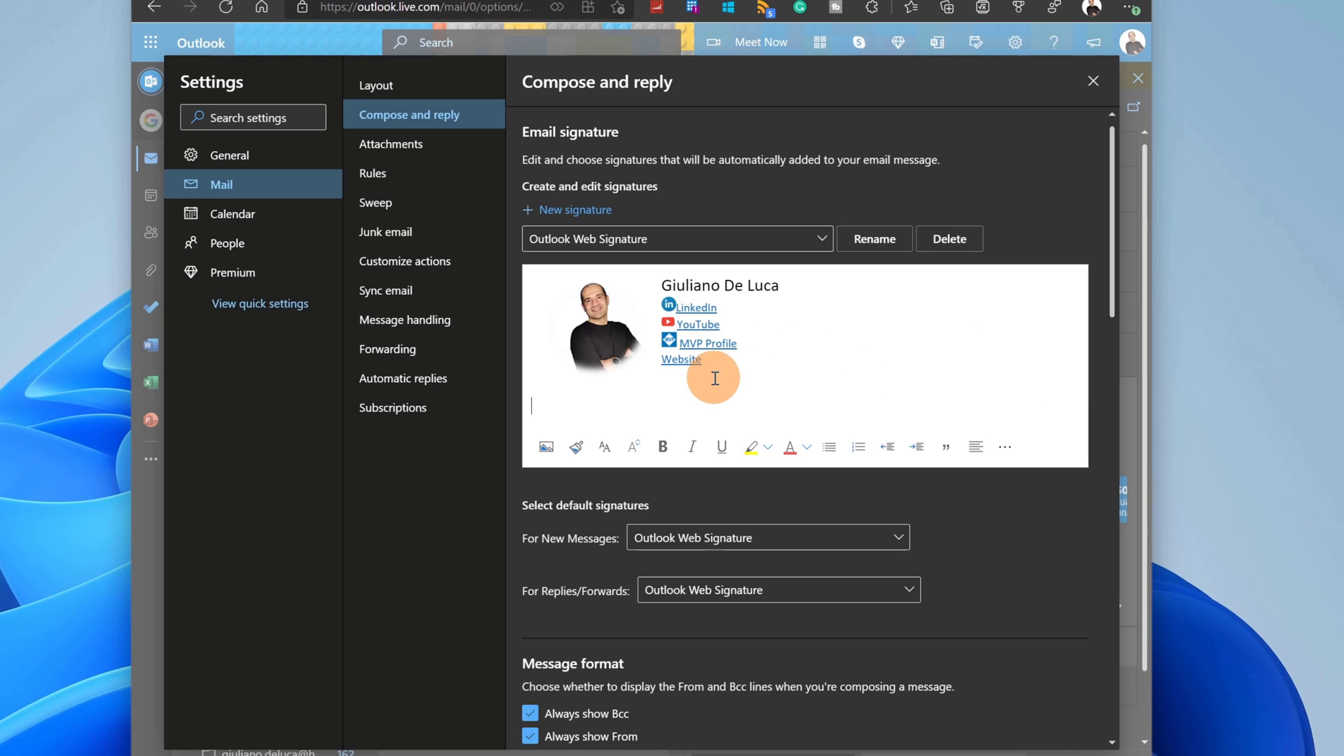
mouse_move(755, 500)
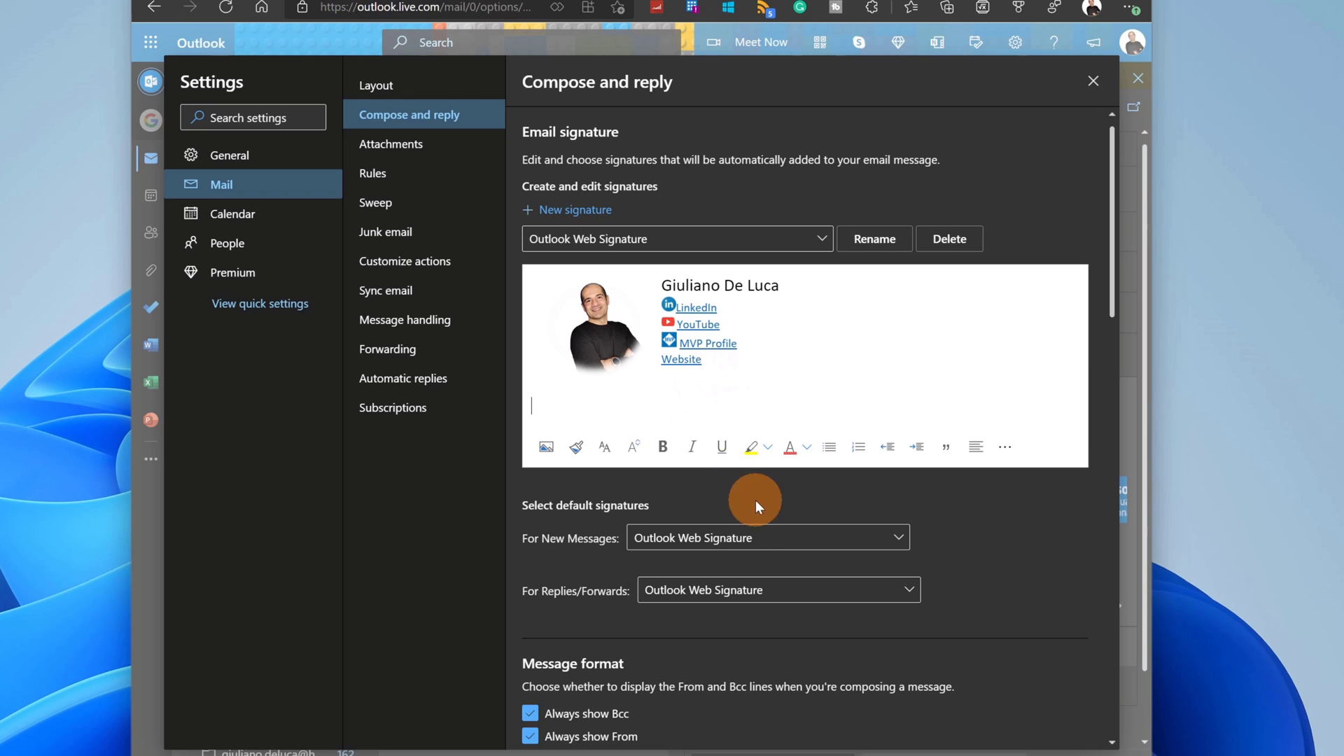
mouse_move(791, 375)
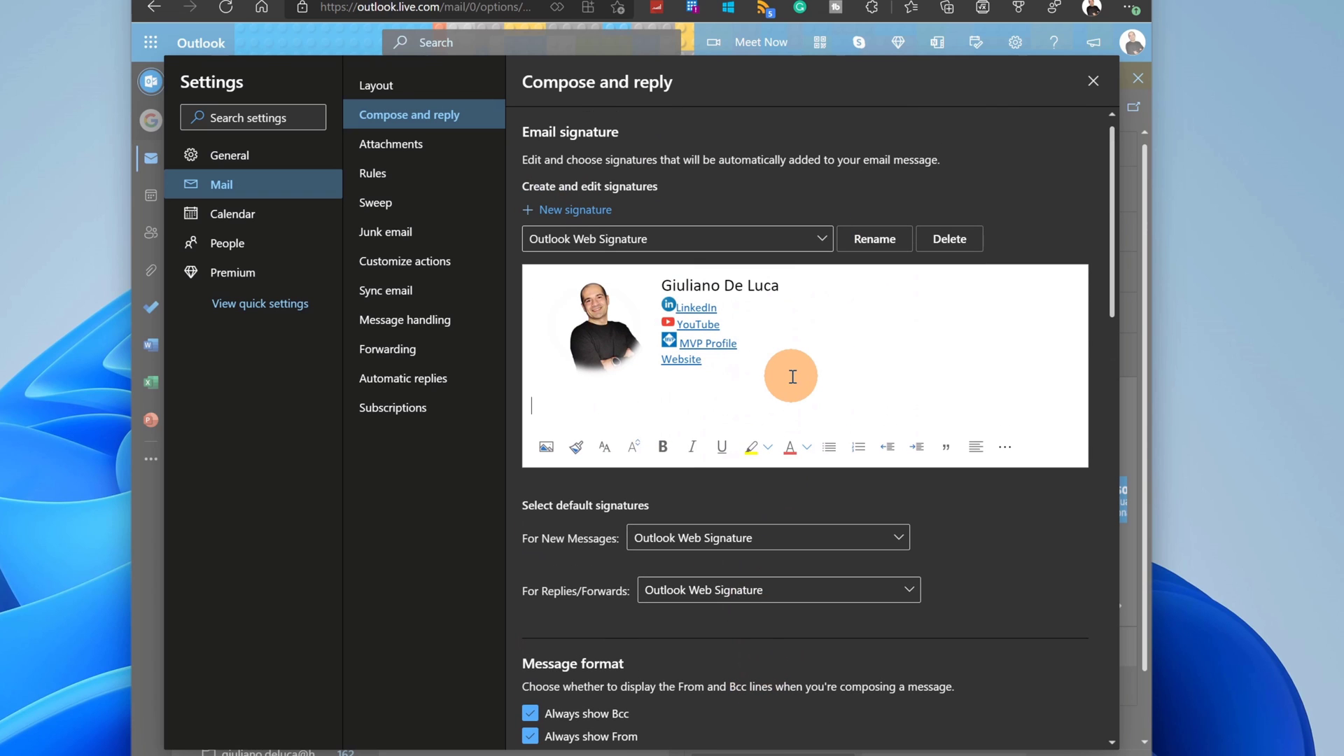